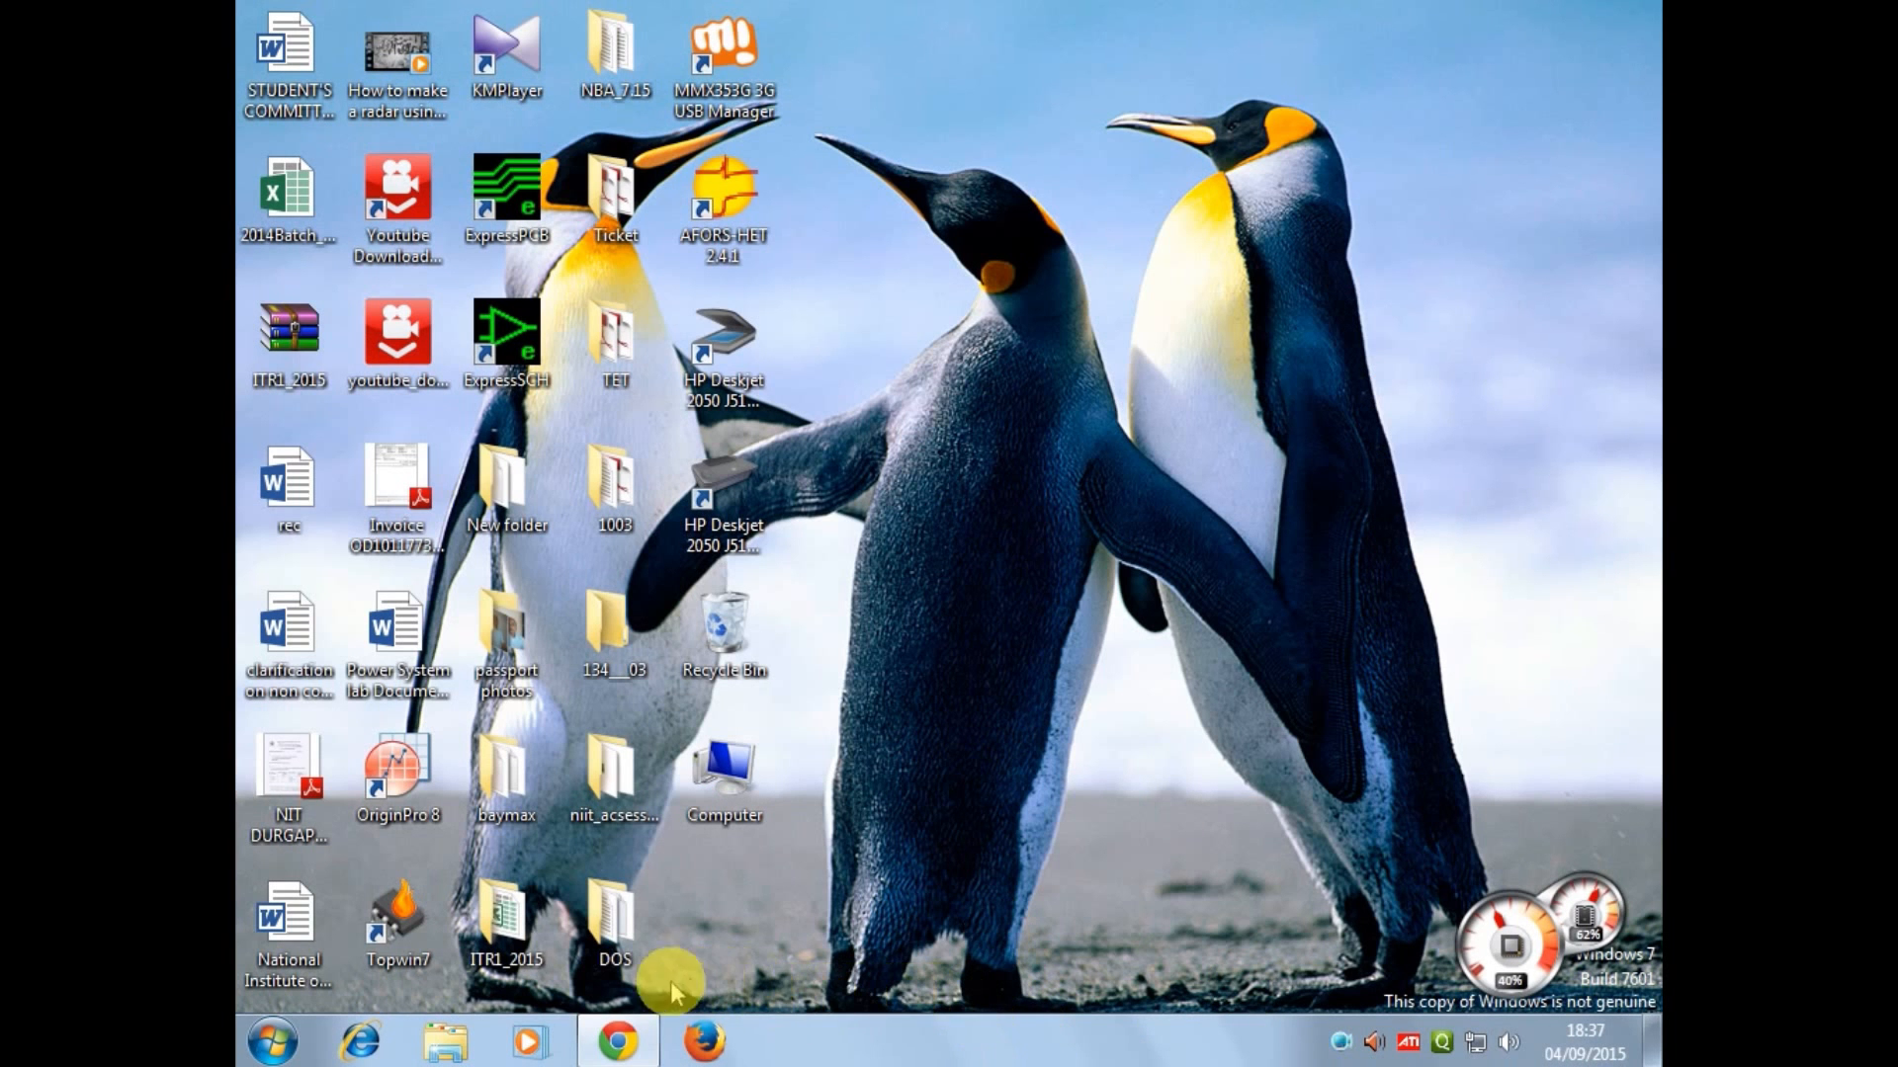
# - Launch Chrome, search Google for arduino.cc and follow the 'Arduino - Home' result
pyautogui.click(618, 1040)
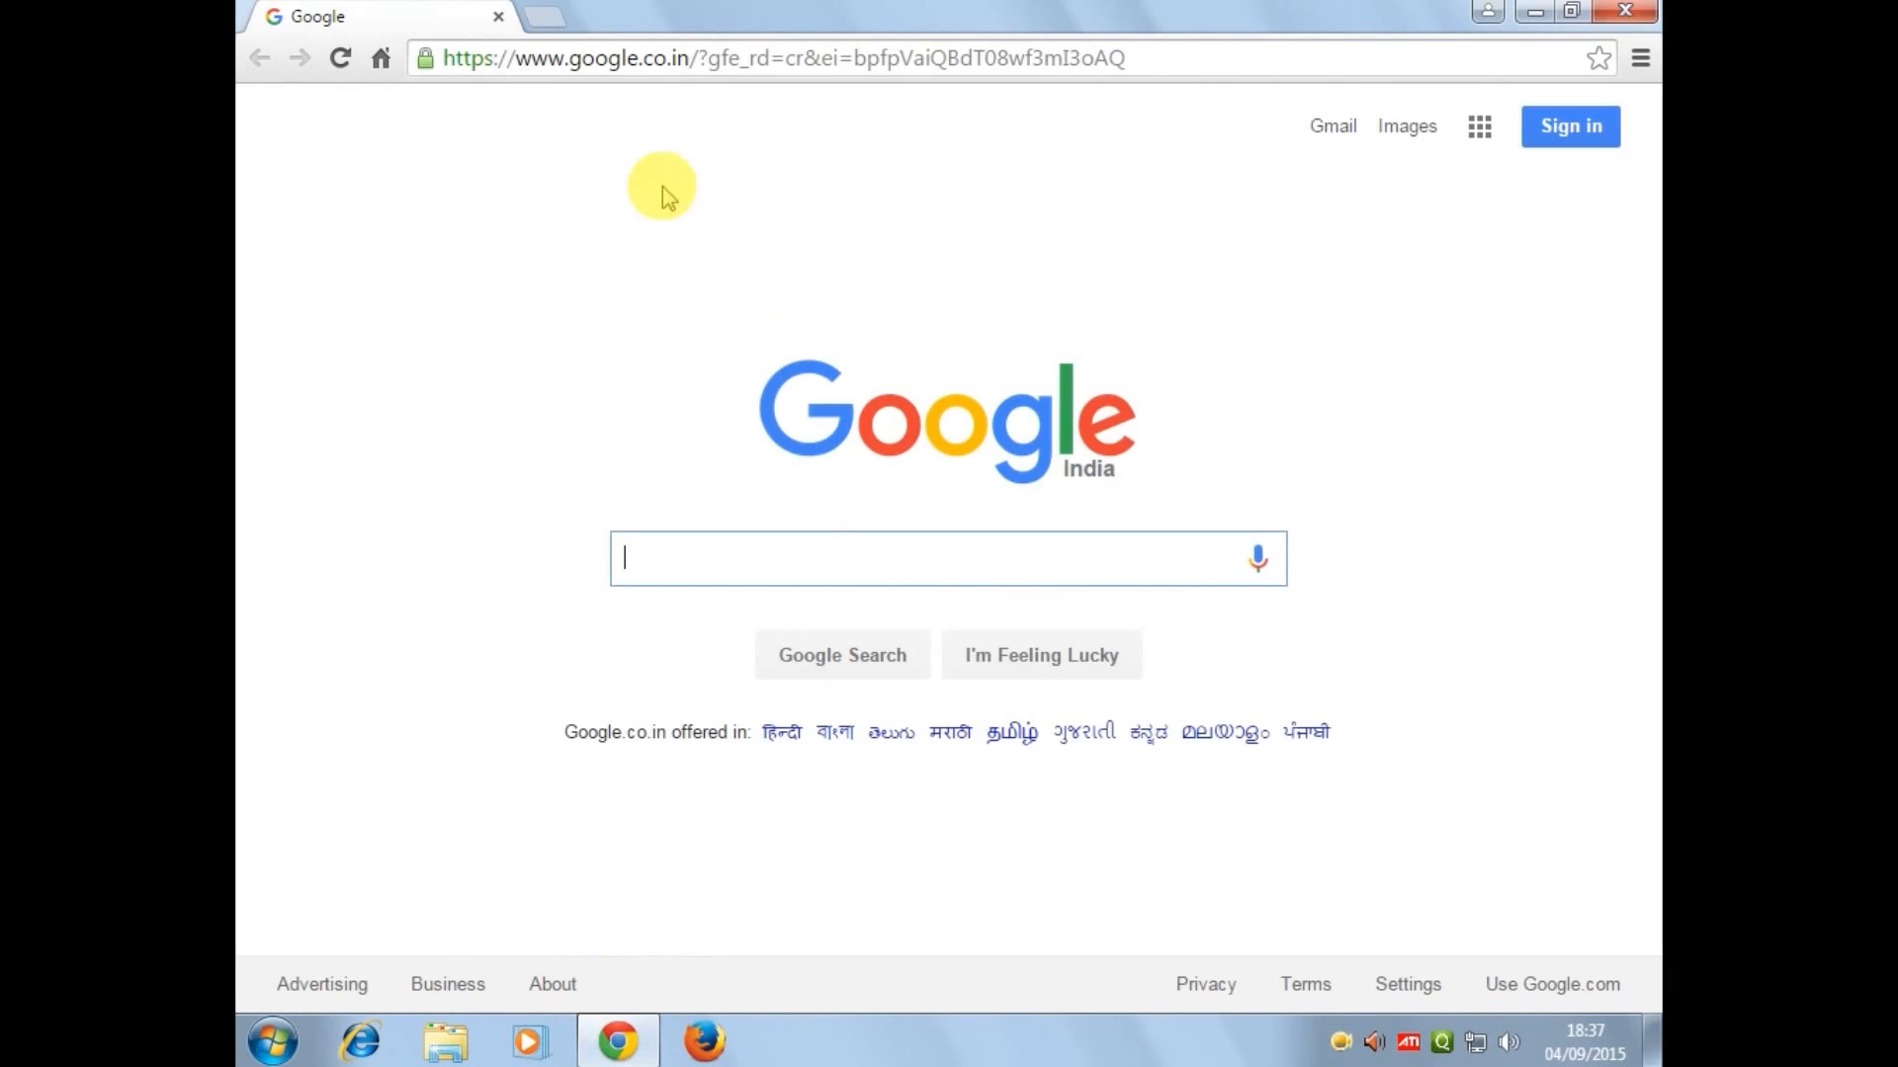
pyautogui.moveTo(460, 605)
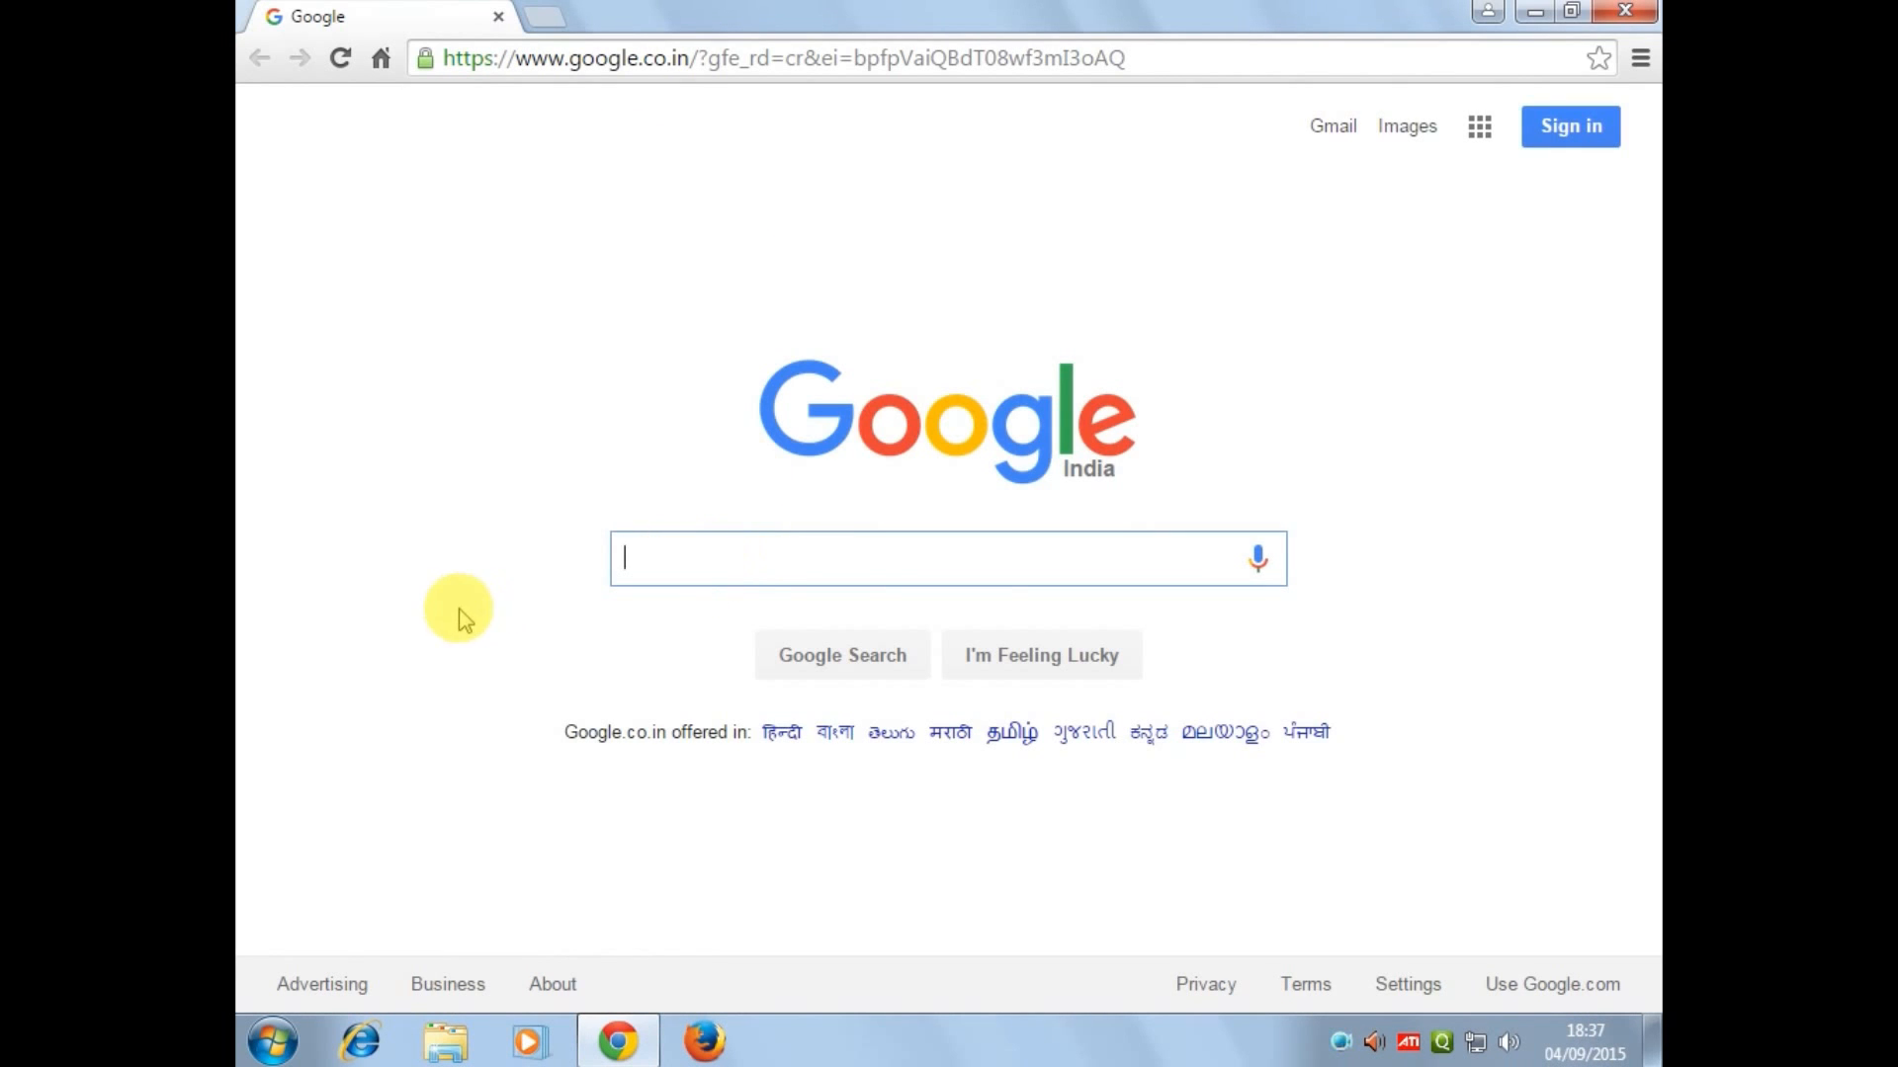
pyautogui.write('arduino.cc')
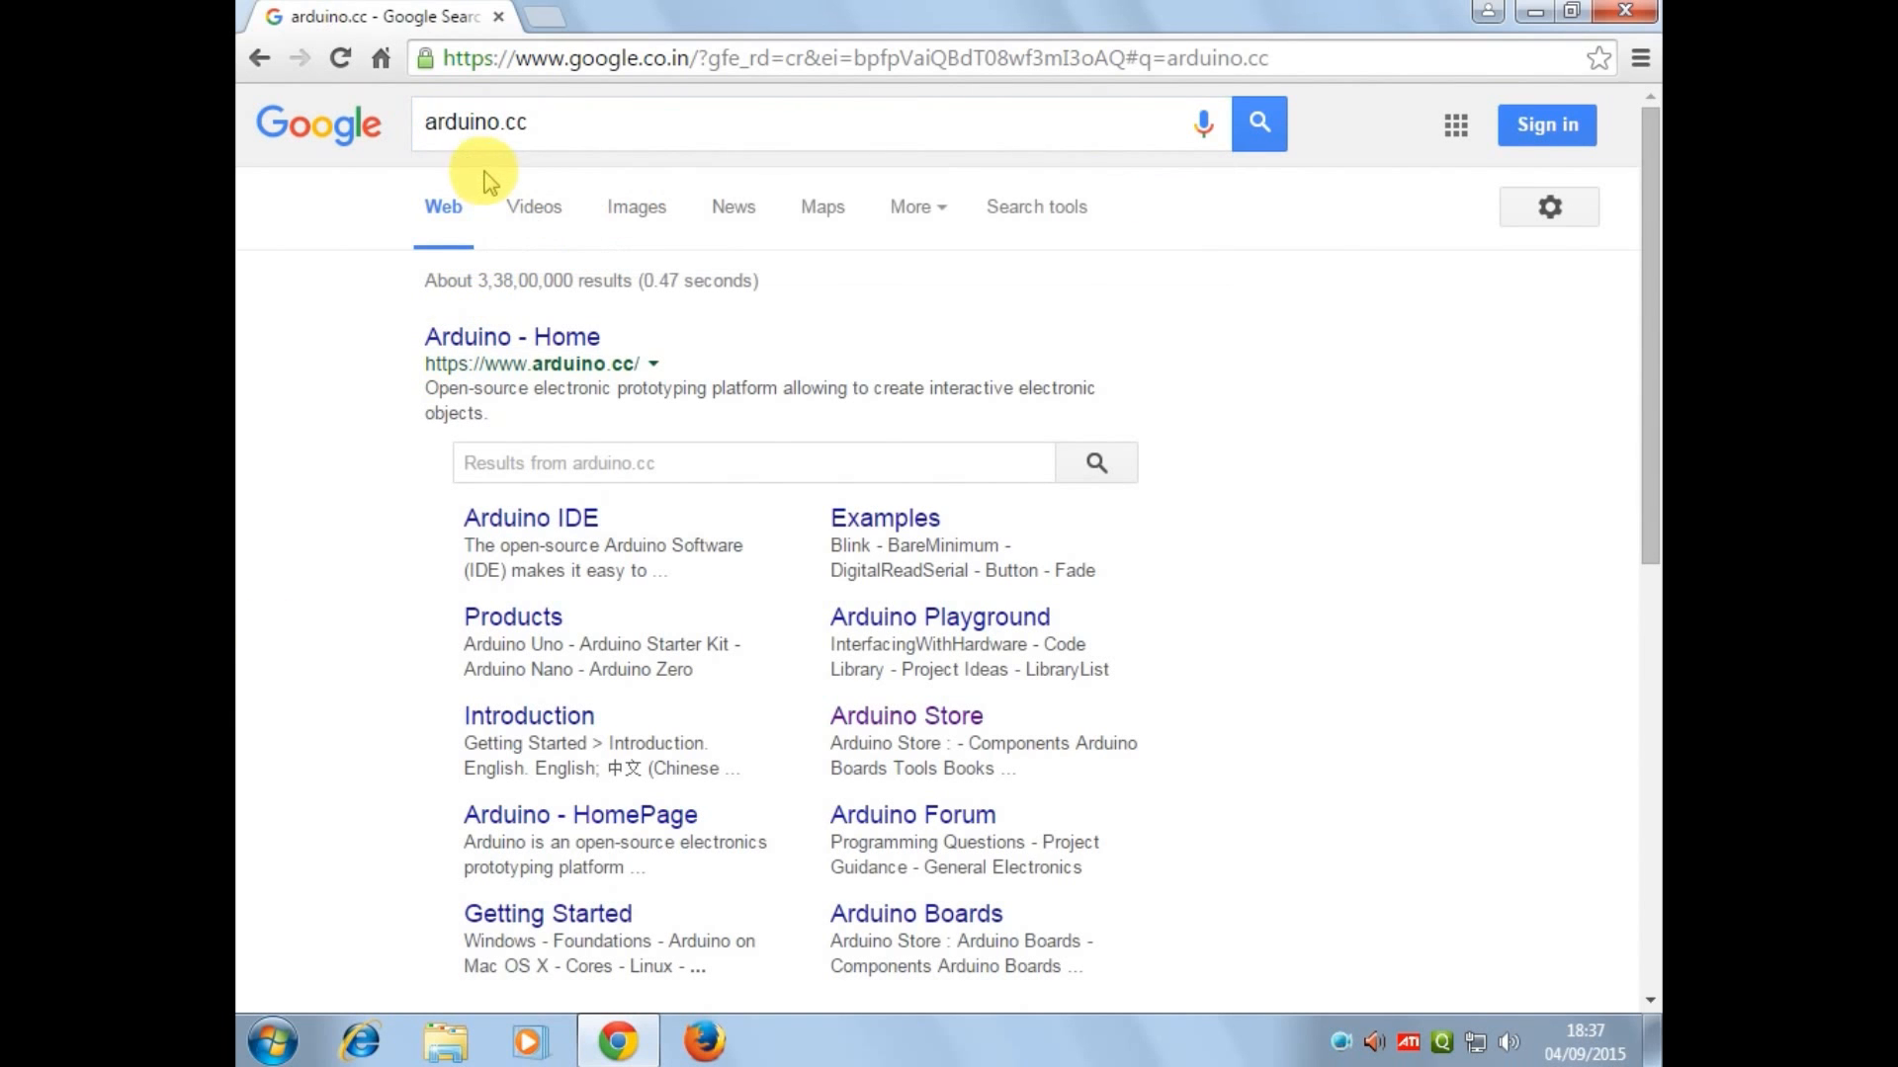
pyautogui.click(510, 336)
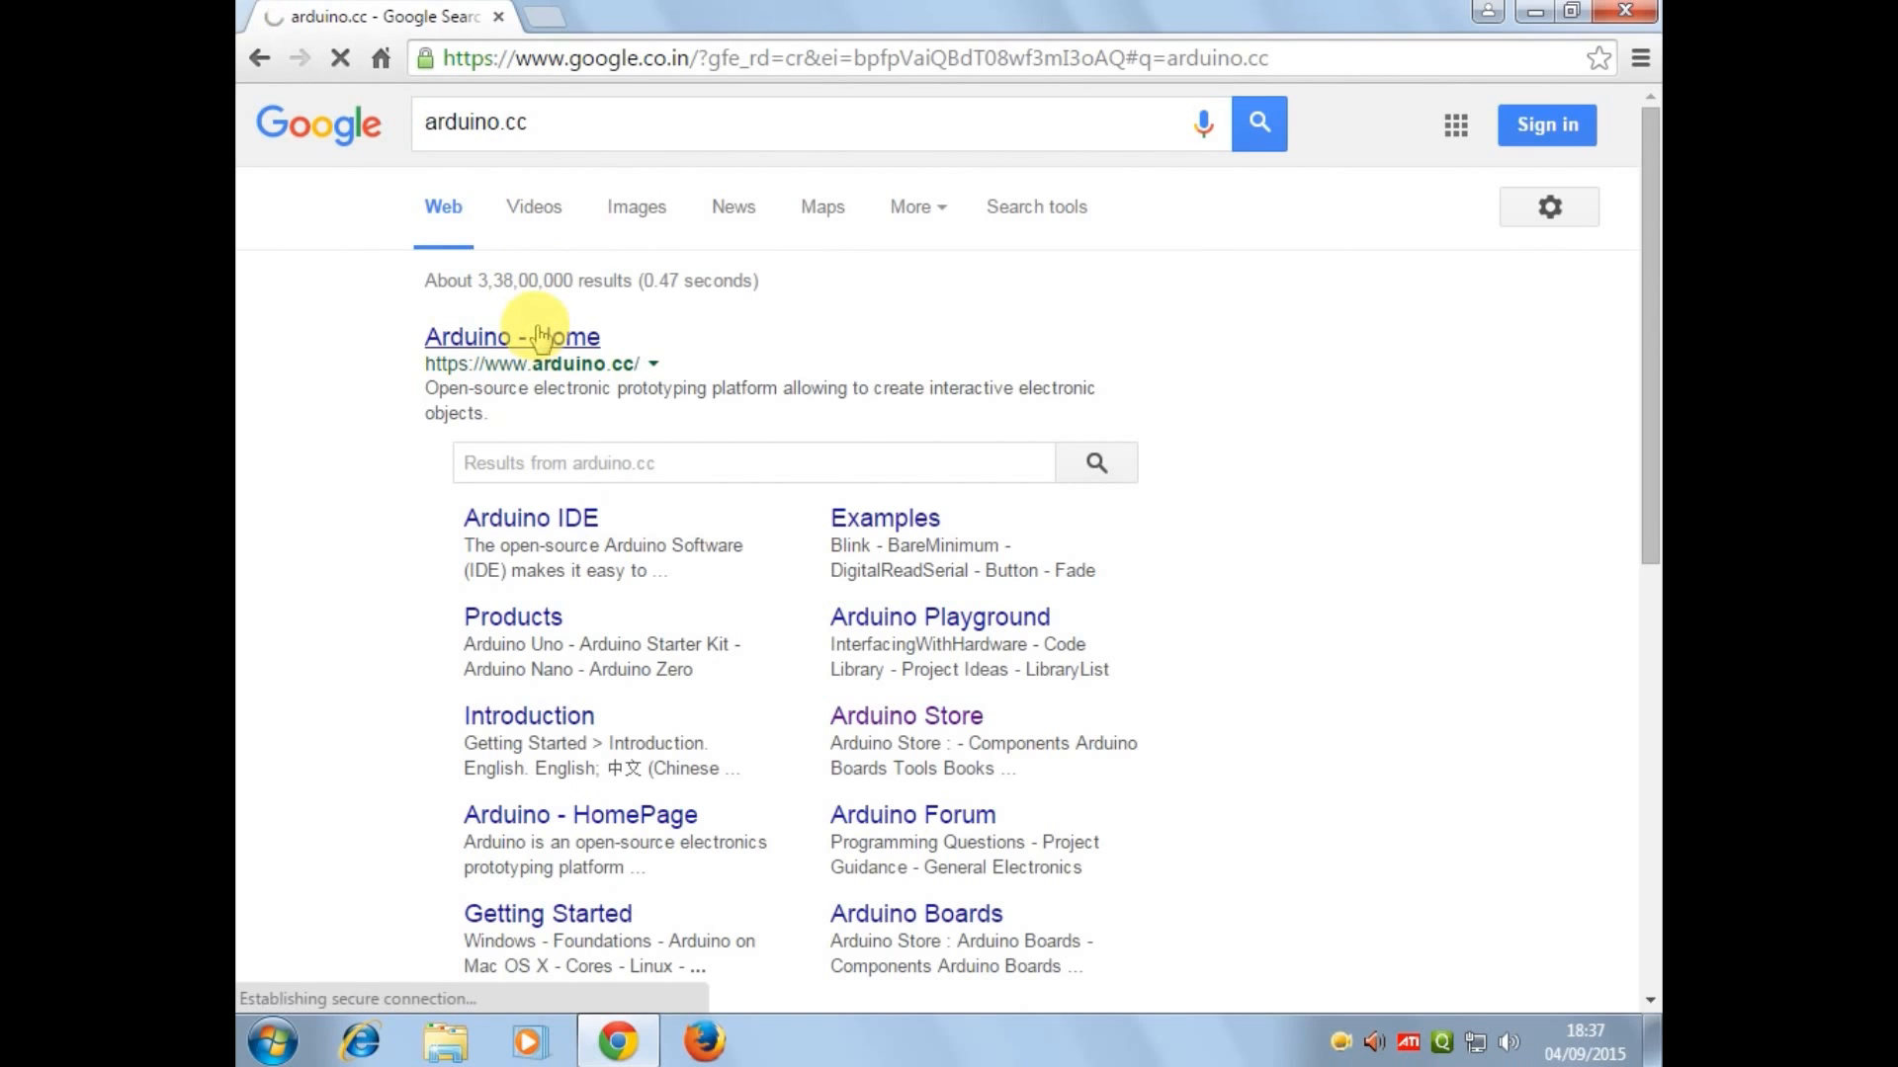
pyautogui.click(510, 336)
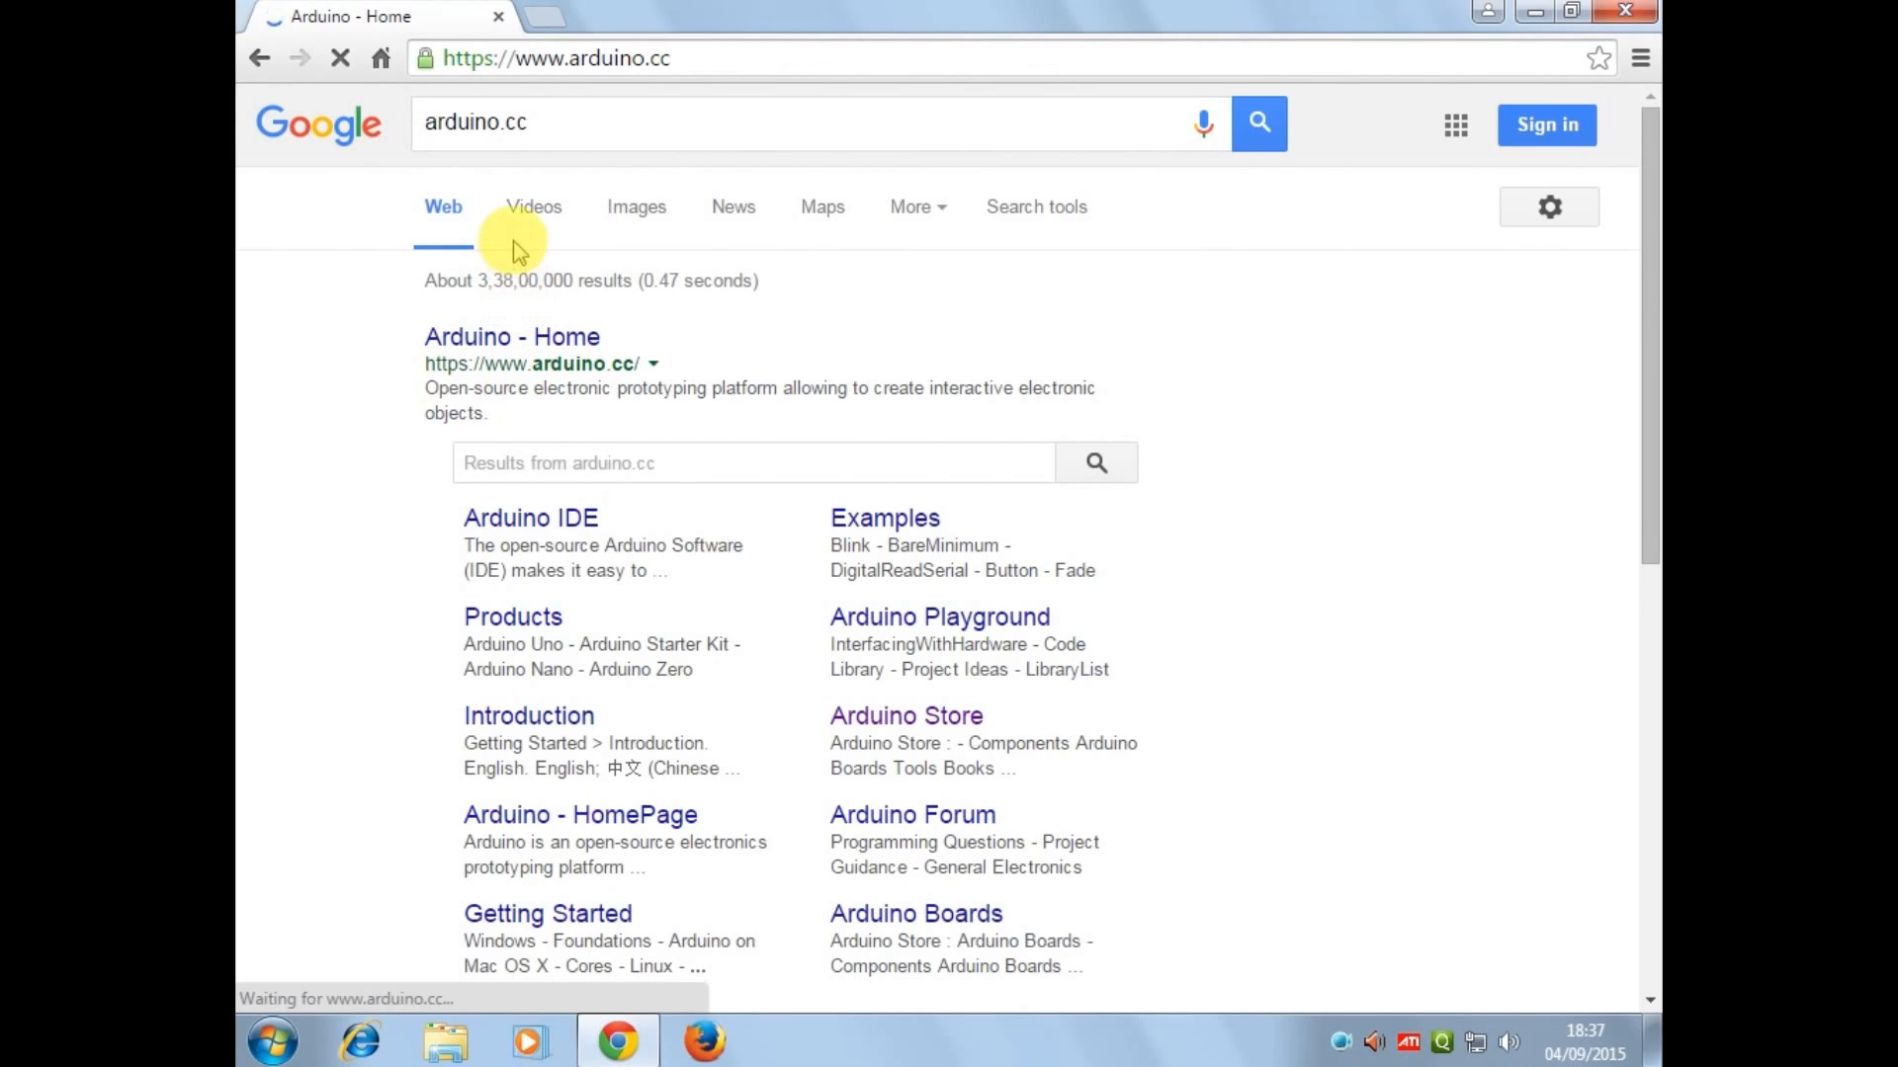
pyautogui.click(510, 336)
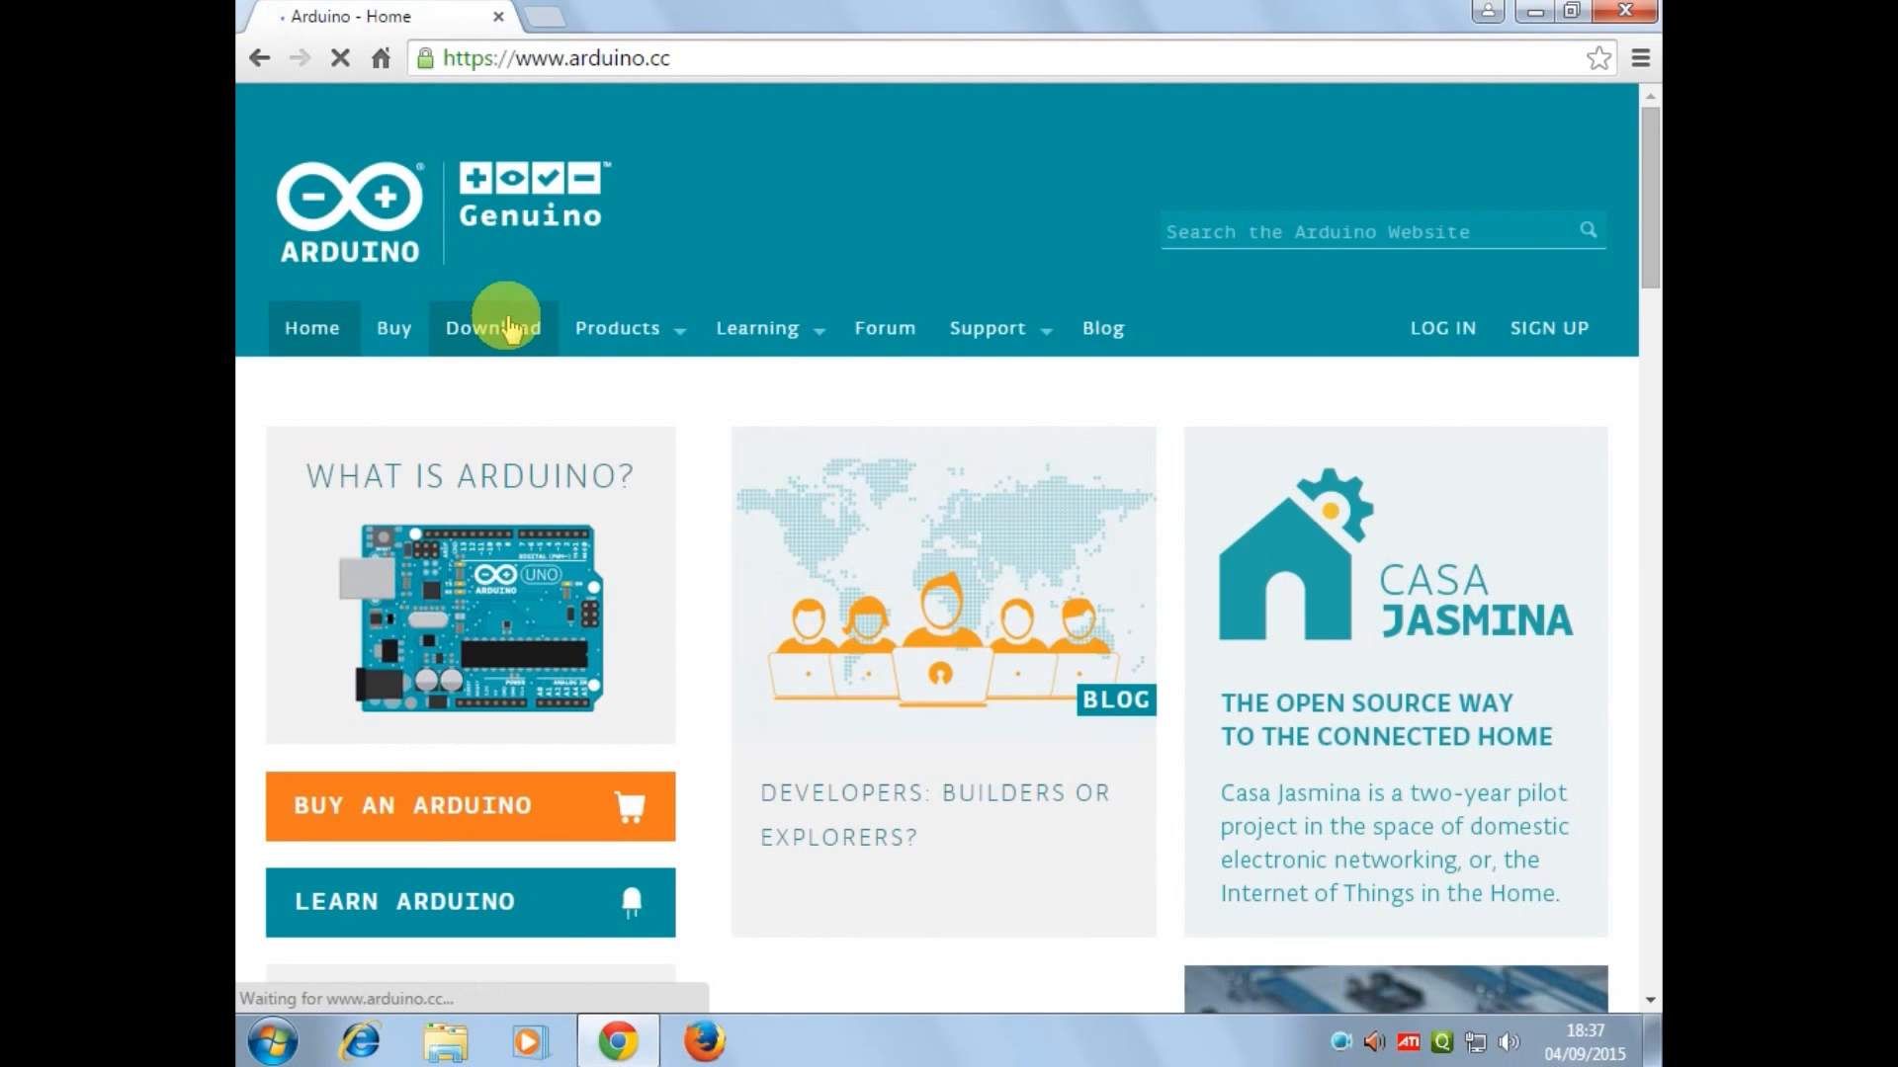
# - Go to the Download page and choose the Windows Installer for Arduino 1.6.5
pyautogui.click(493, 328)
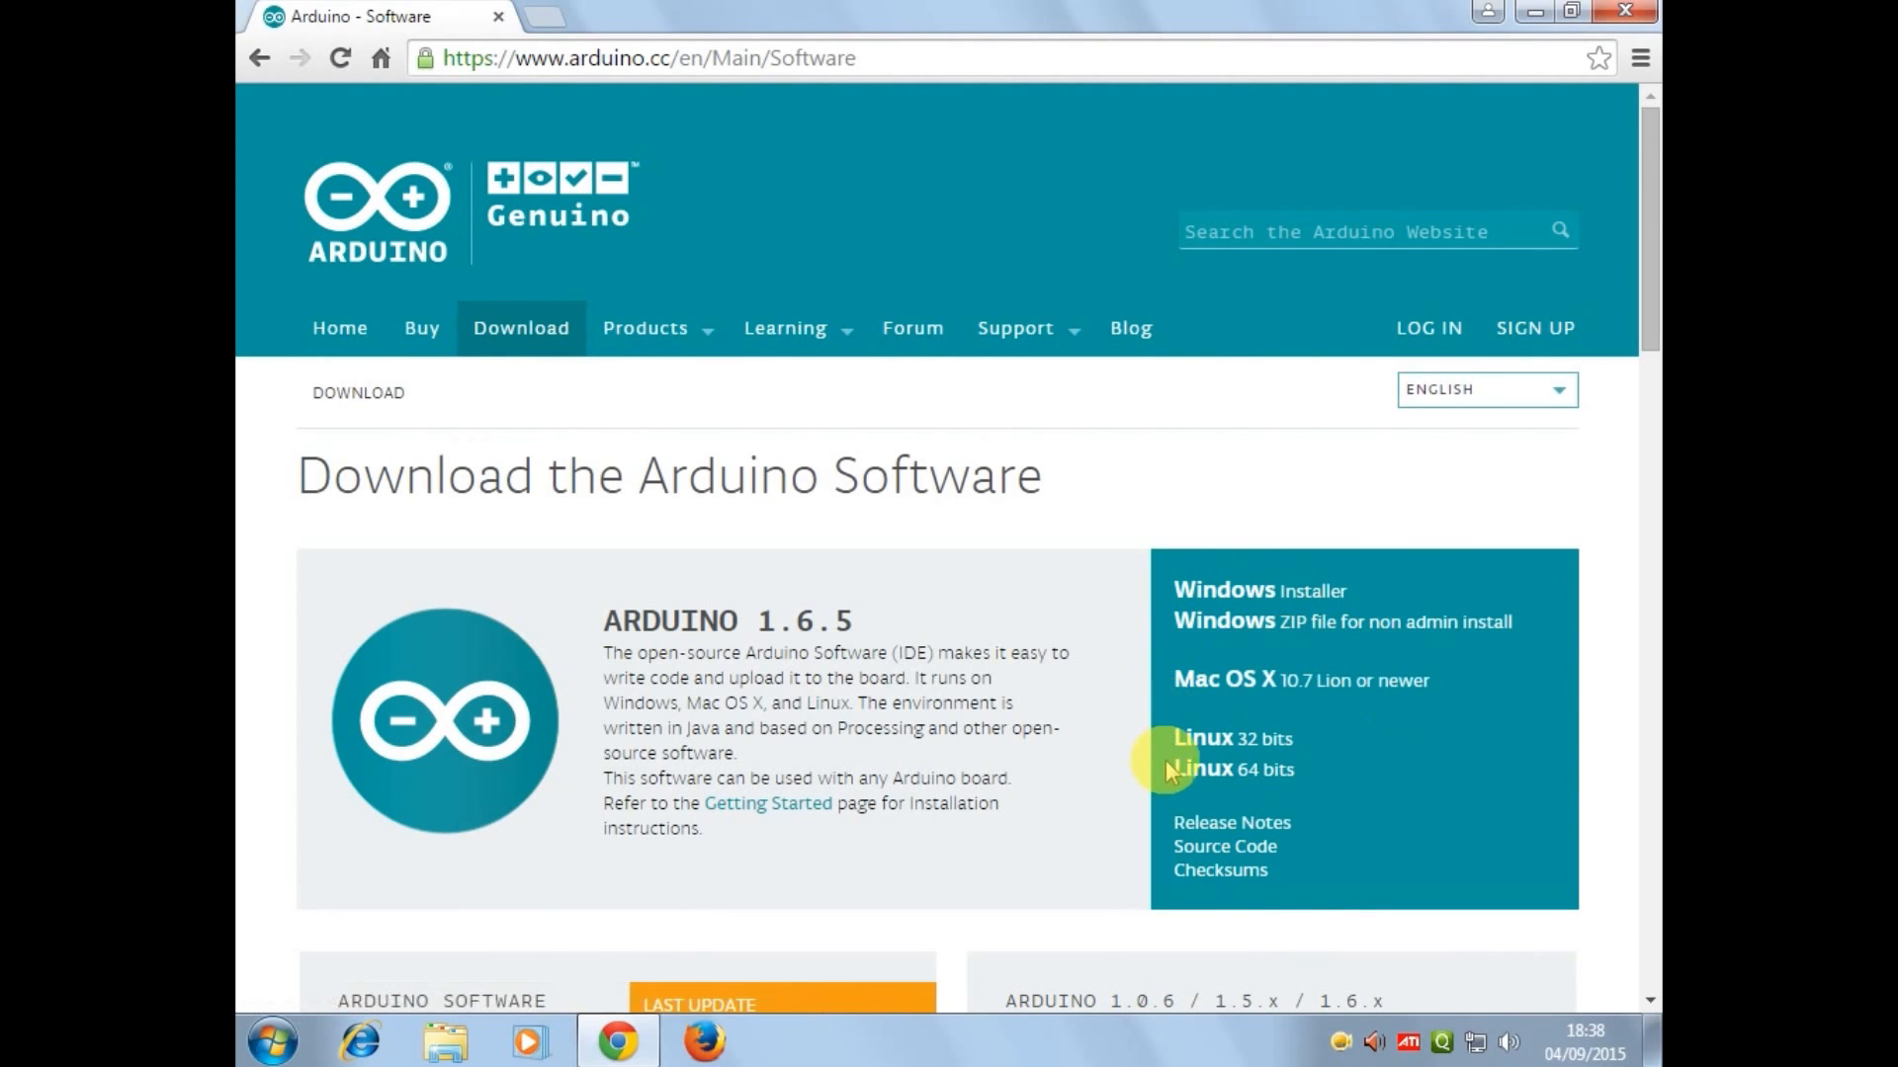
pyautogui.moveTo(1222, 745)
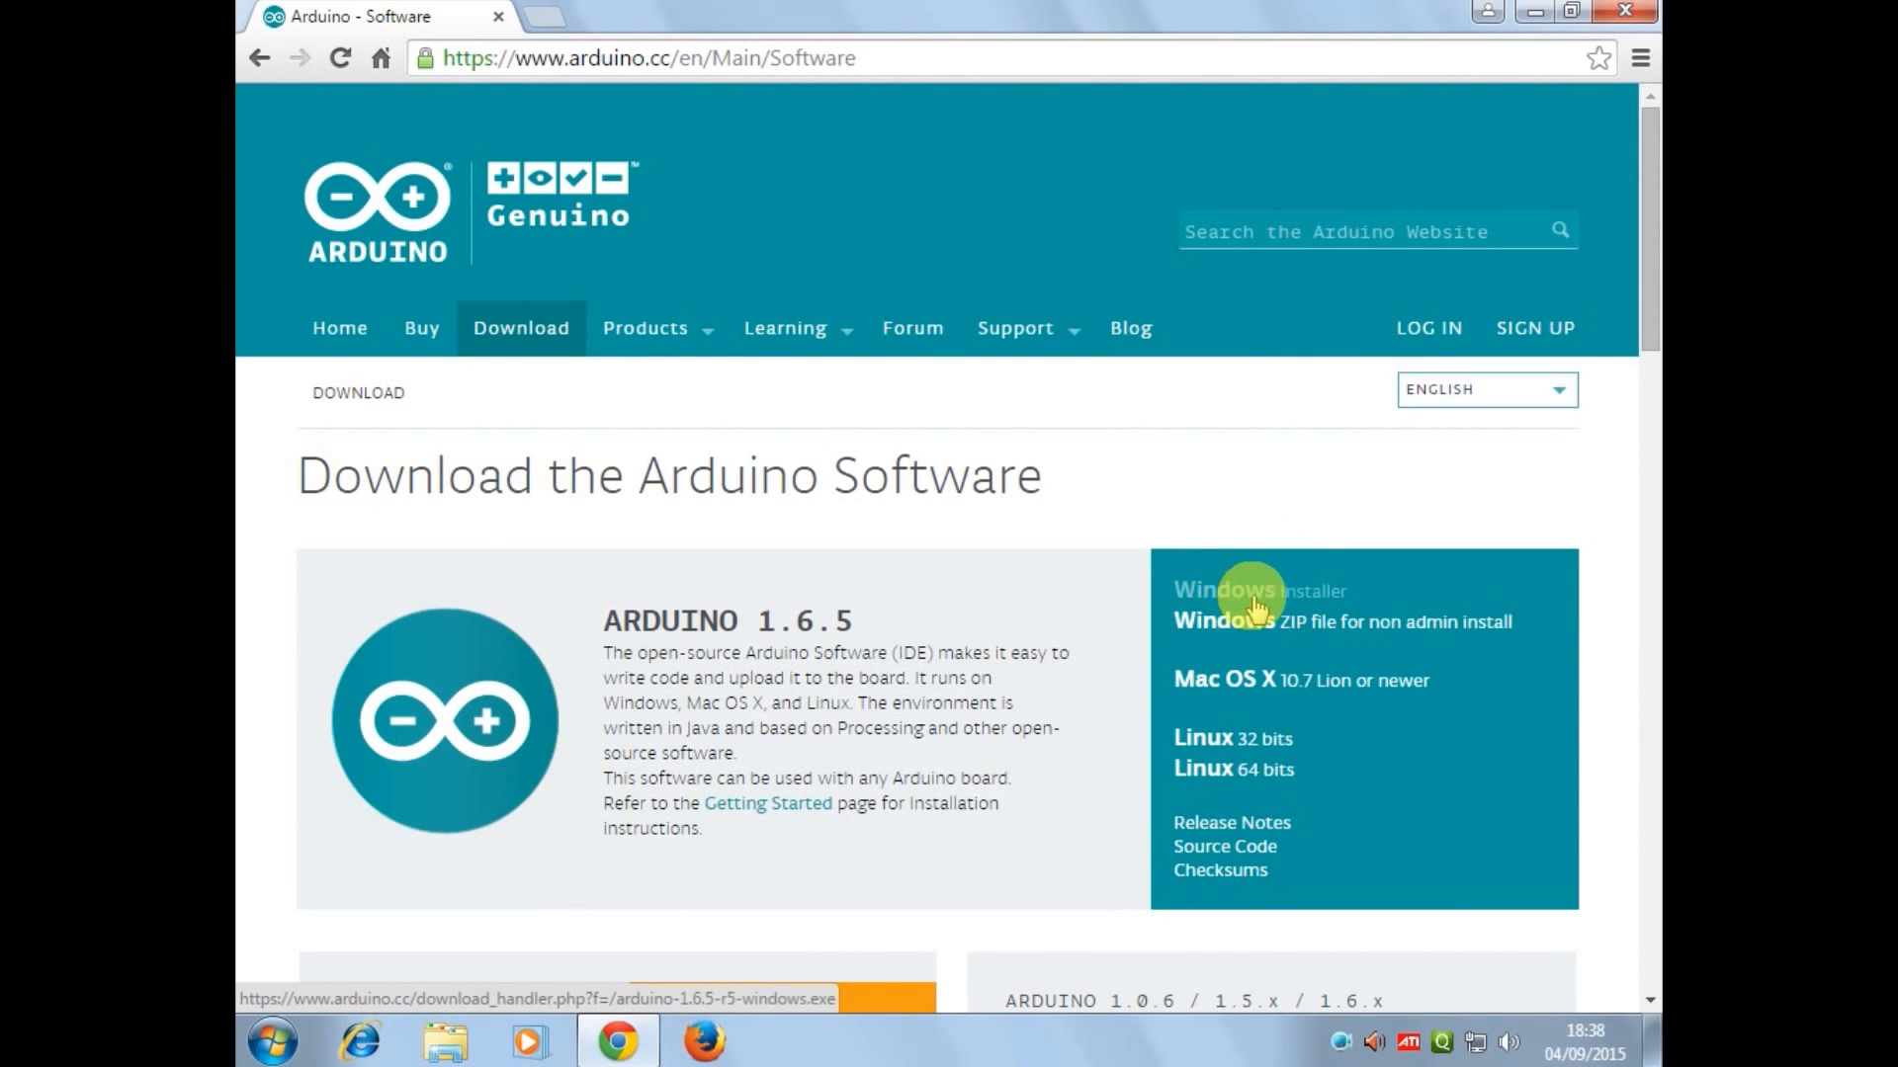
pyautogui.click(1226, 591)
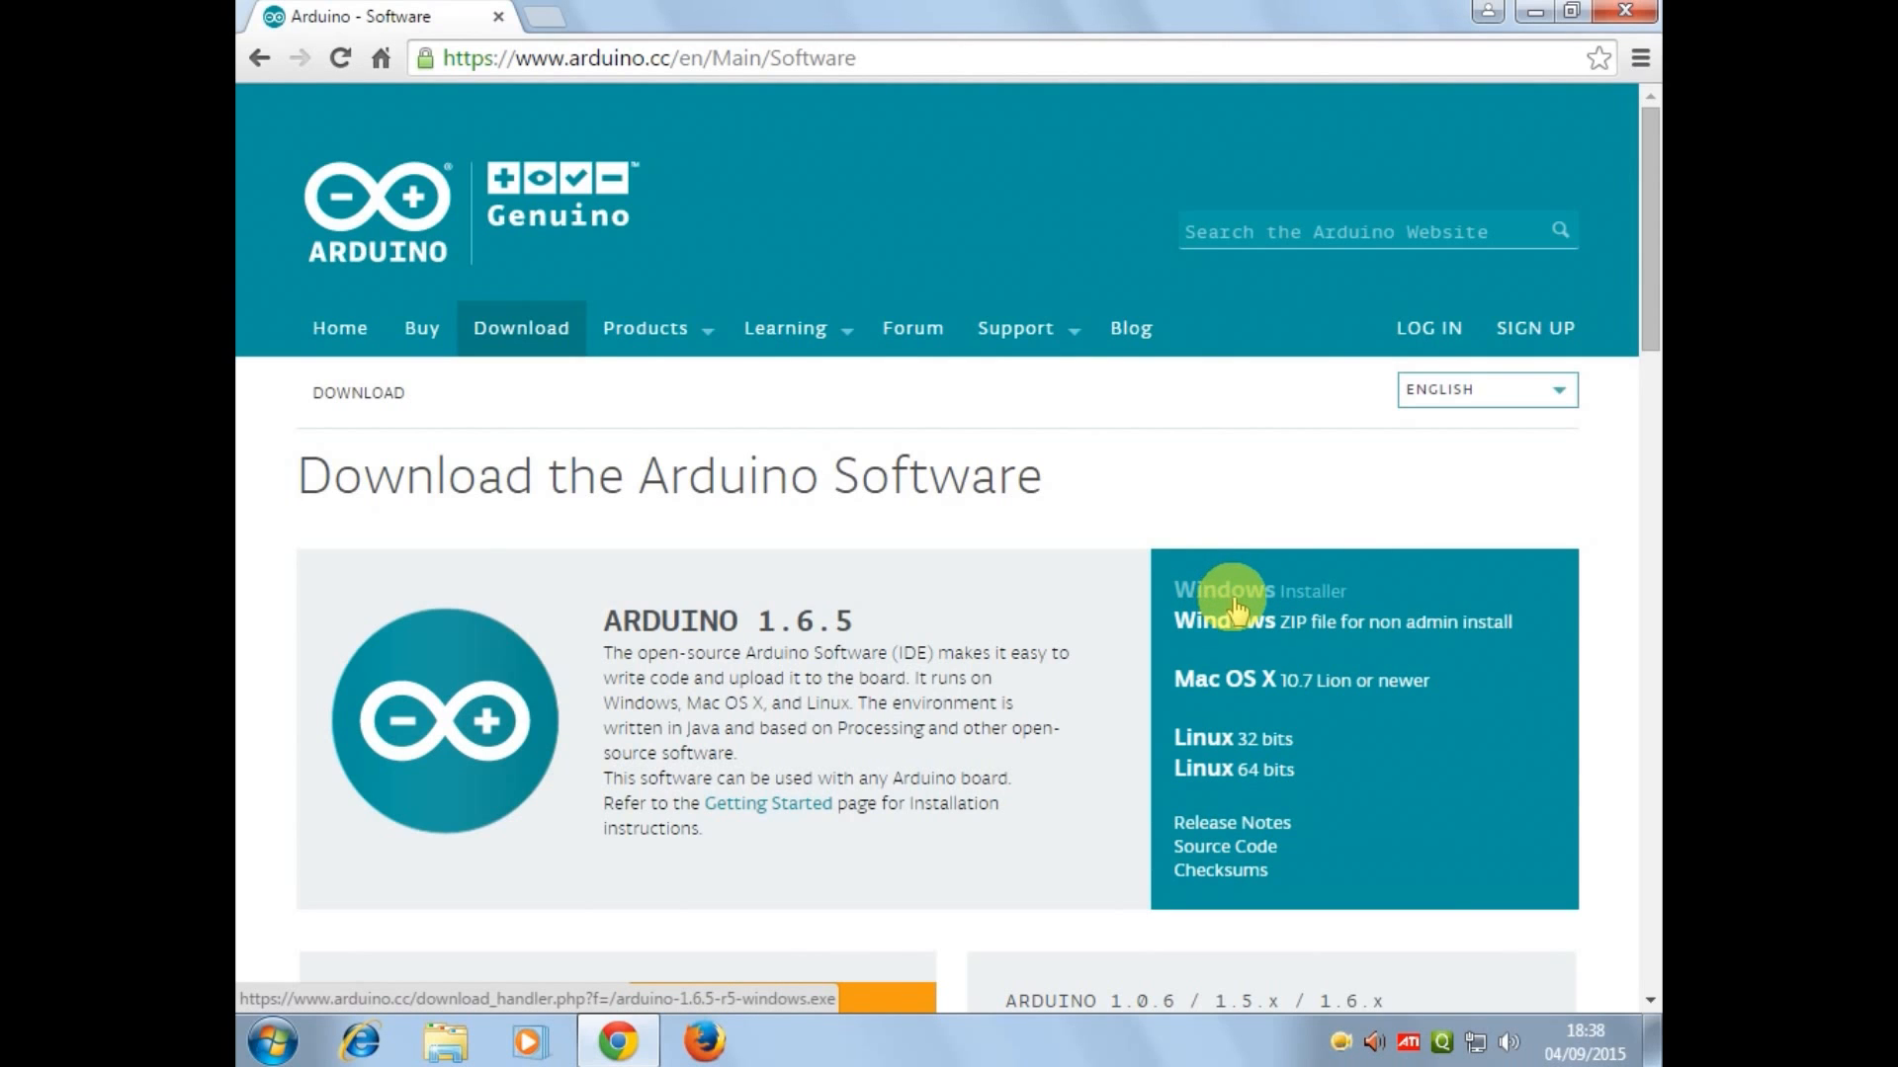
pyautogui.click(1222, 591)
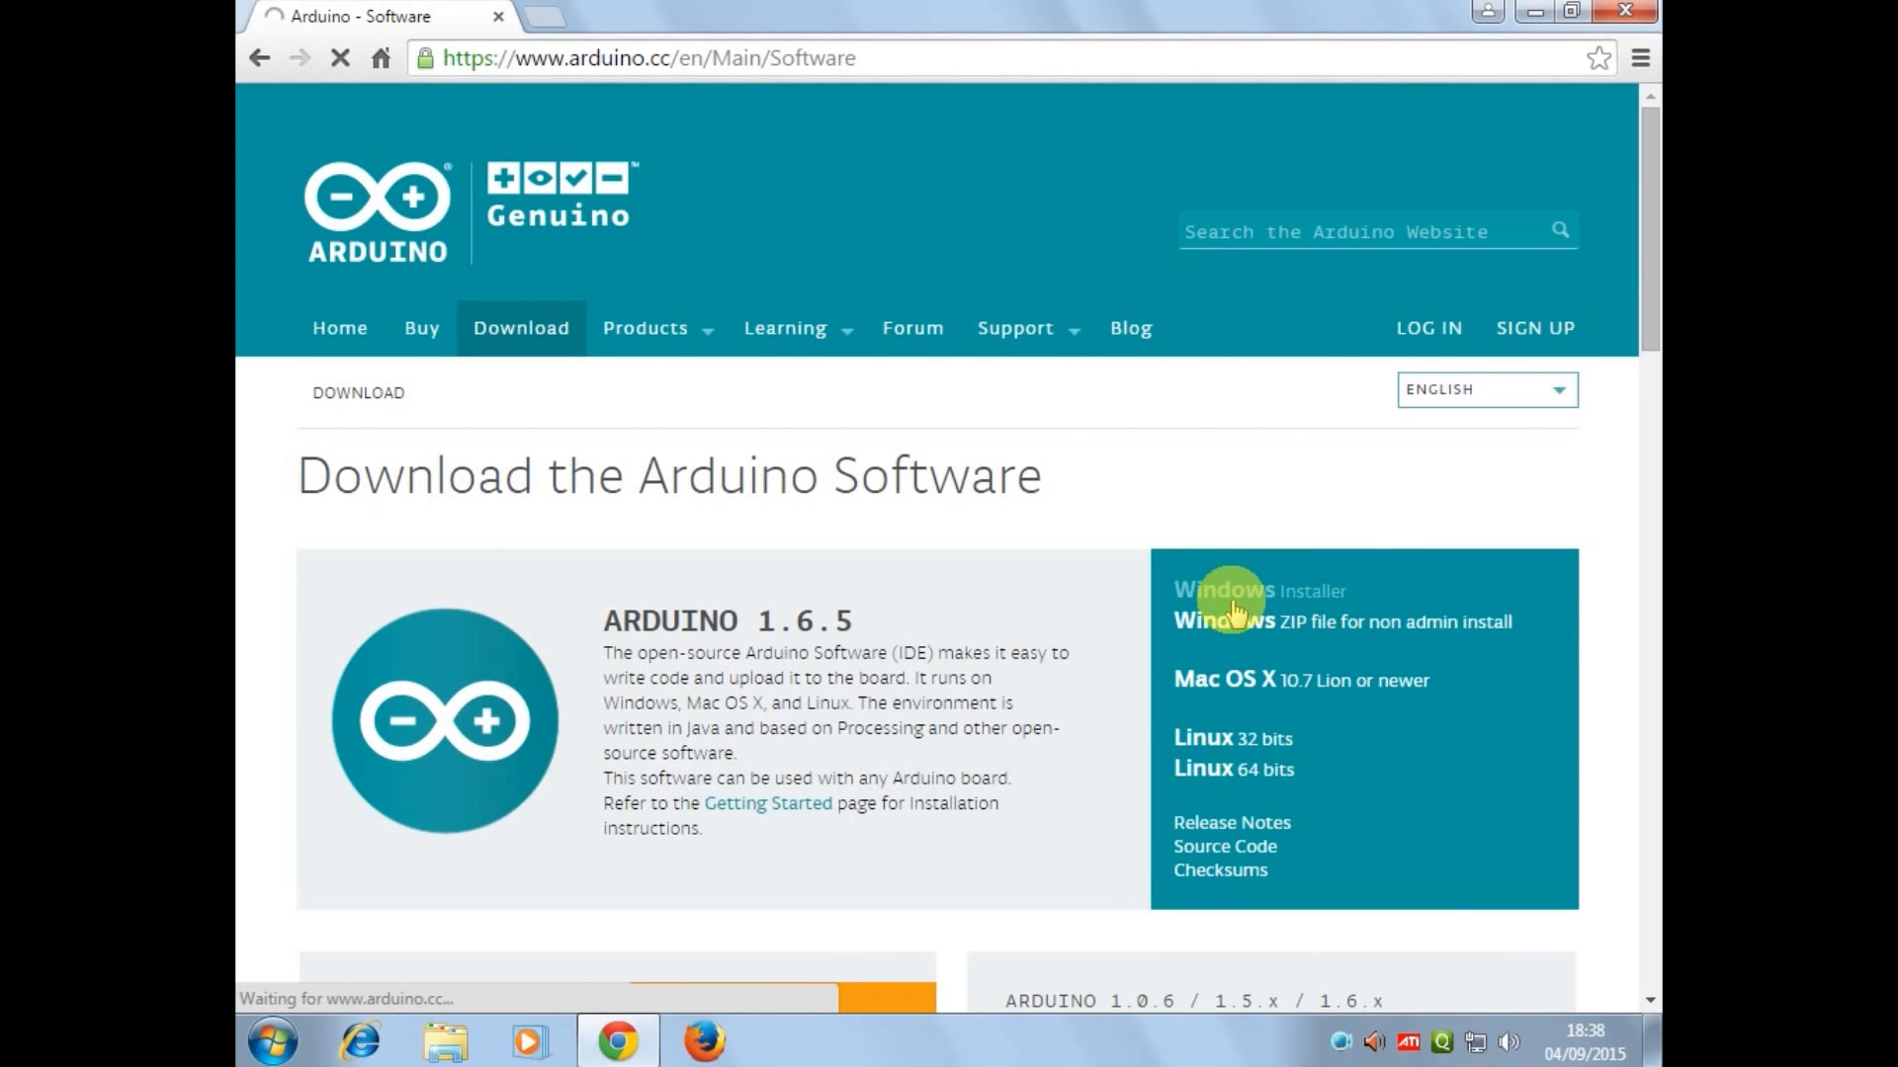
pyautogui.click(1222, 591)
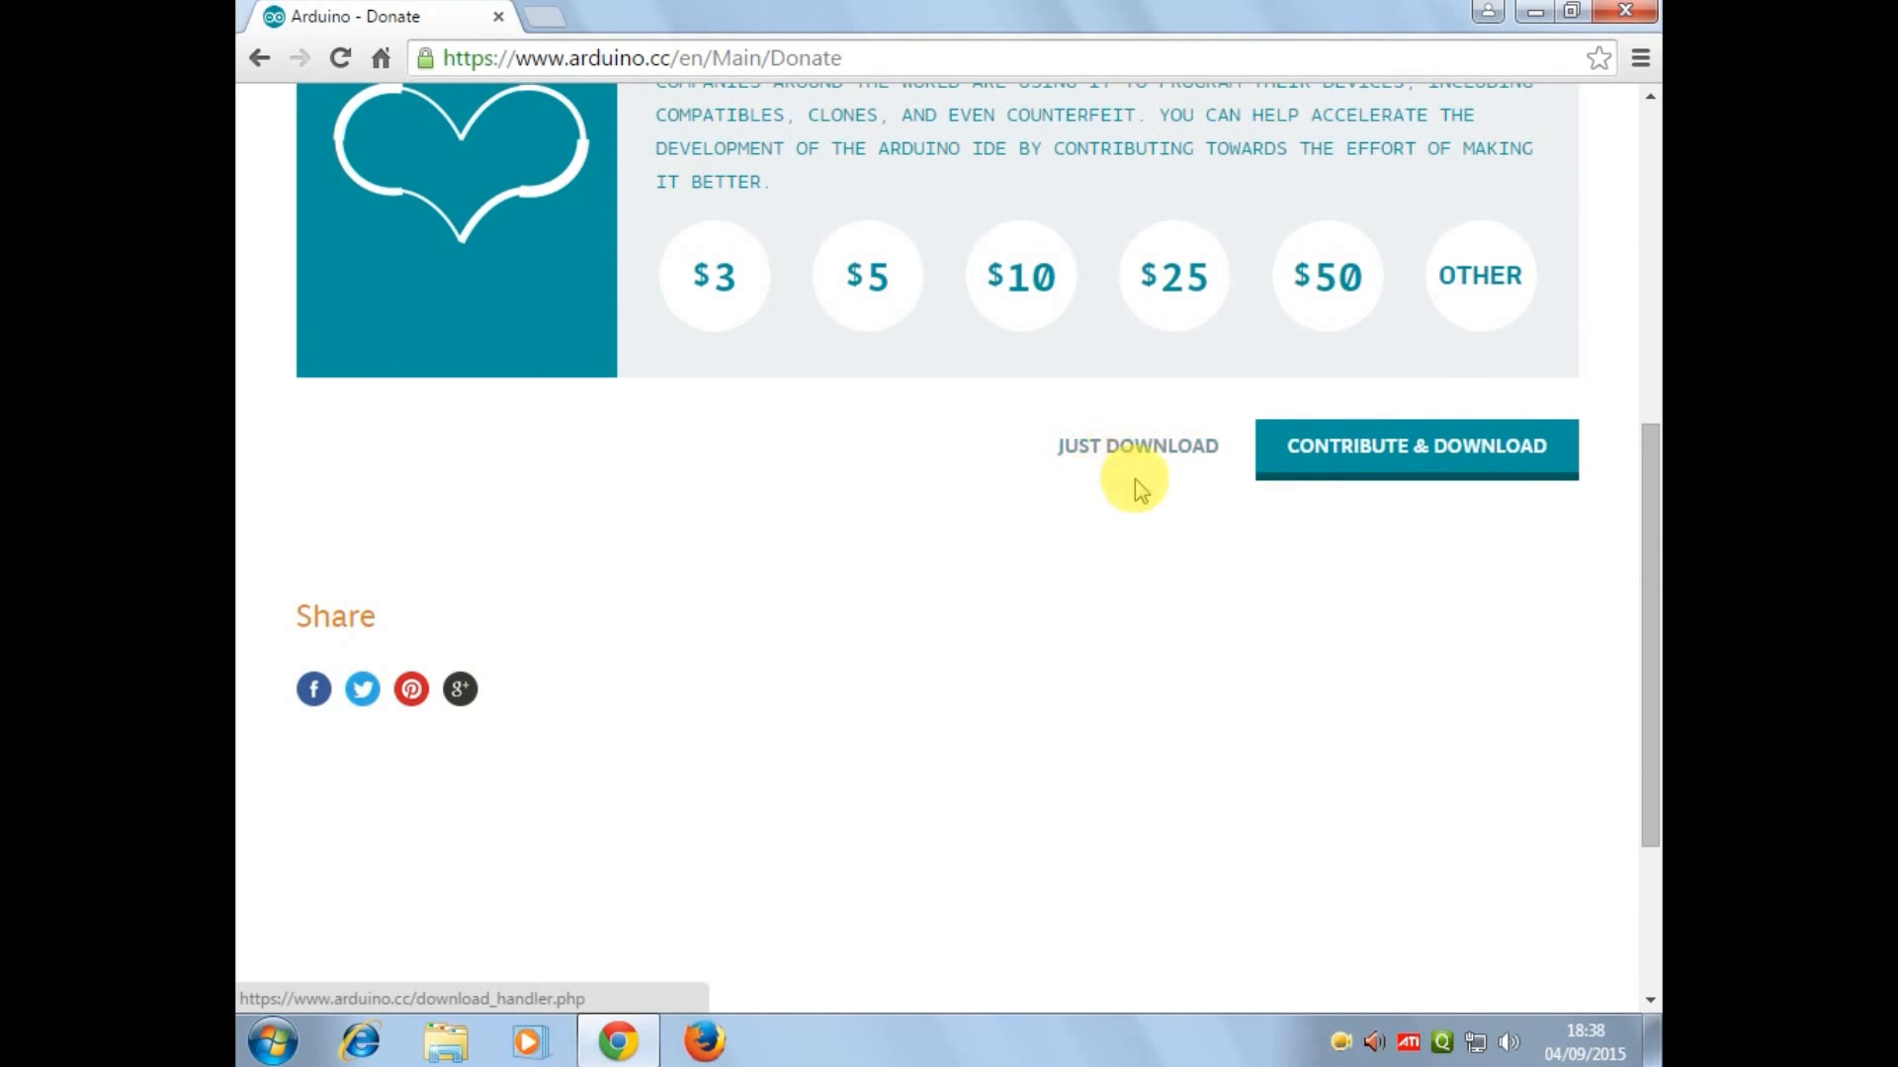
# - Choose JUST DOWNLOAD and save the Arduino 1.6.5 Windows installer to the Desktop
pyautogui.click(1136, 445)
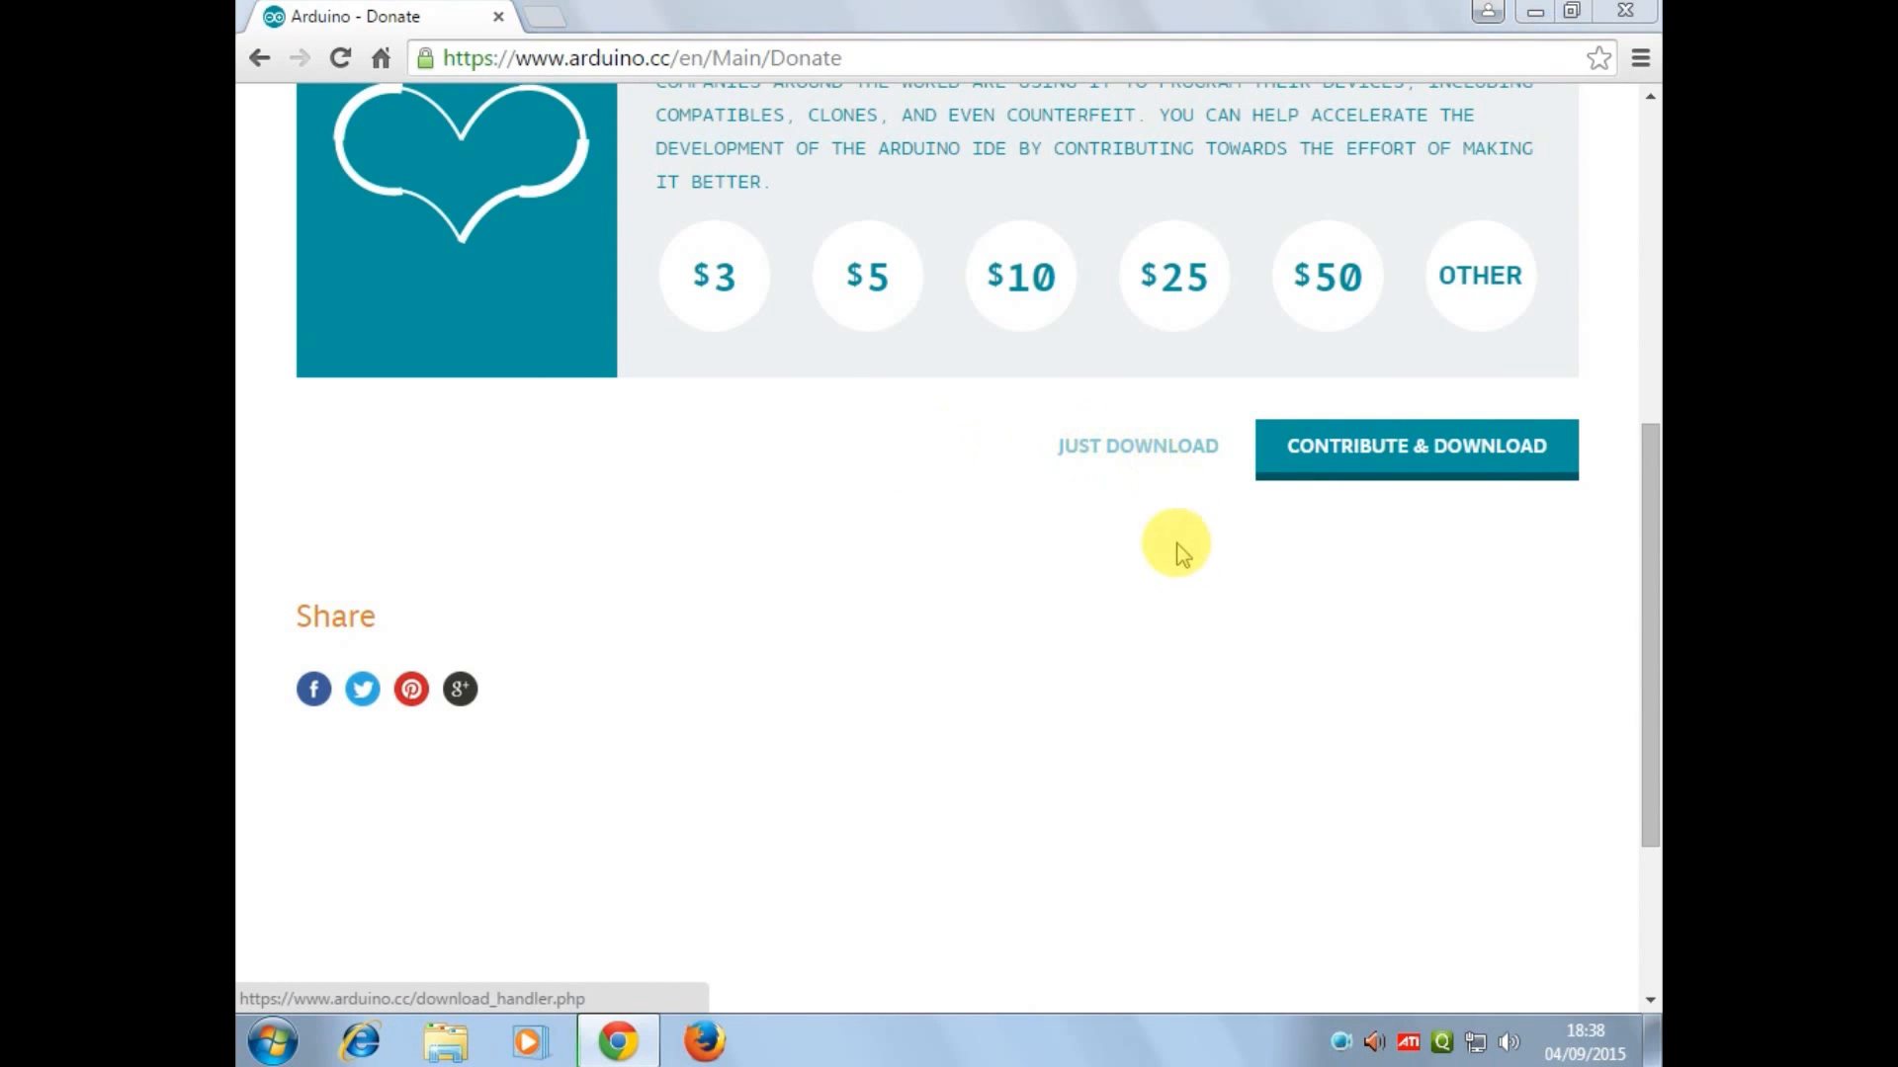
pyautogui.click(1134, 445)
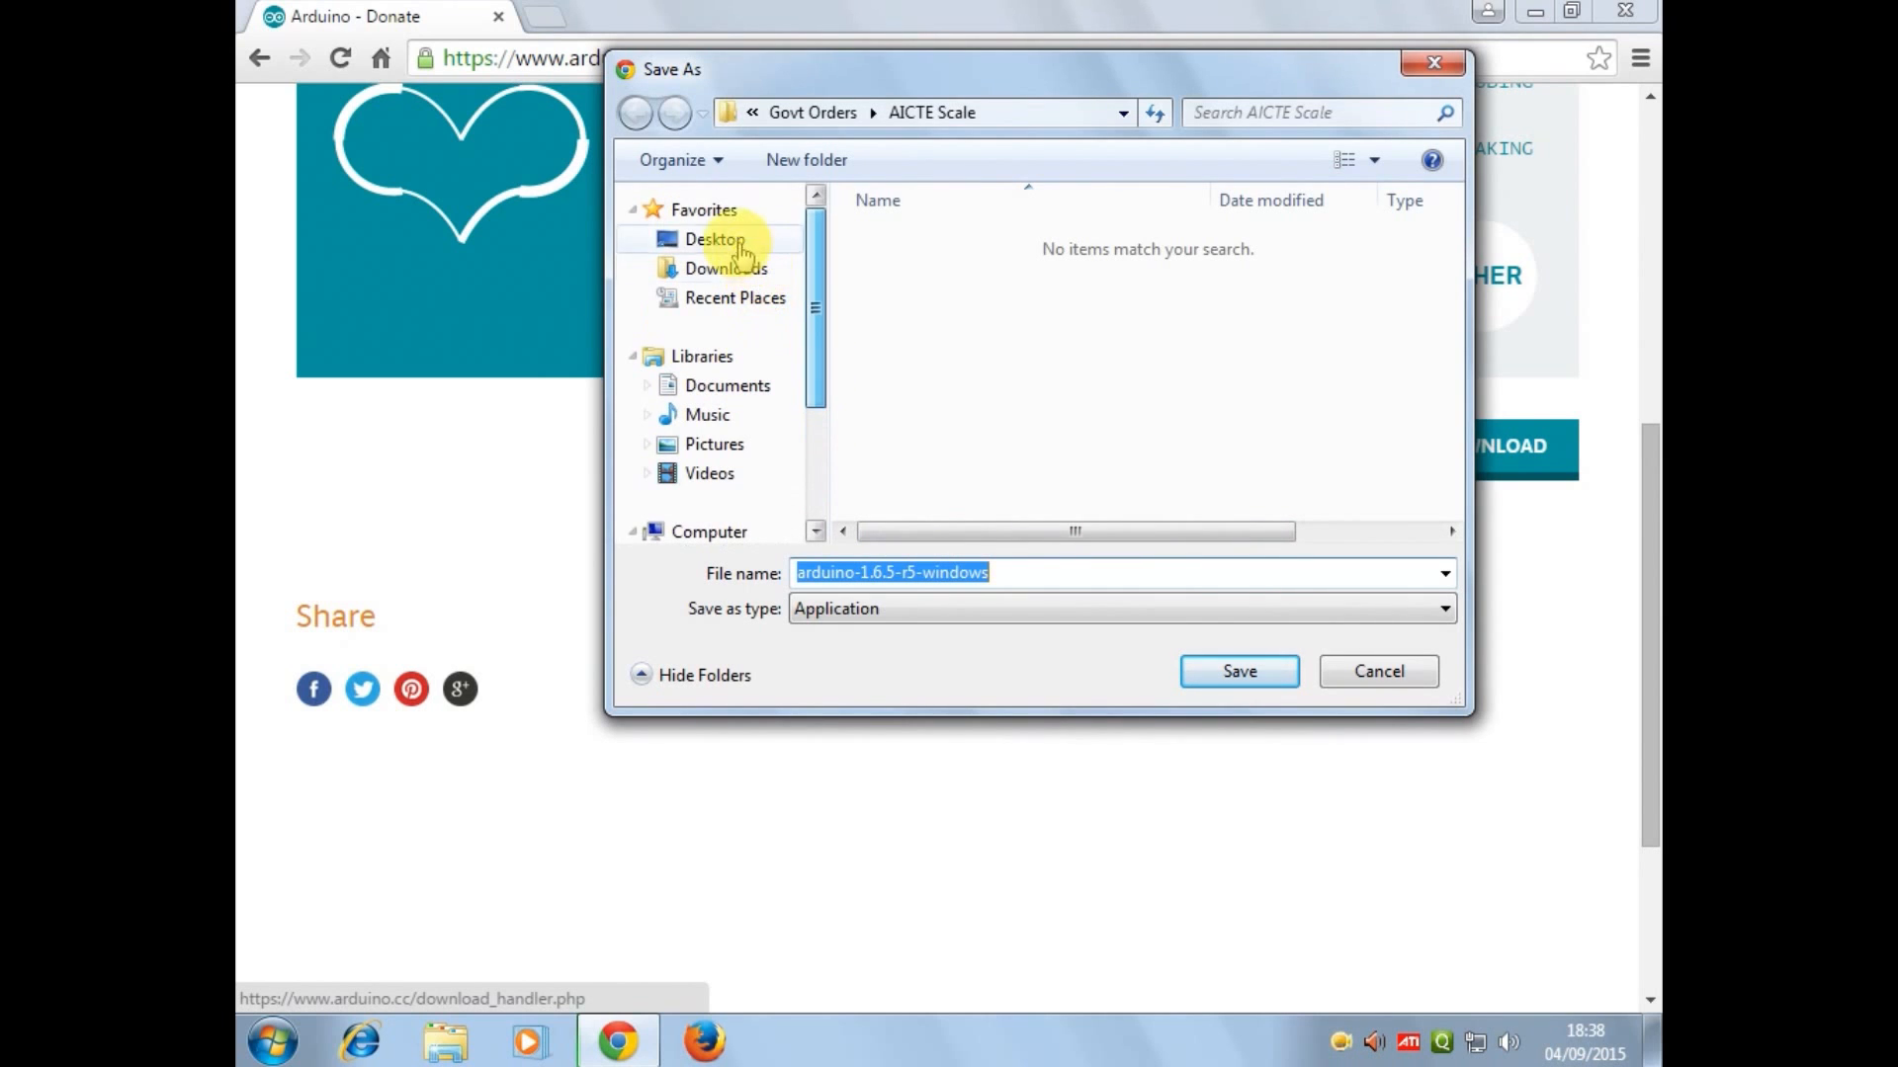
pyautogui.click(713, 239)
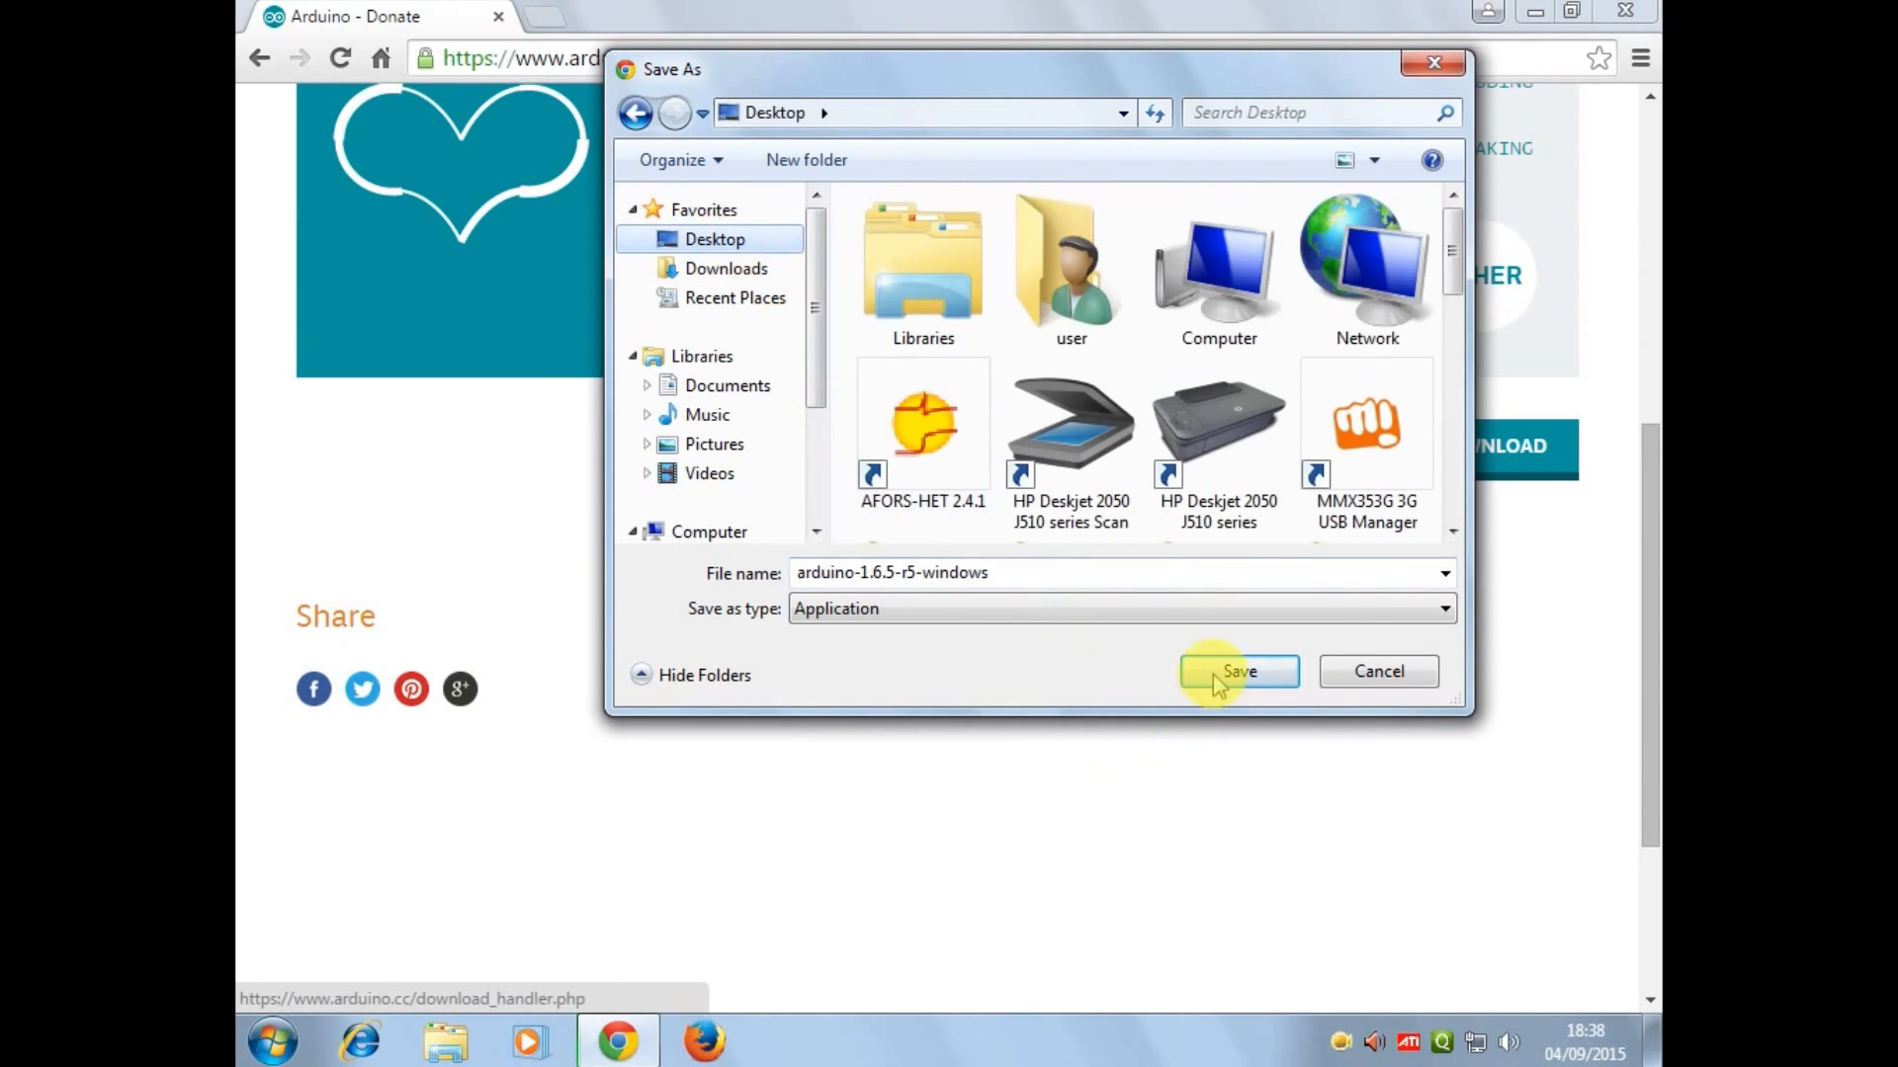
pyautogui.click(1237, 672)
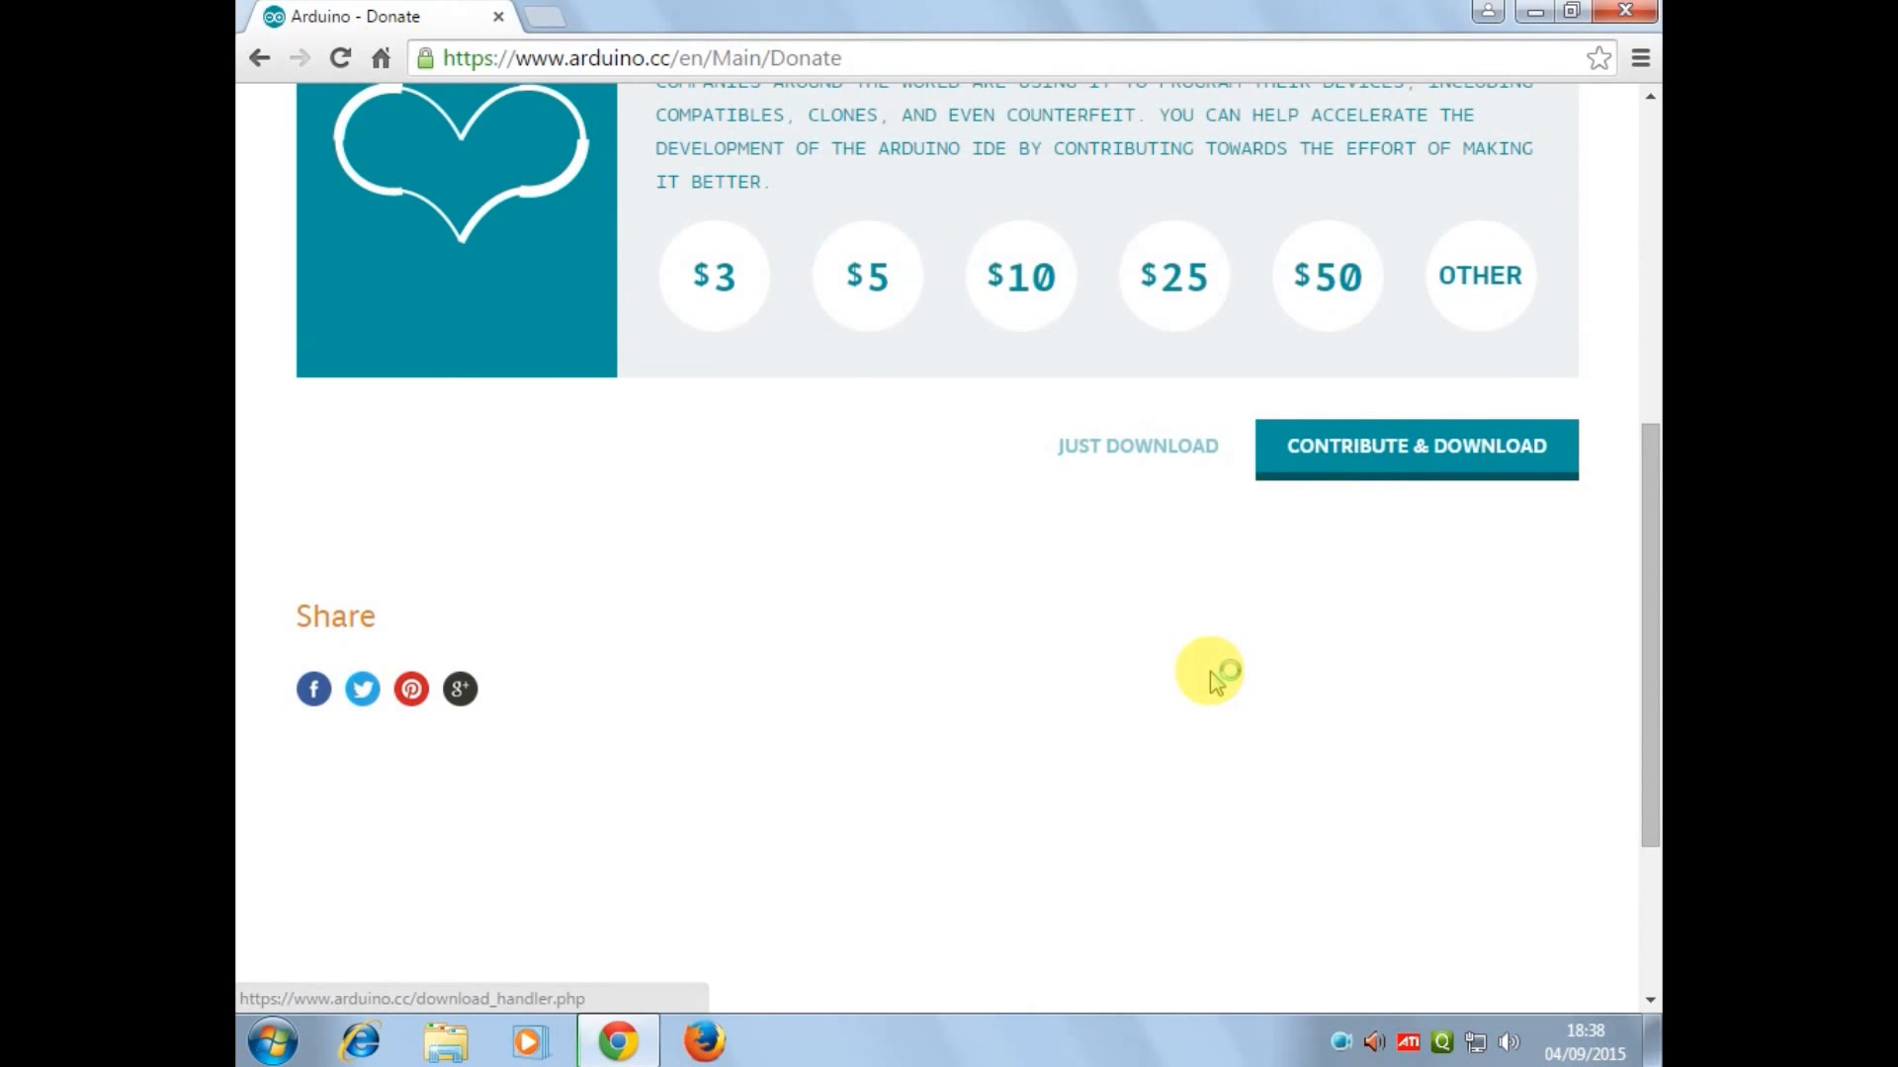
pyautogui.moveTo(981, 522)
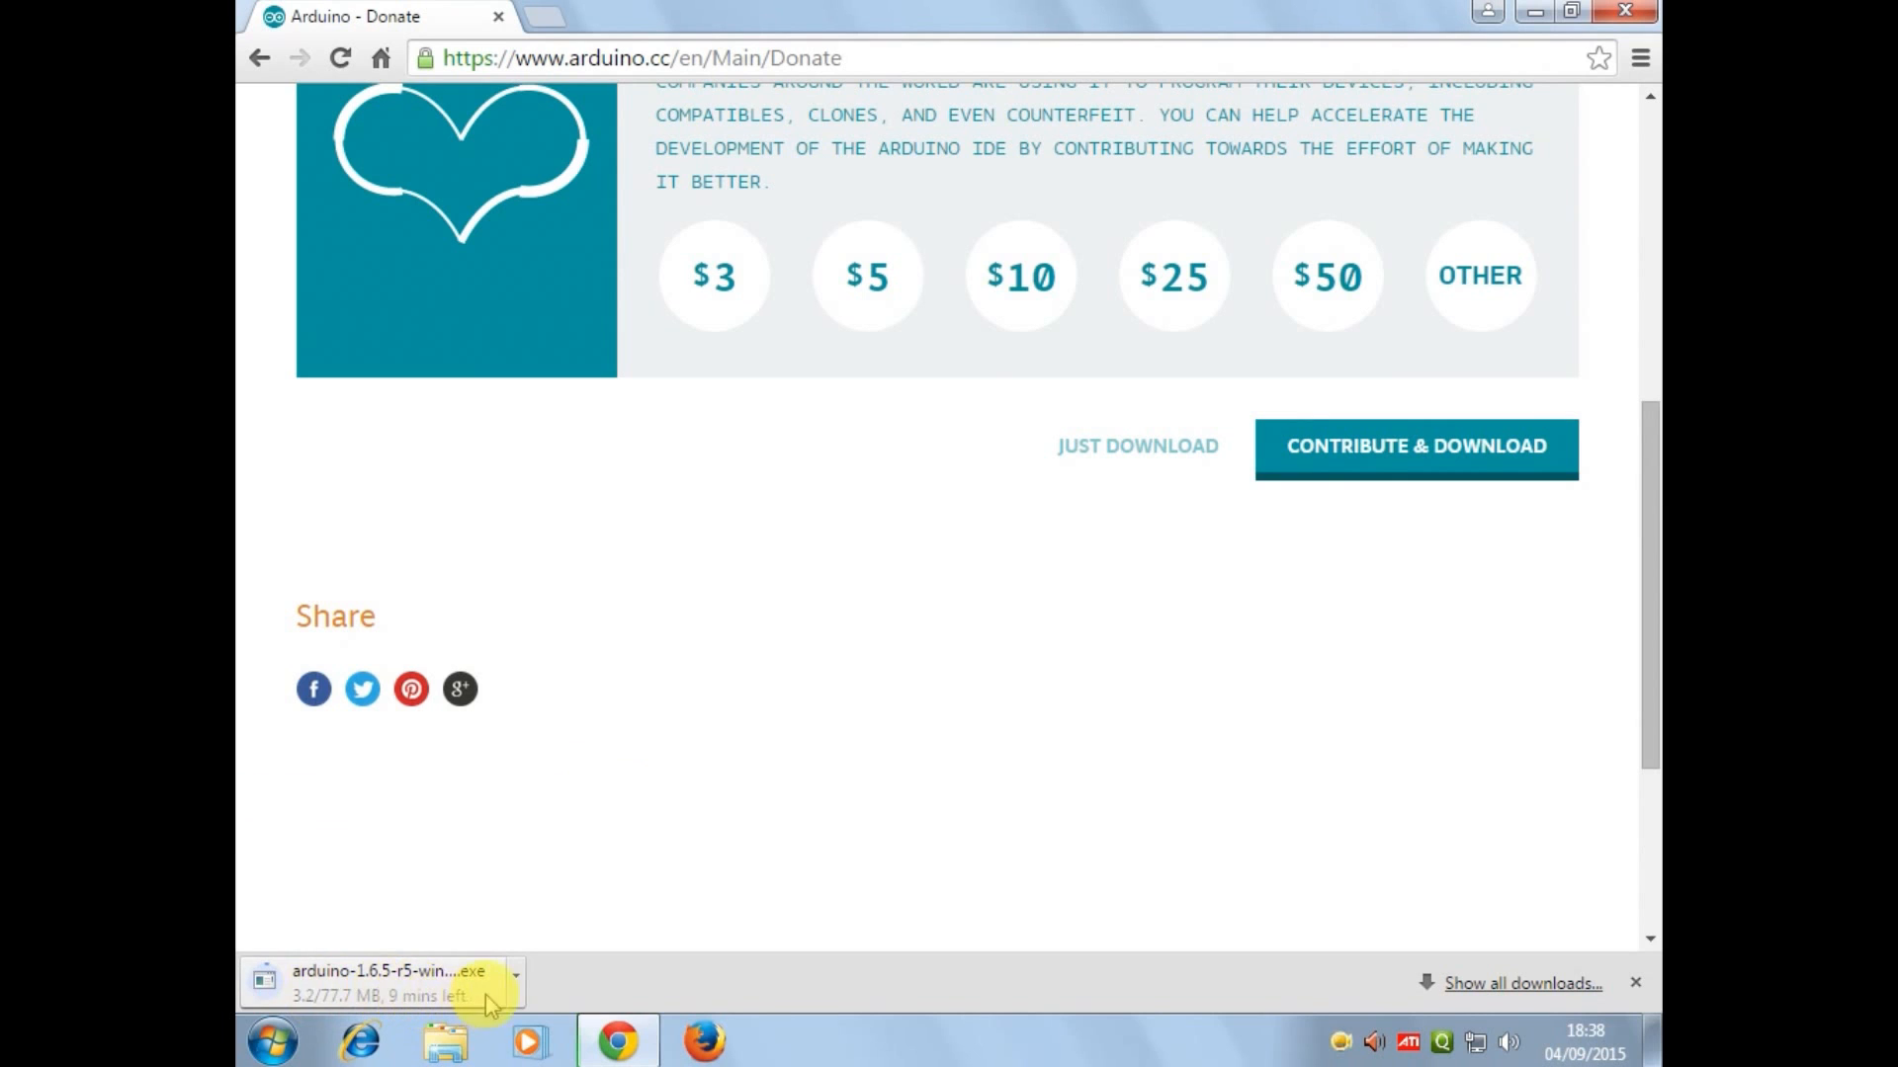
pyautogui.moveTo(826, 678)
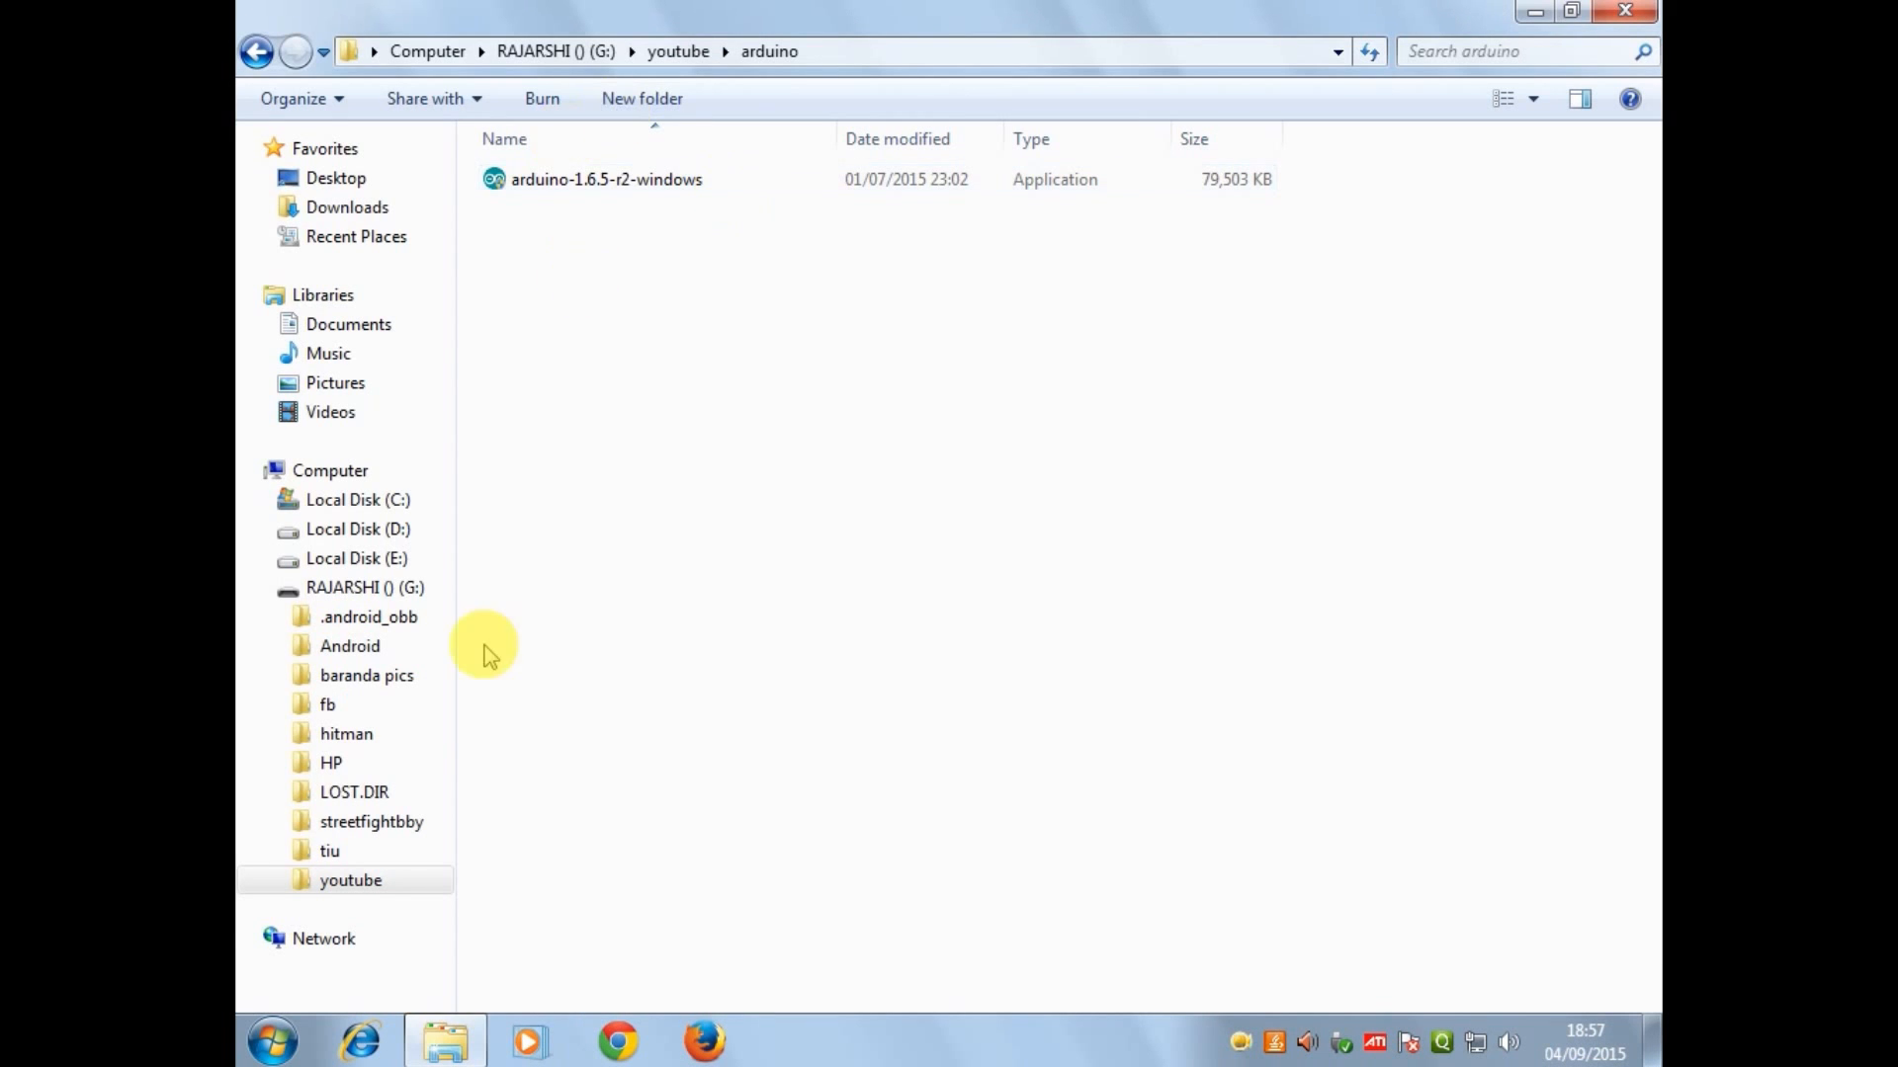
# - Run arduino-1.6.5-r2-windows from the youtube\arduino folder to start Arduino Setup
pyautogui.click(605, 180)
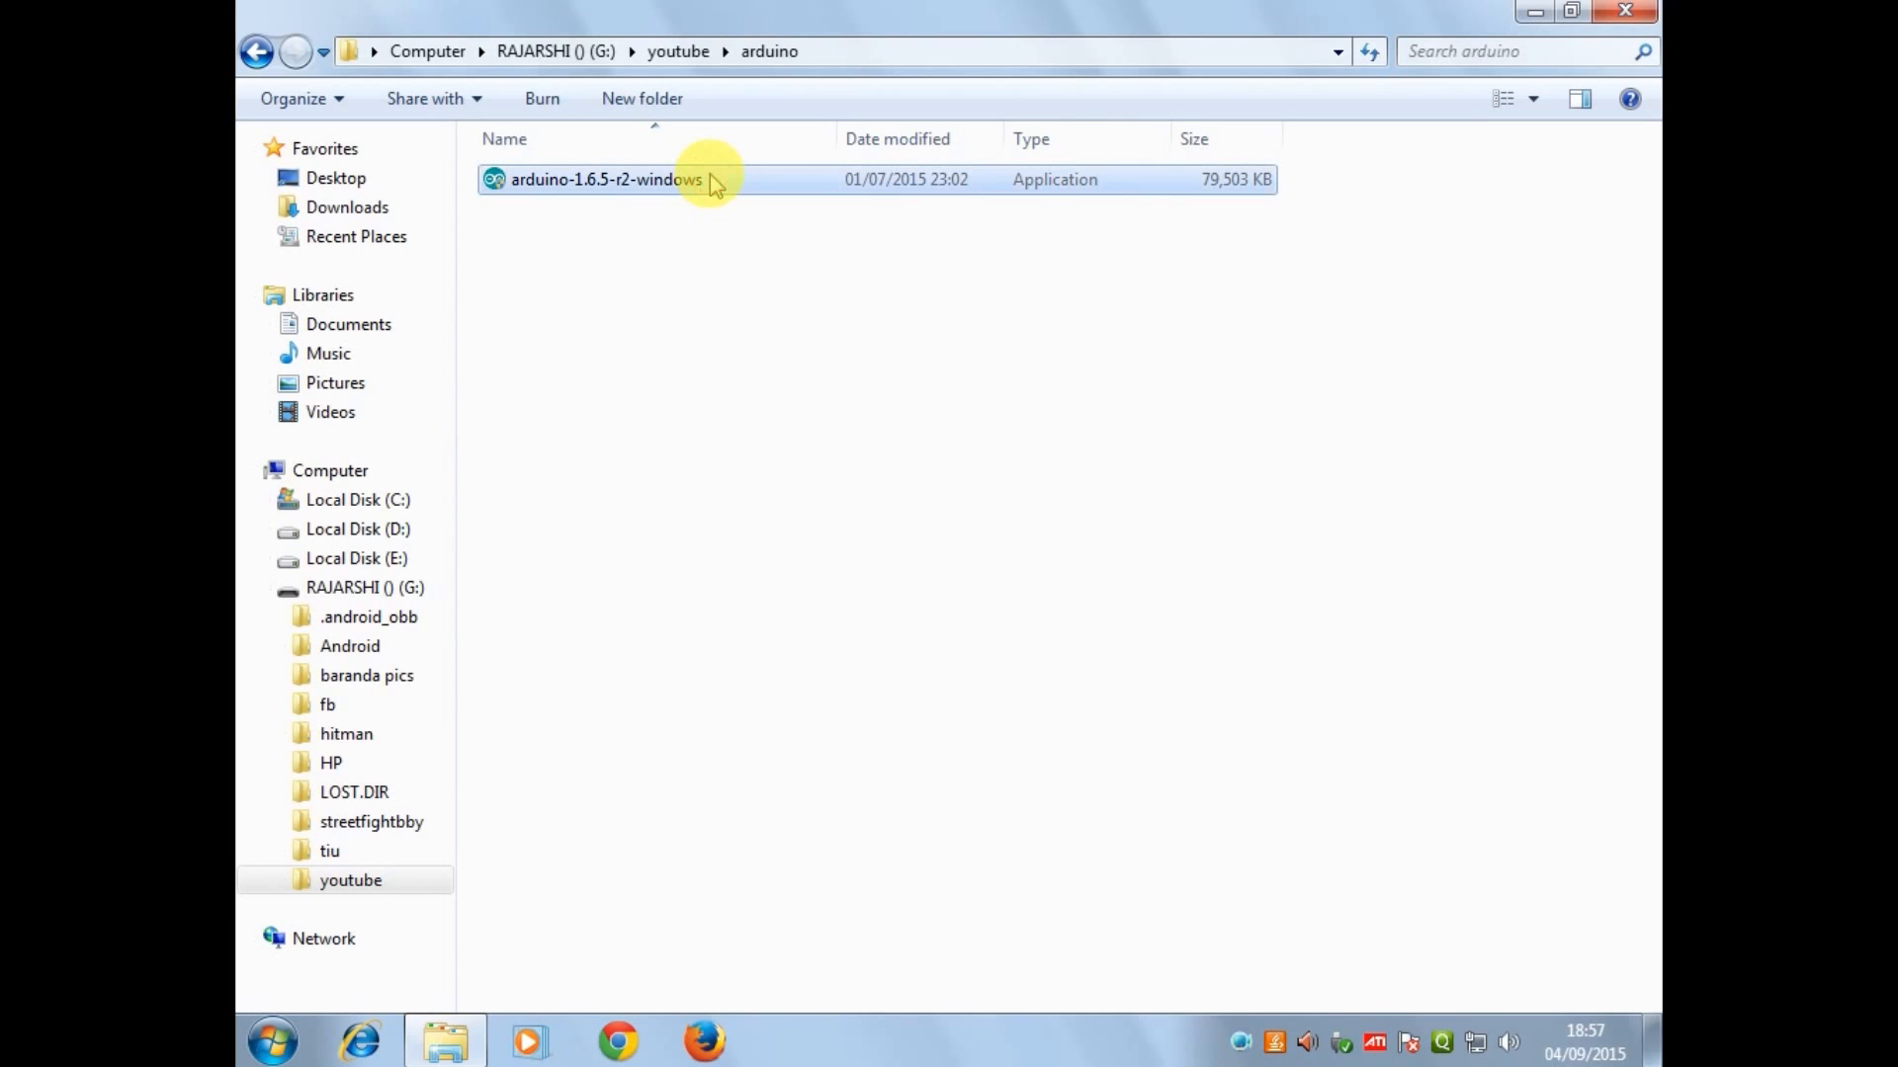
pyautogui.click(604, 180)
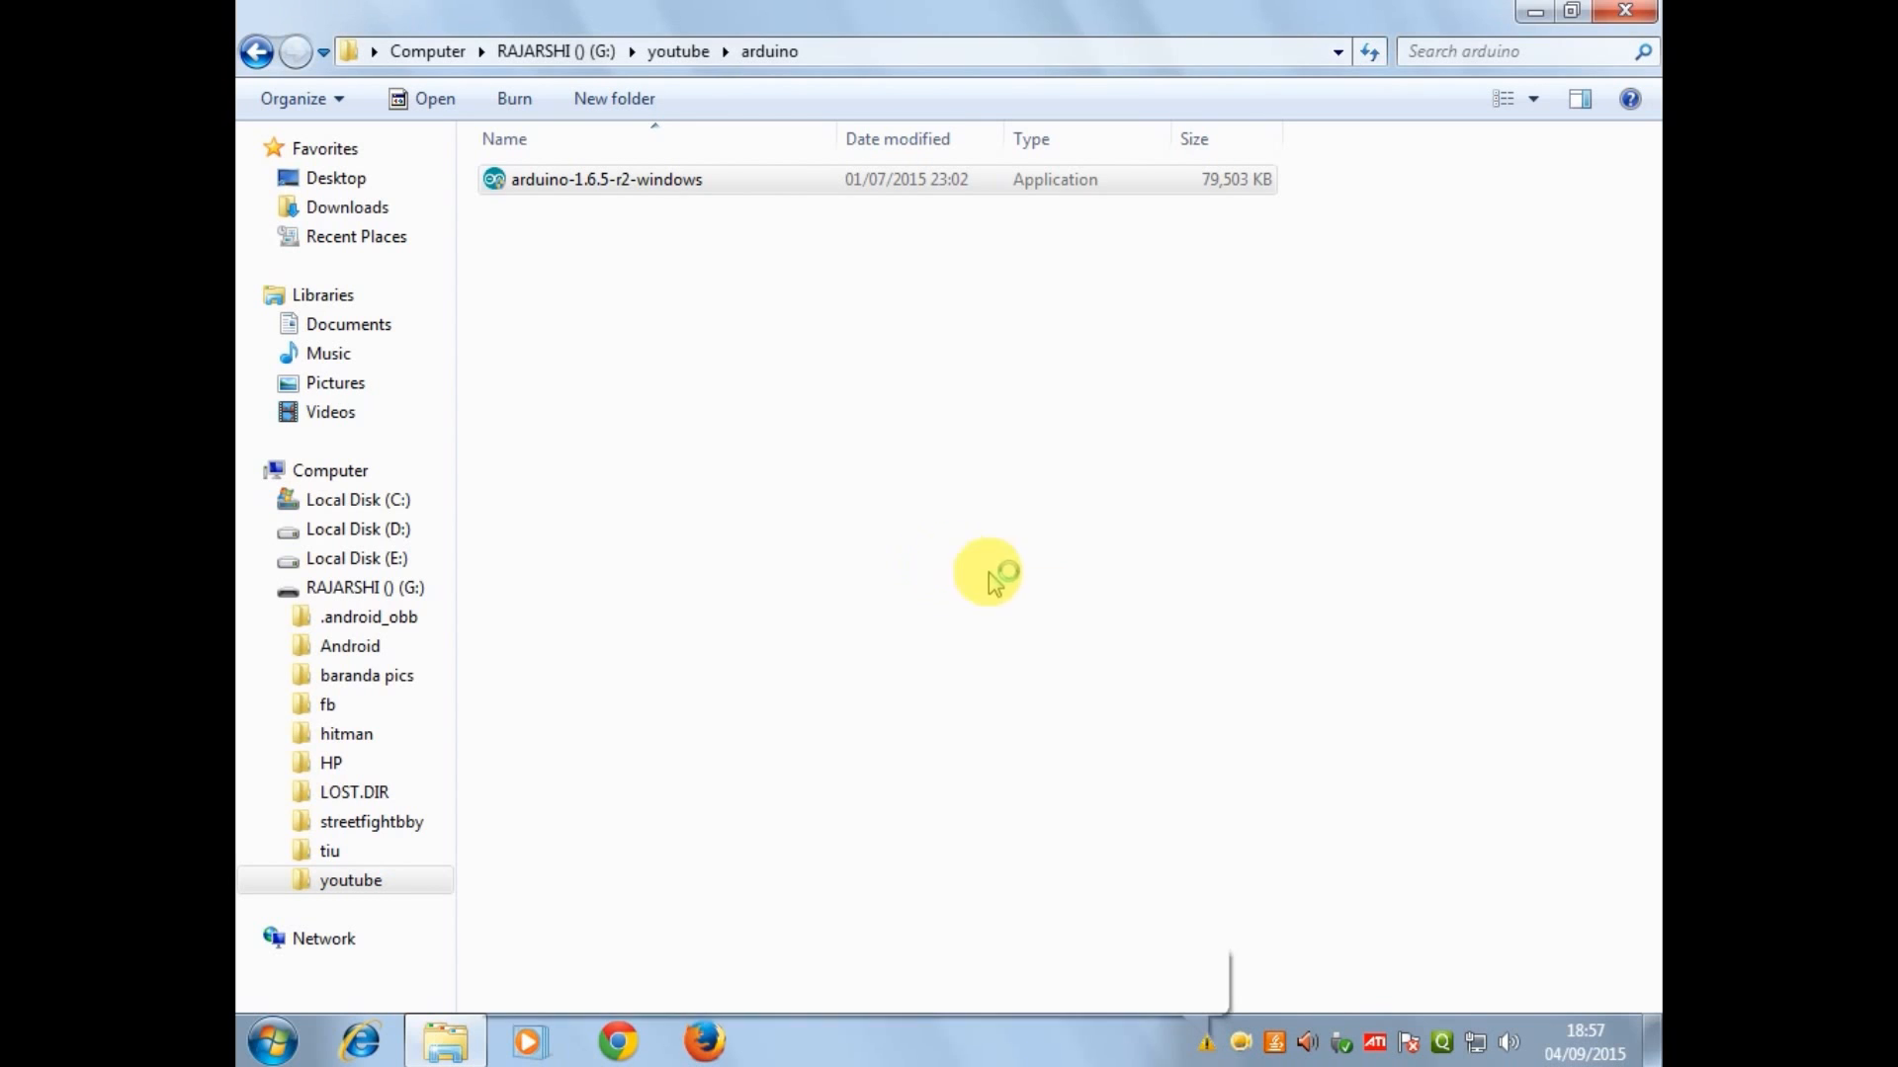
pyautogui.doubleClick(605, 180)
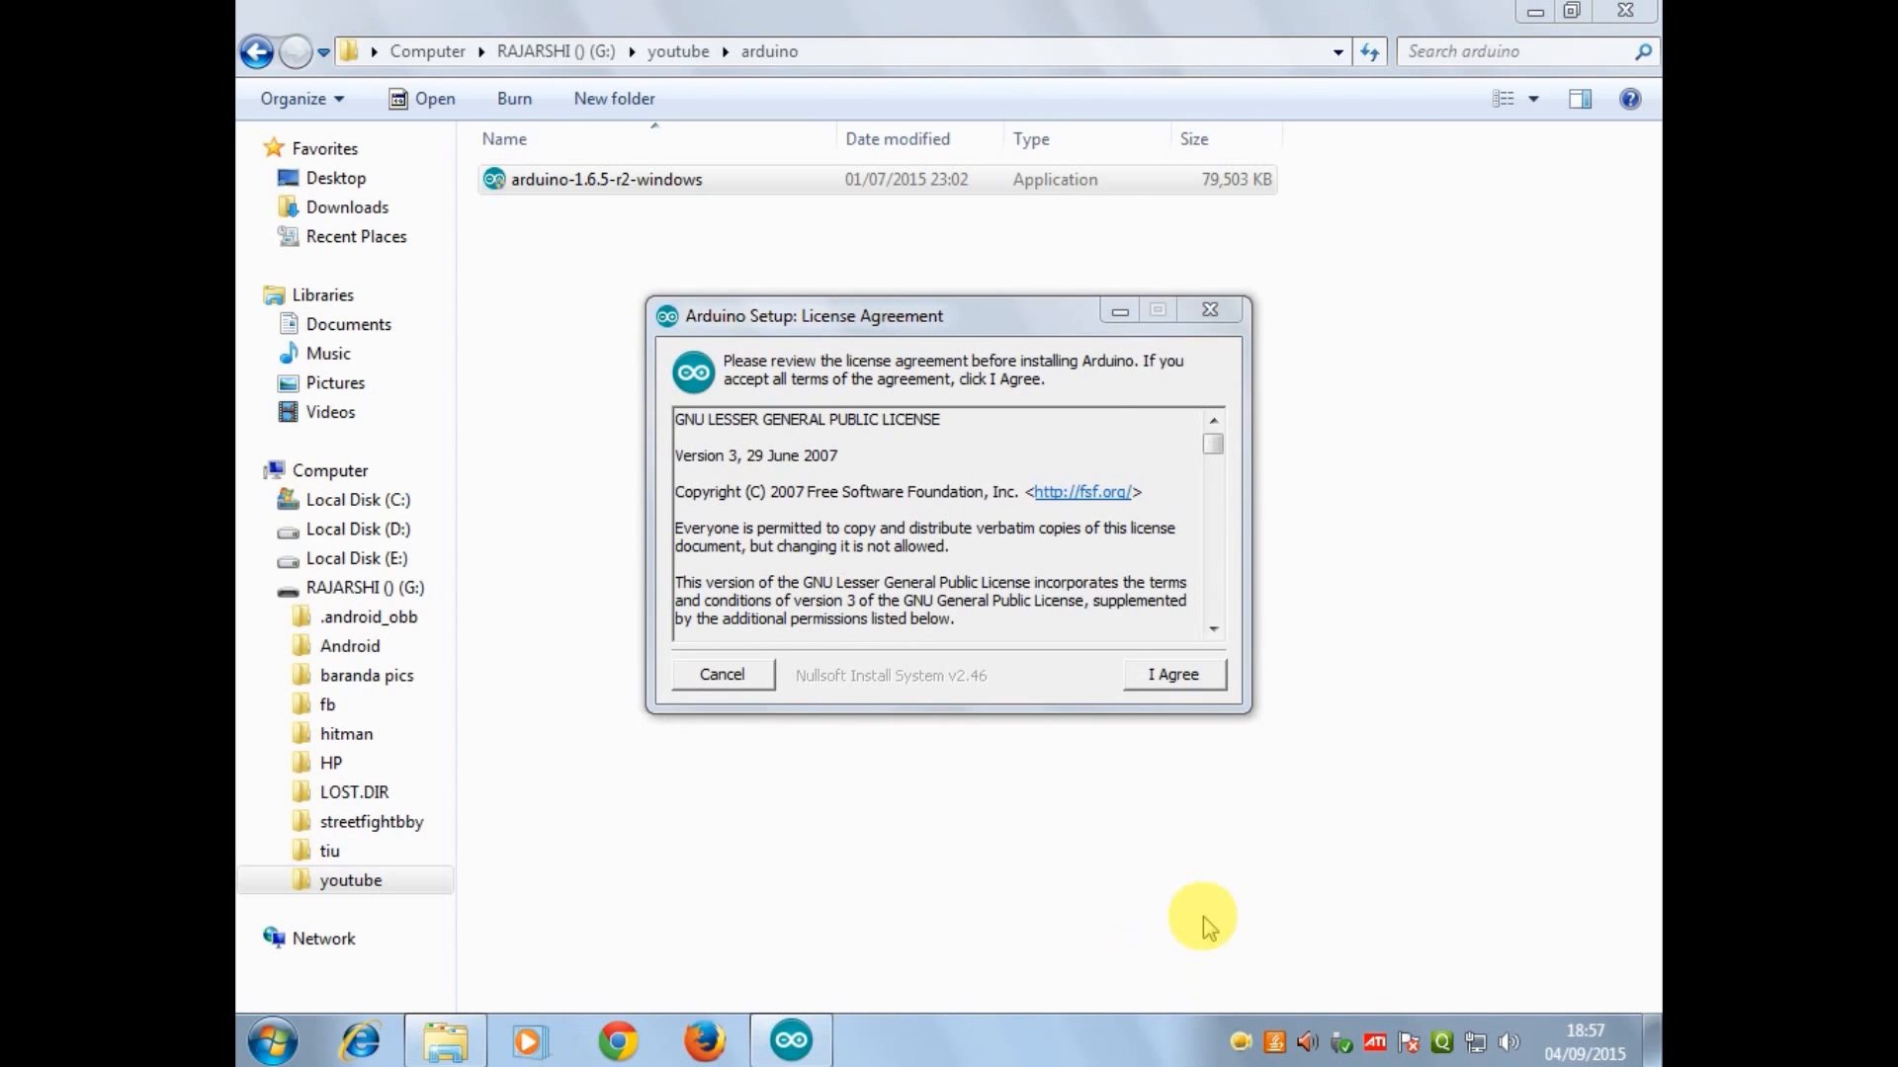
pyautogui.moveTo(1160, 660)
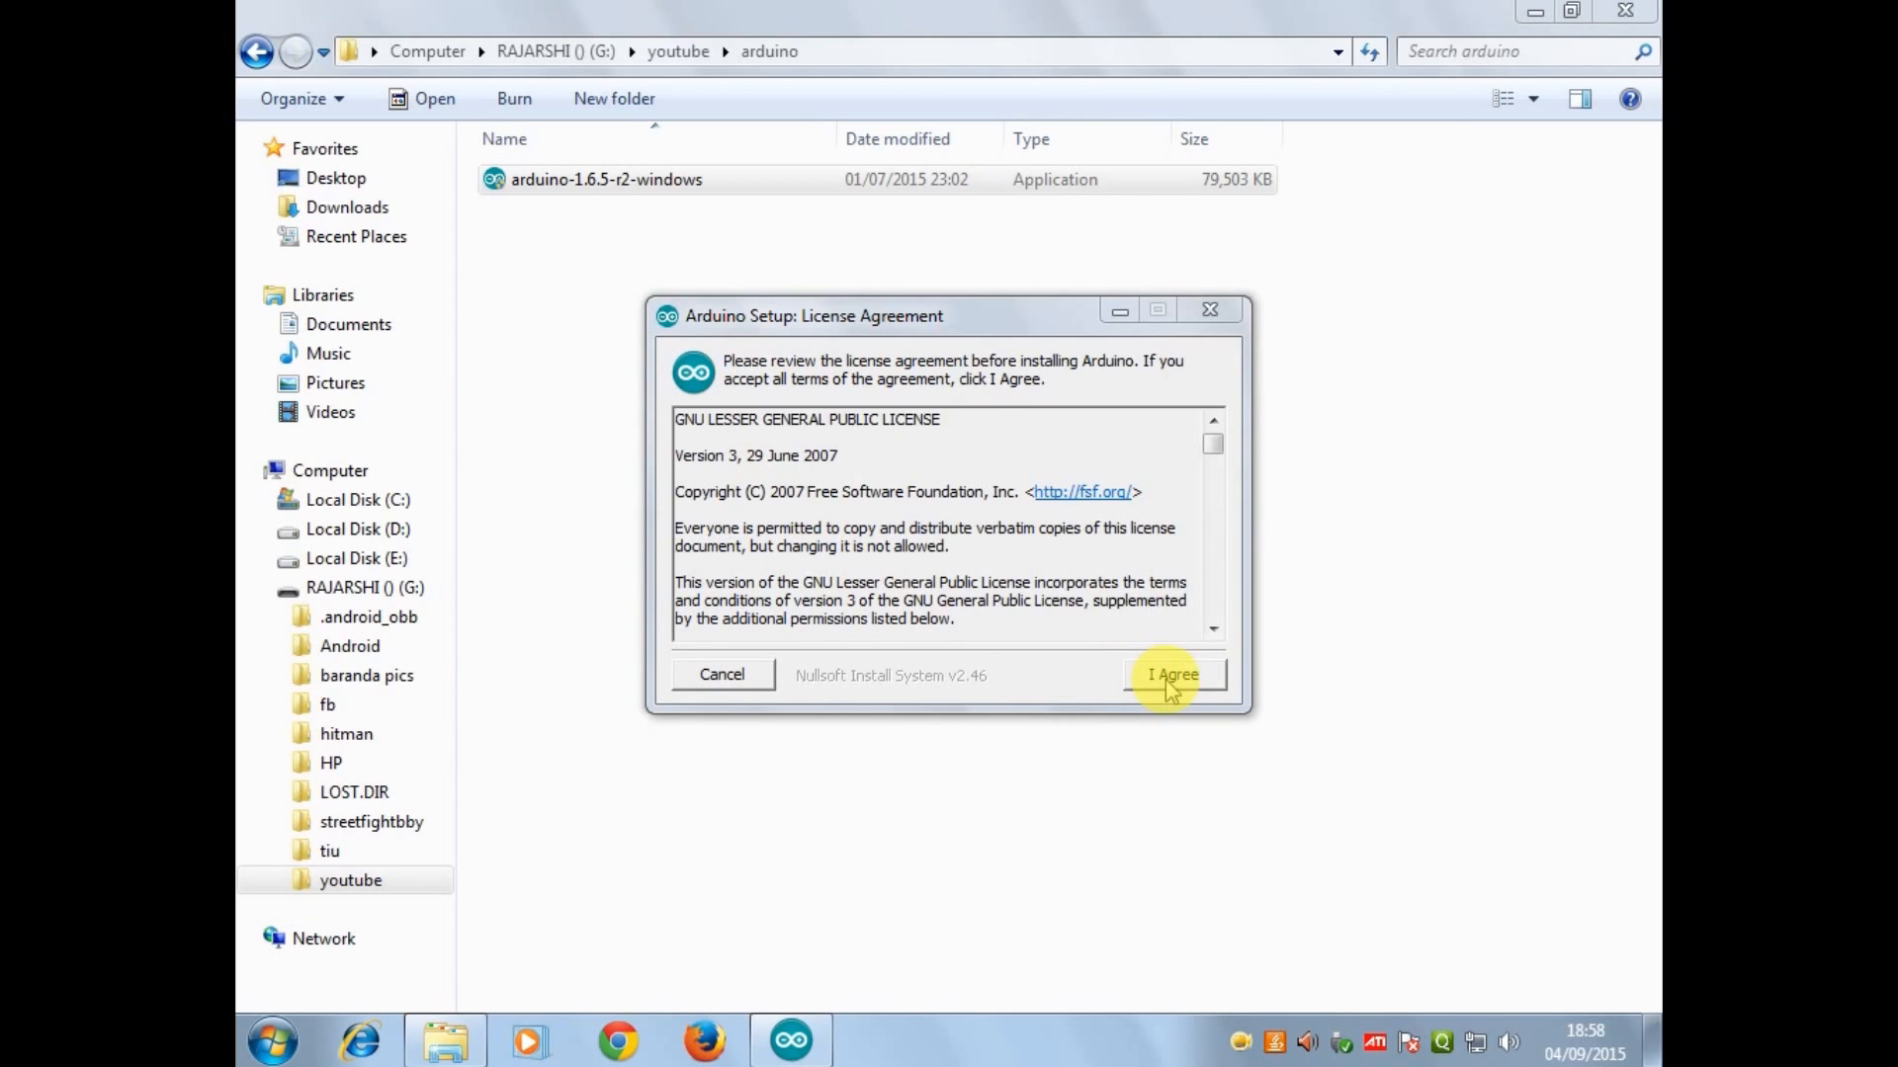
# - Accept the license, install all components to C:\Program Files (x86)\Arduino and approve both USB driver prompts
pyautogui.click(1172, 674)
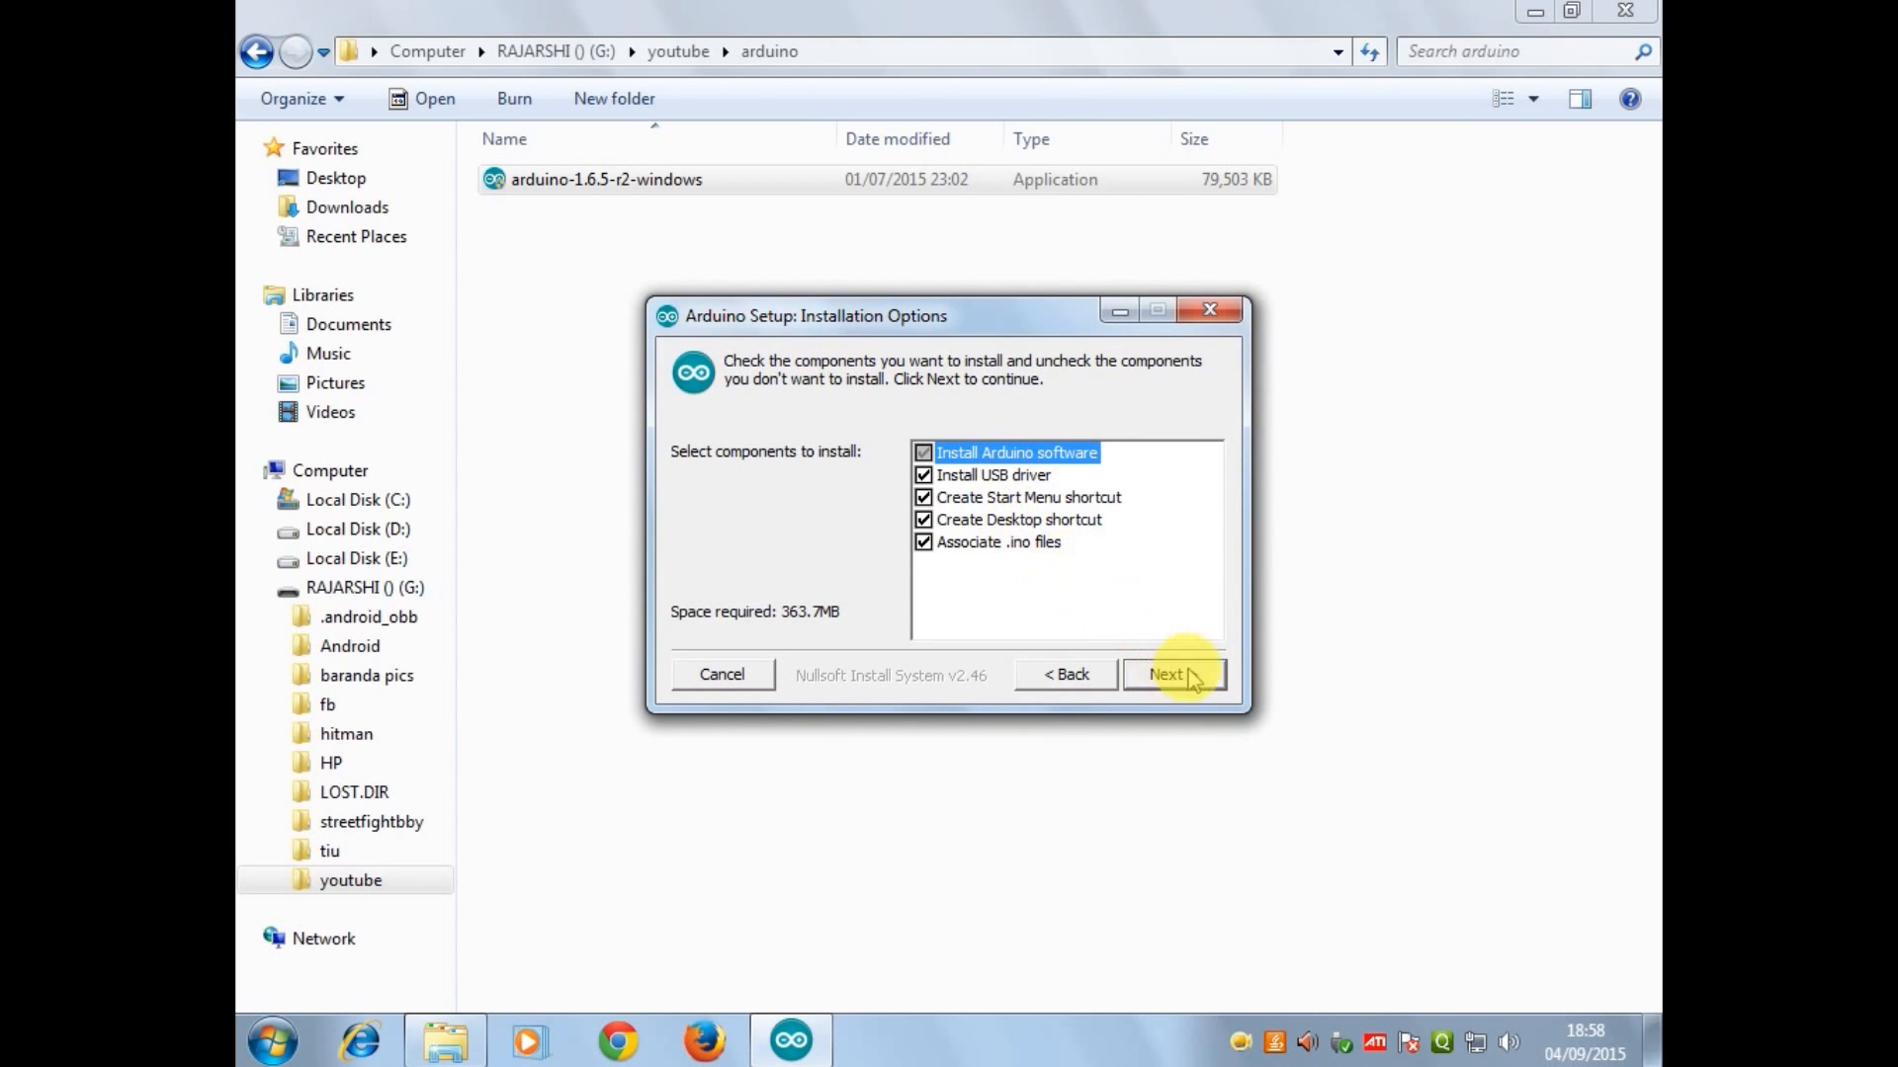
pyautogui.click(1167, 674)
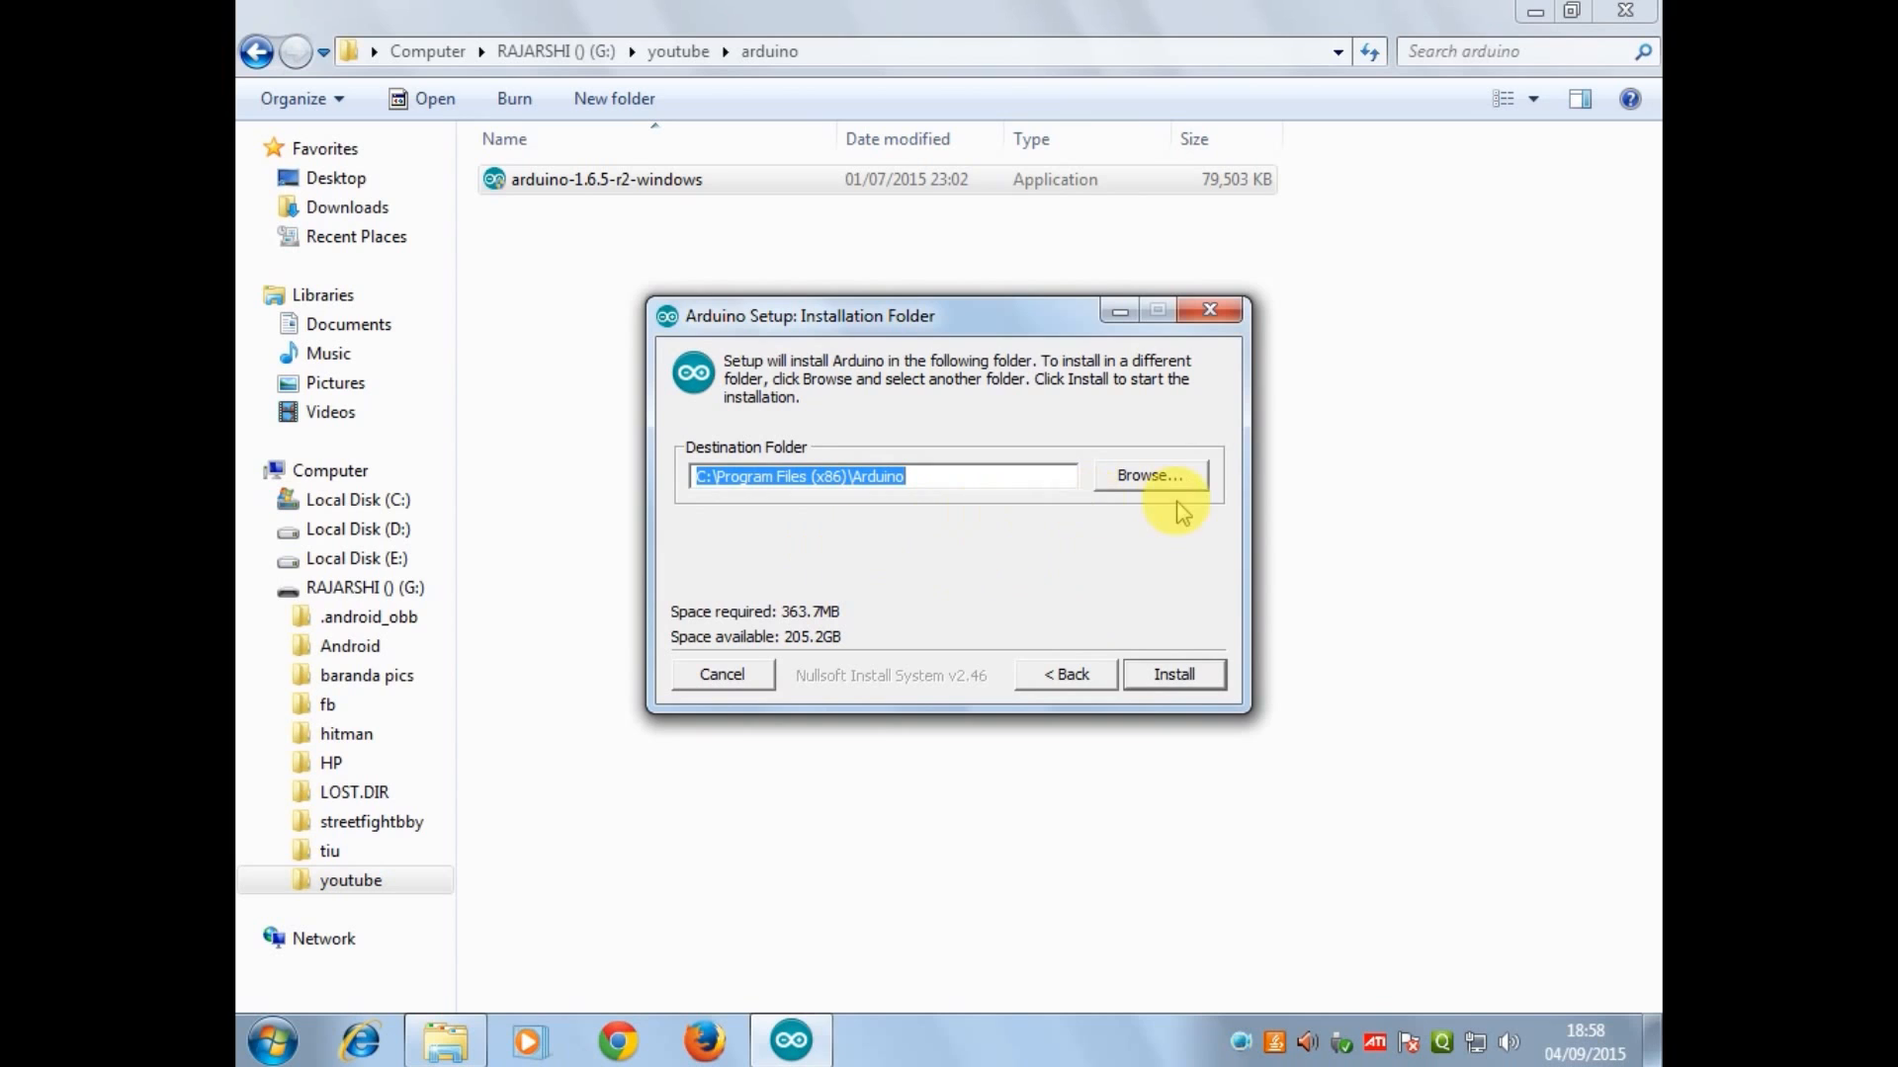
pyautogui.moveTo(1186, 641)
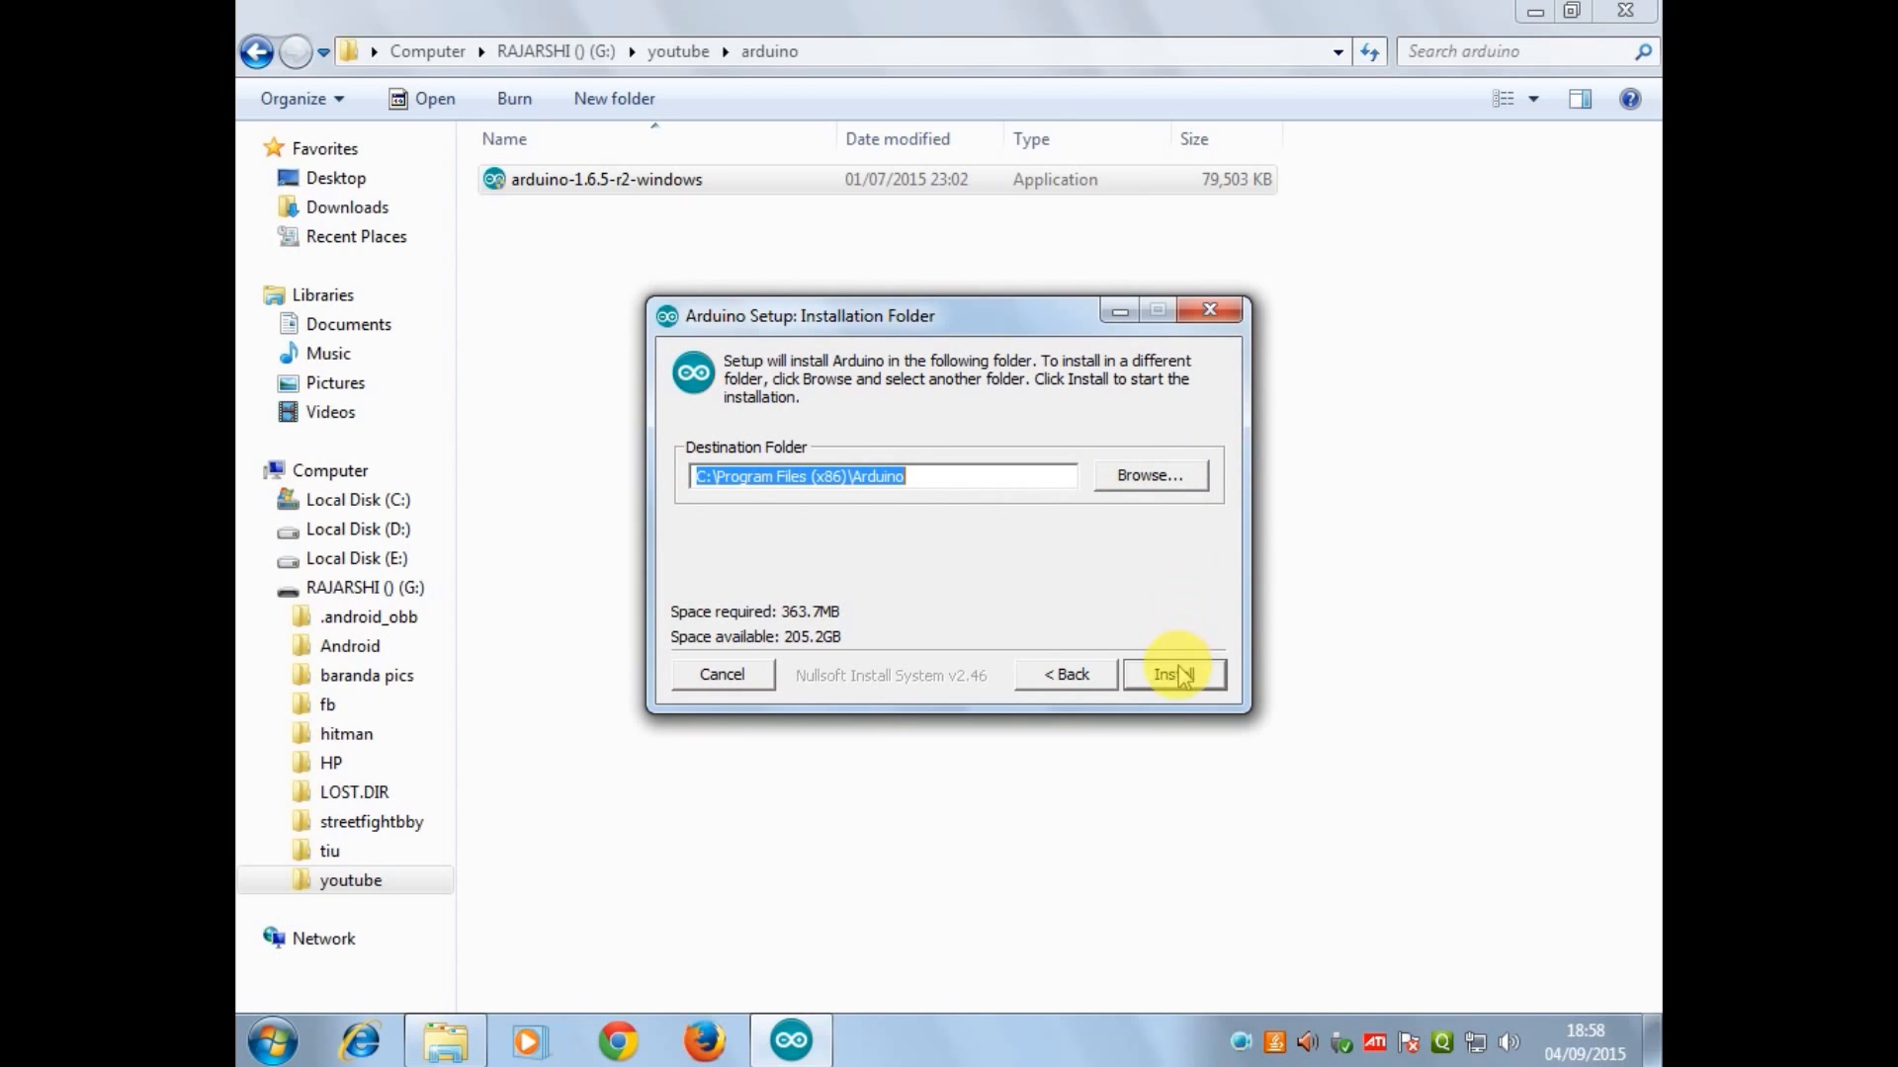
pyautogui.click(1172, 674)
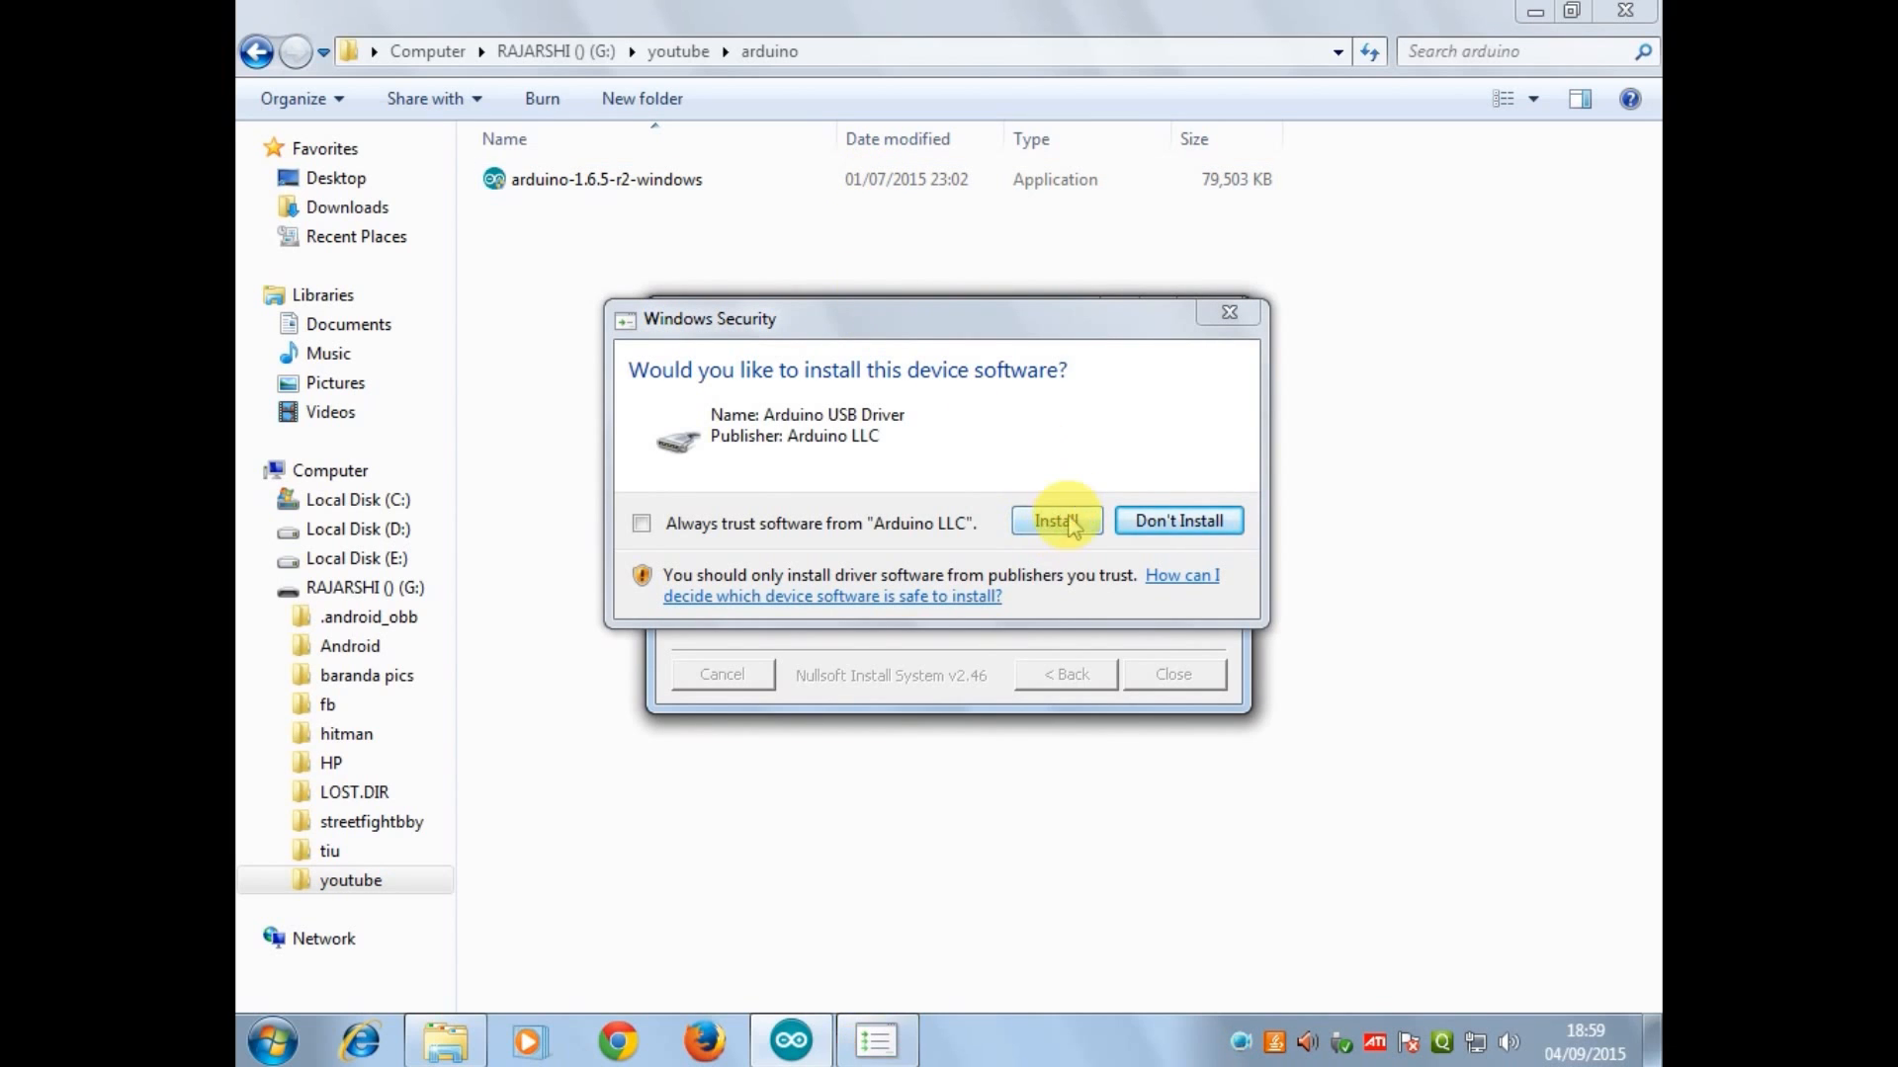
pyautogui.click(1053, 520)
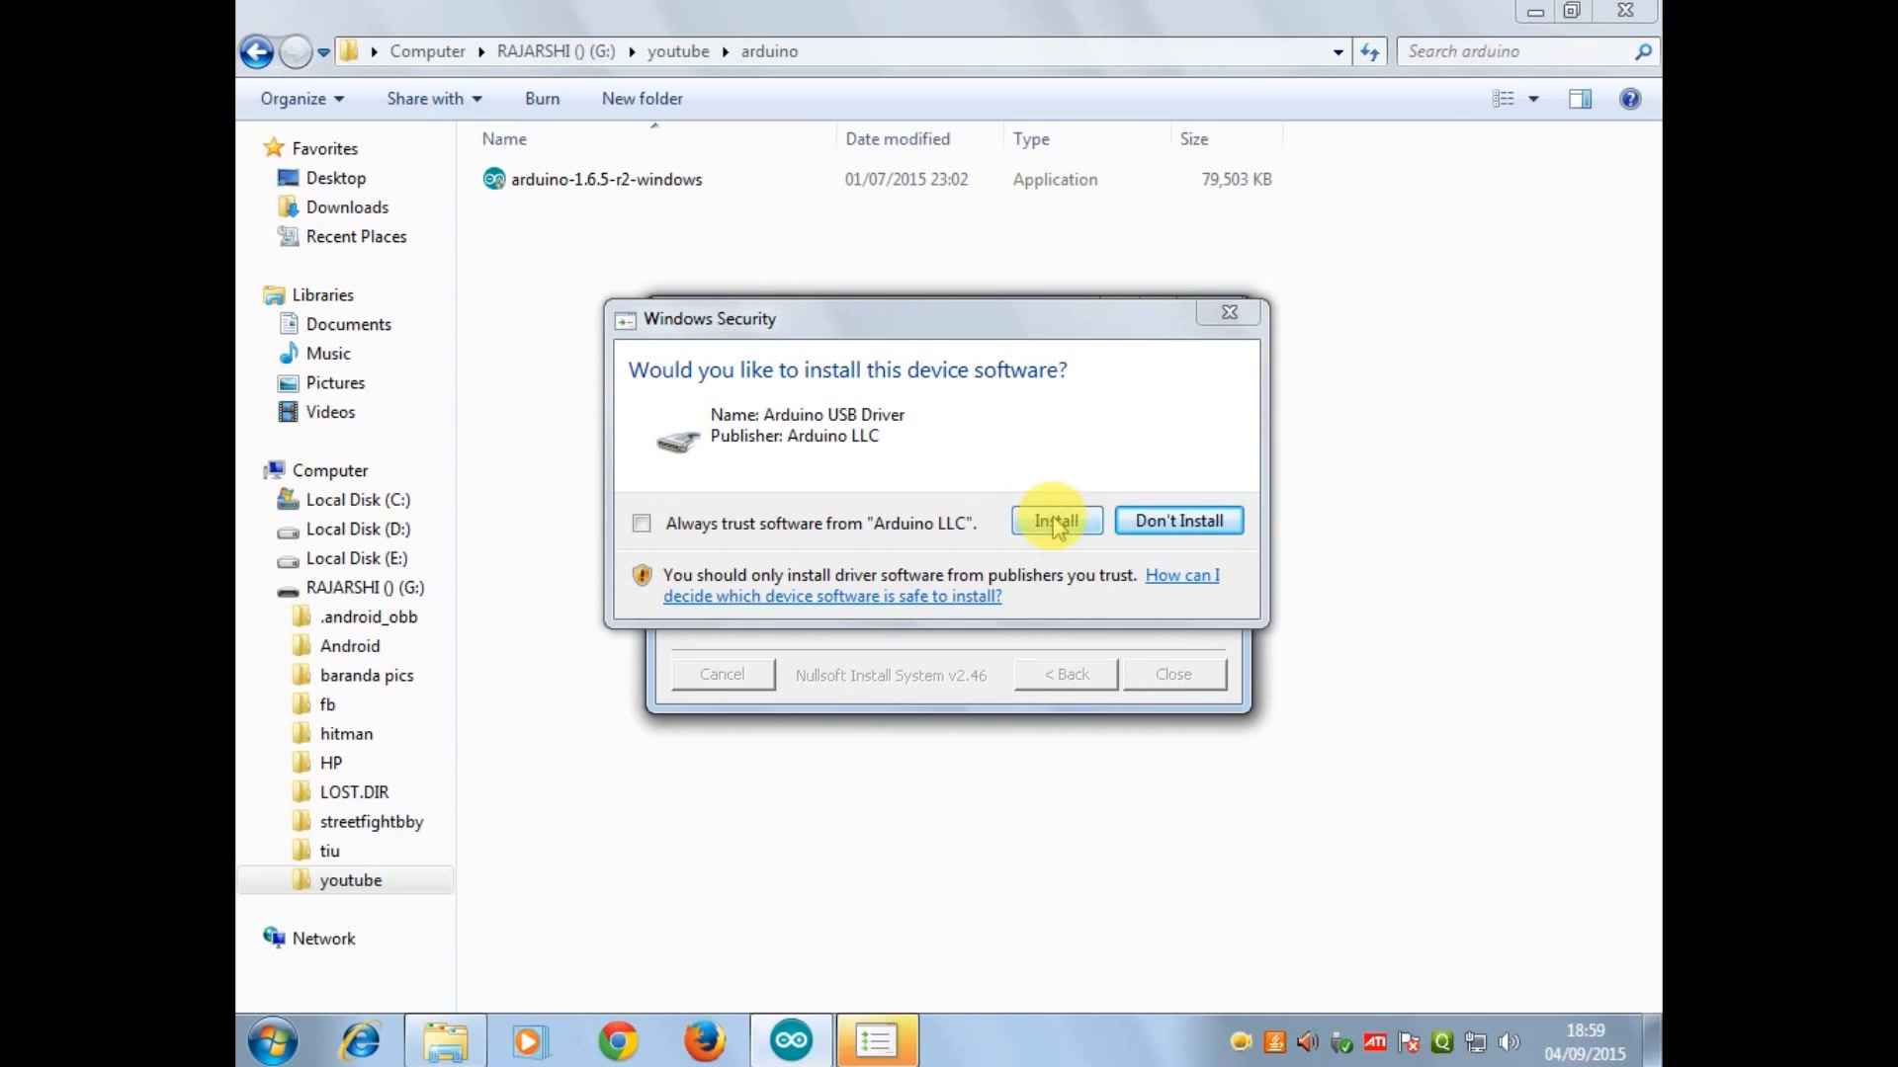
pyautogui.click(1053, 520)
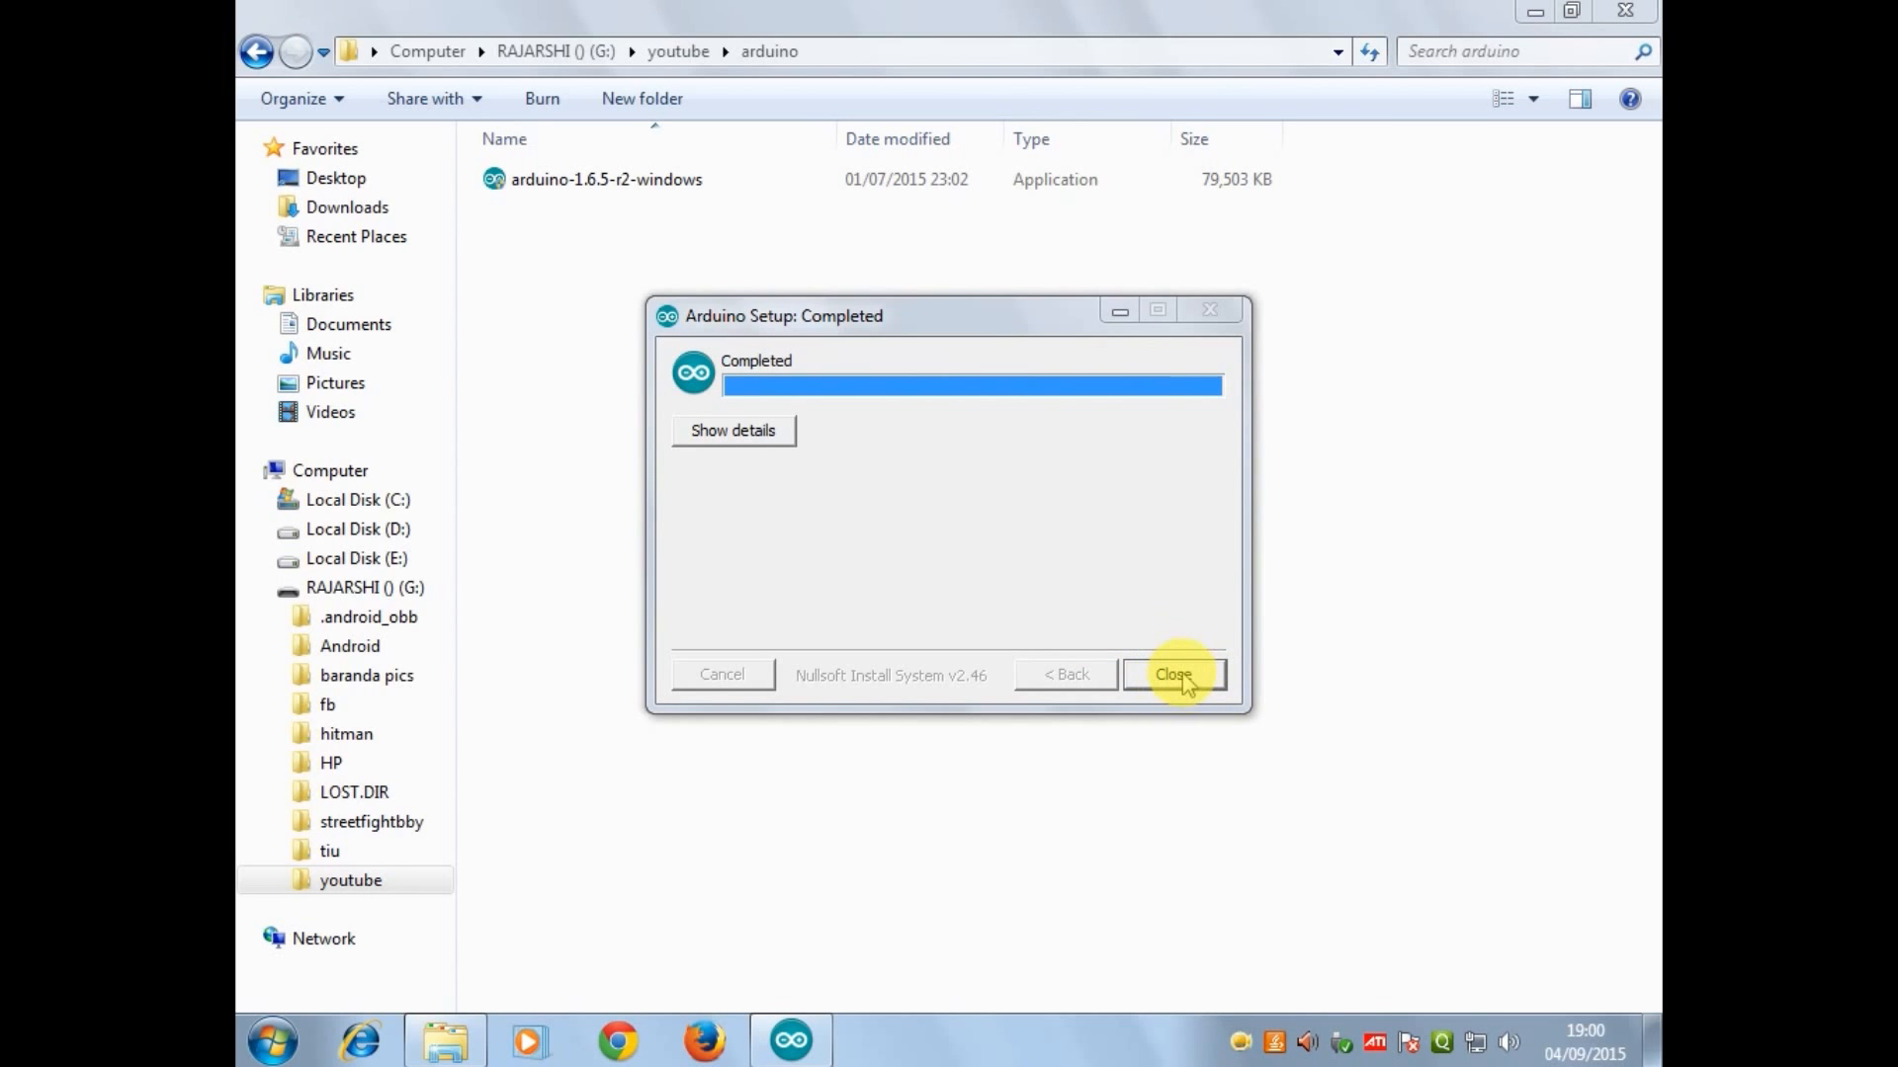
# - Close Arduino Setup and launch the IDE from the desktop shortcut into a blank sketch
pyautogui.click(1173, 674)
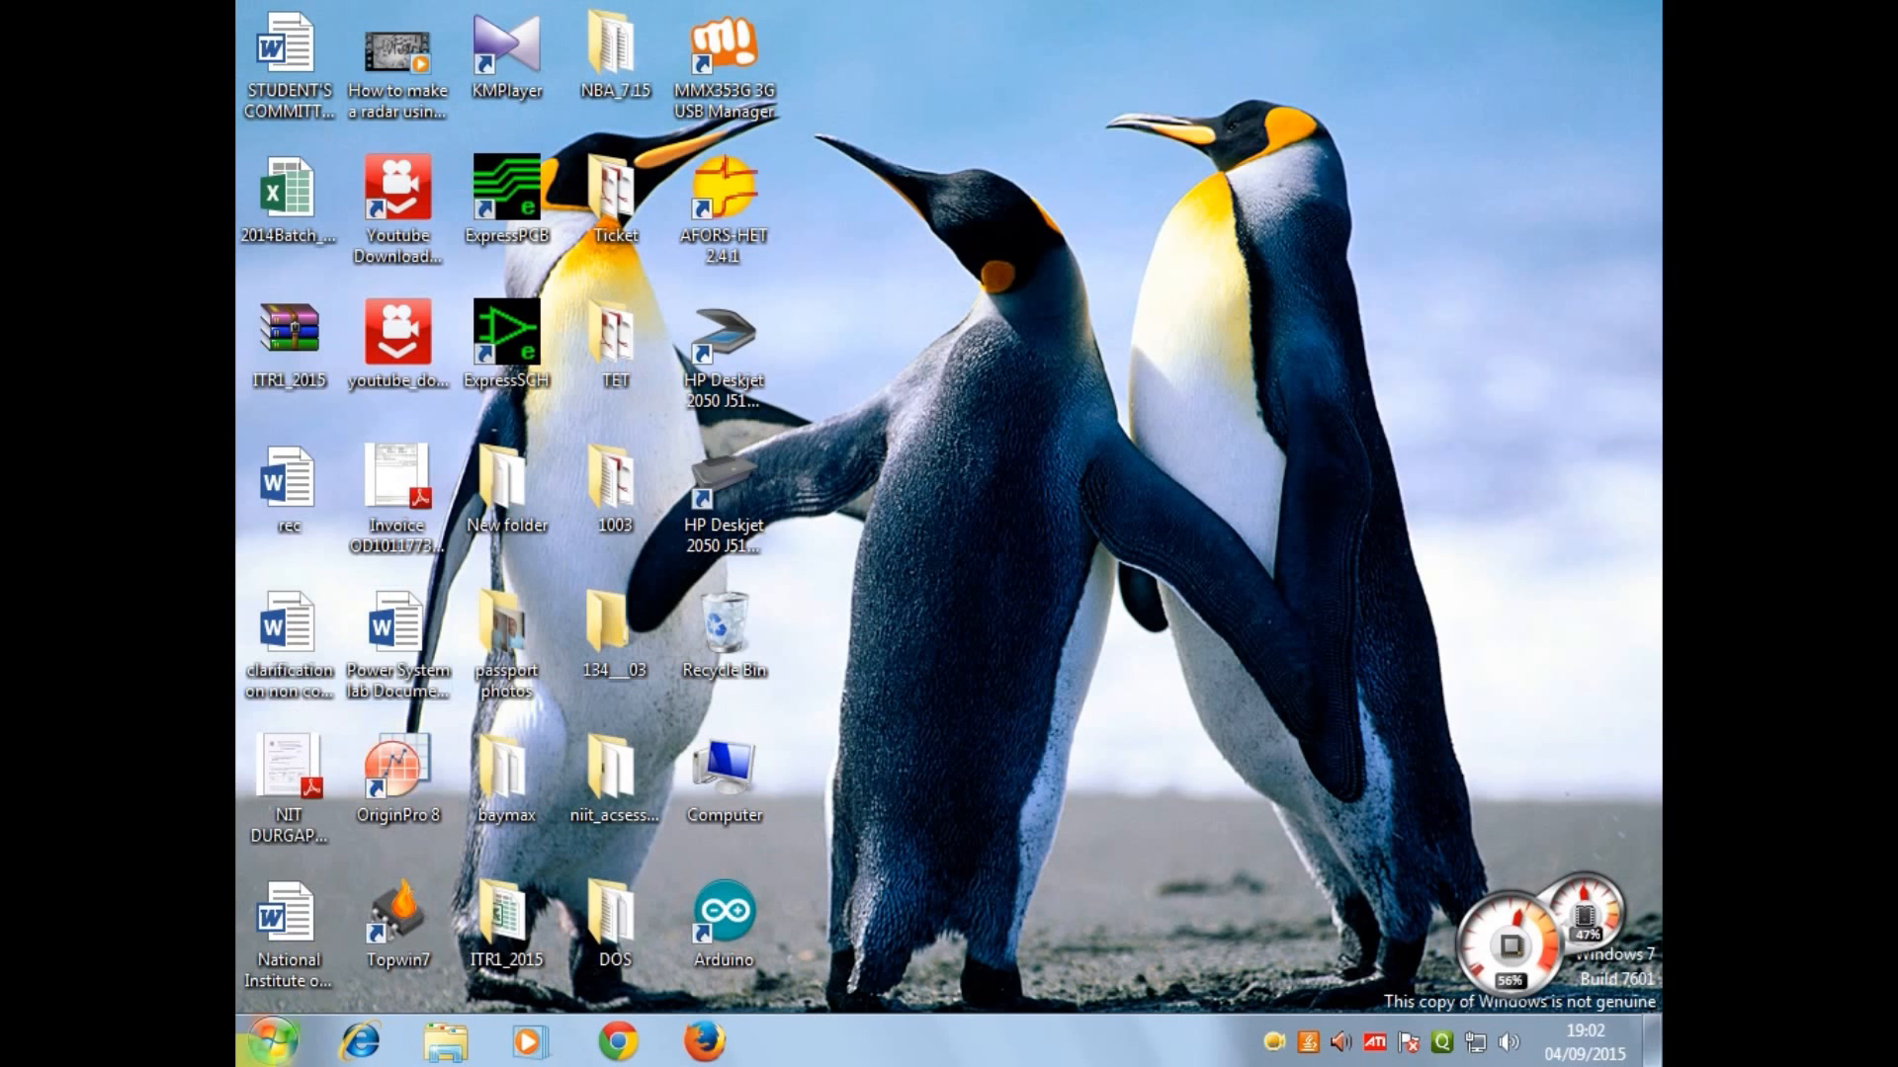
pyautogui.doubleClick(723, 906)
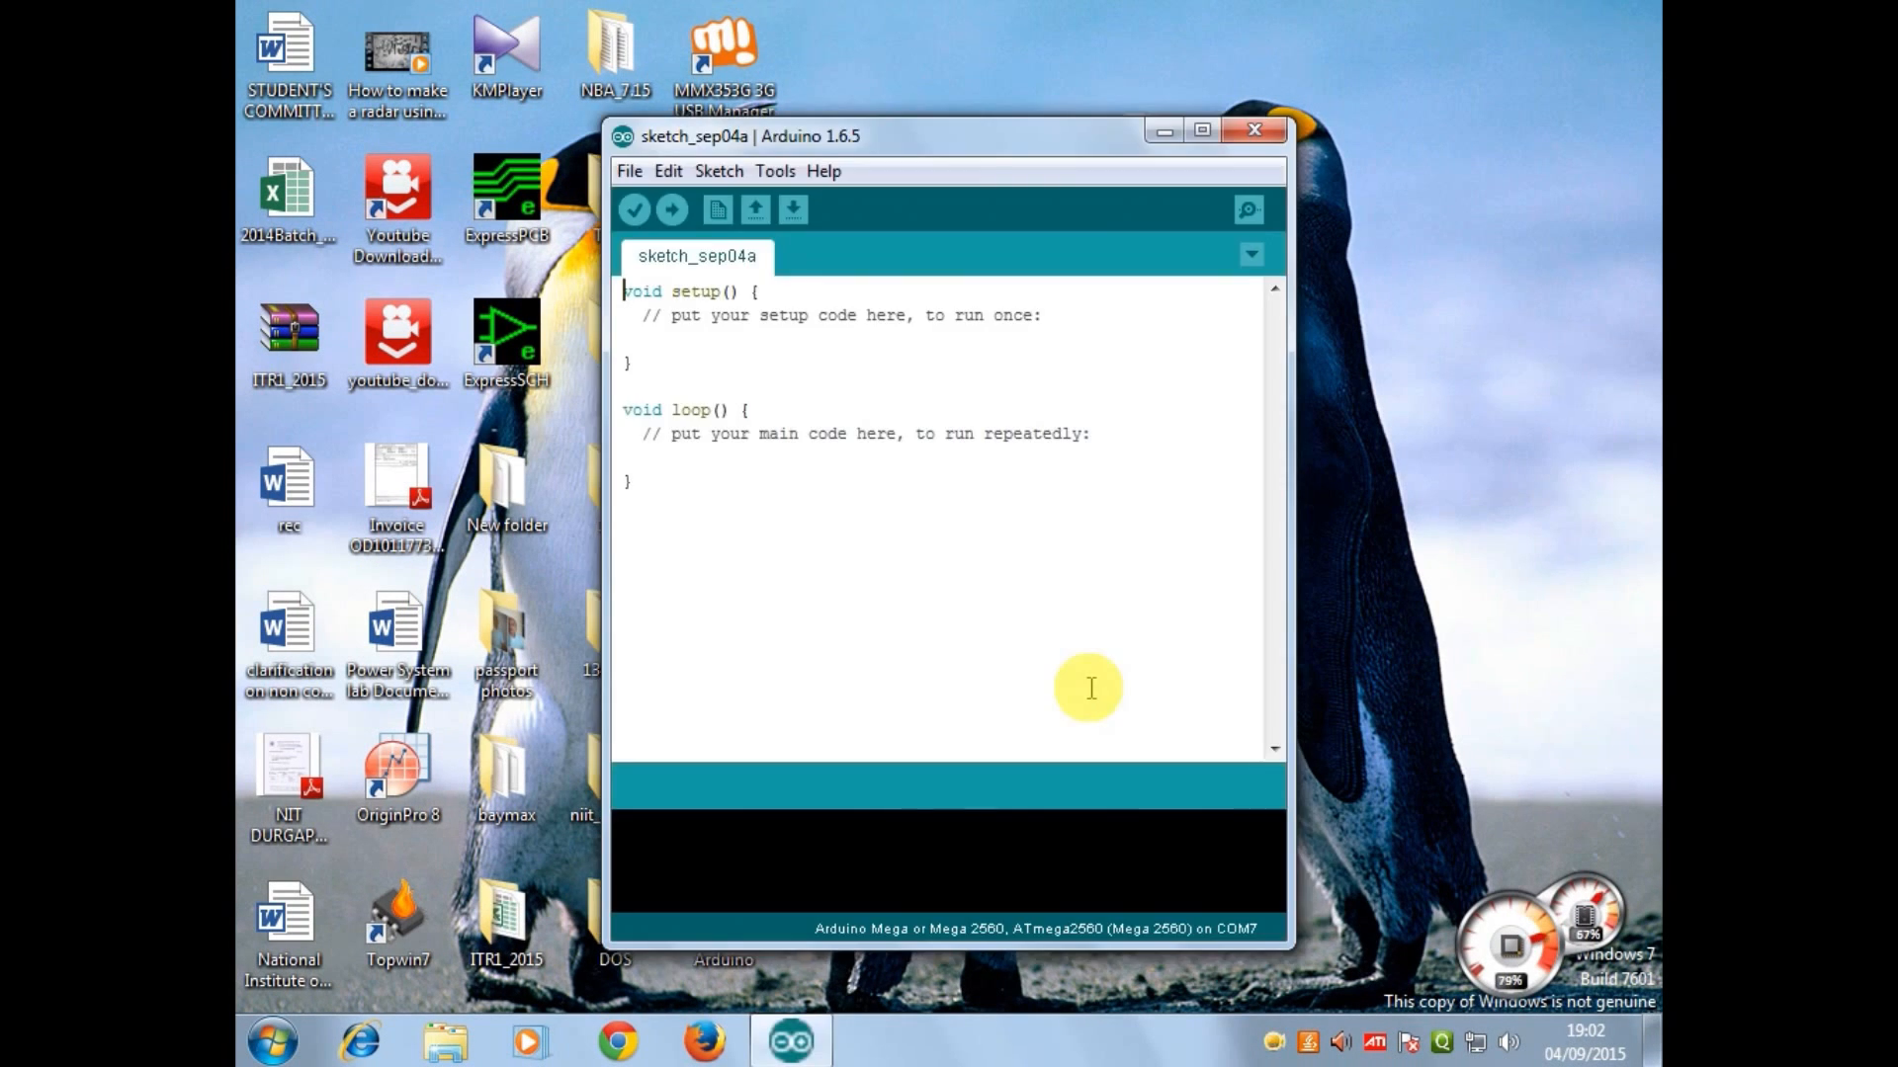
pyautogui.moveTo(826, 364)
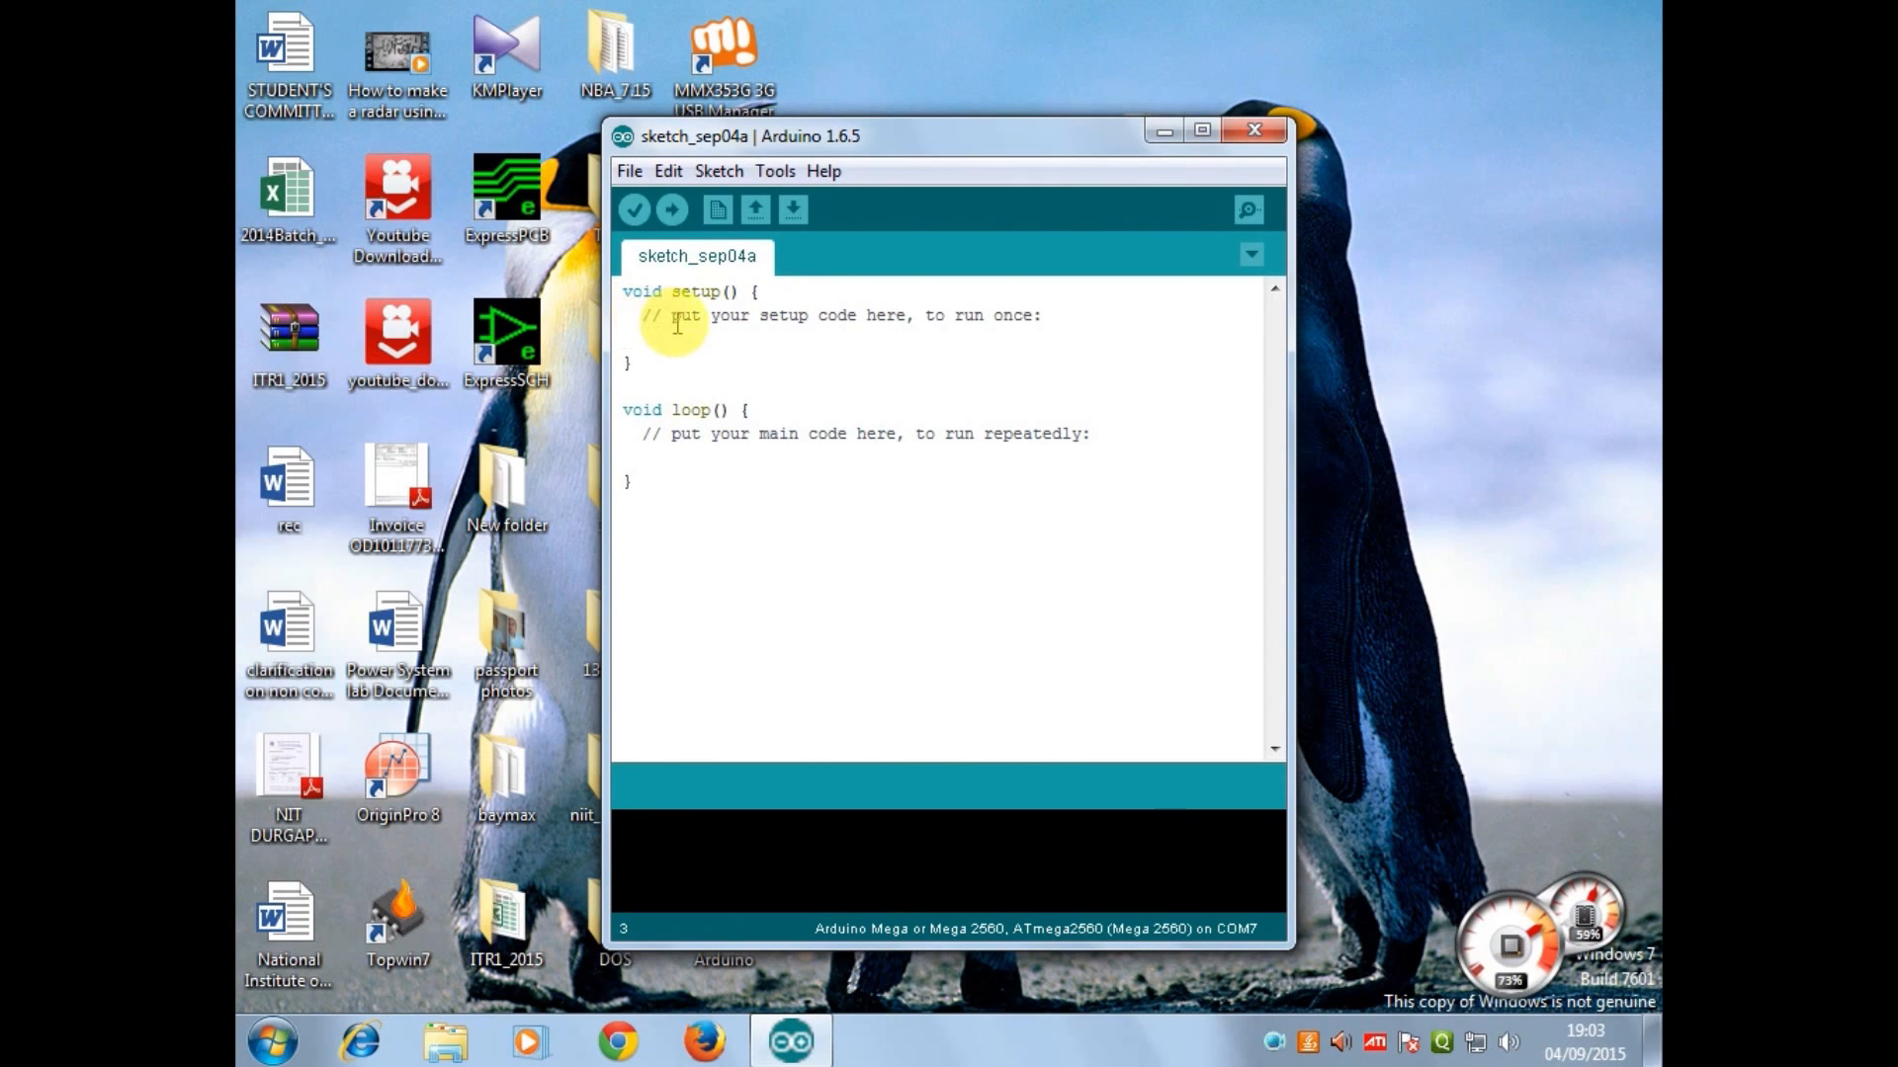
pyautogui.moveTo(1028, 313)
pyautogui.write('Serial.print(')
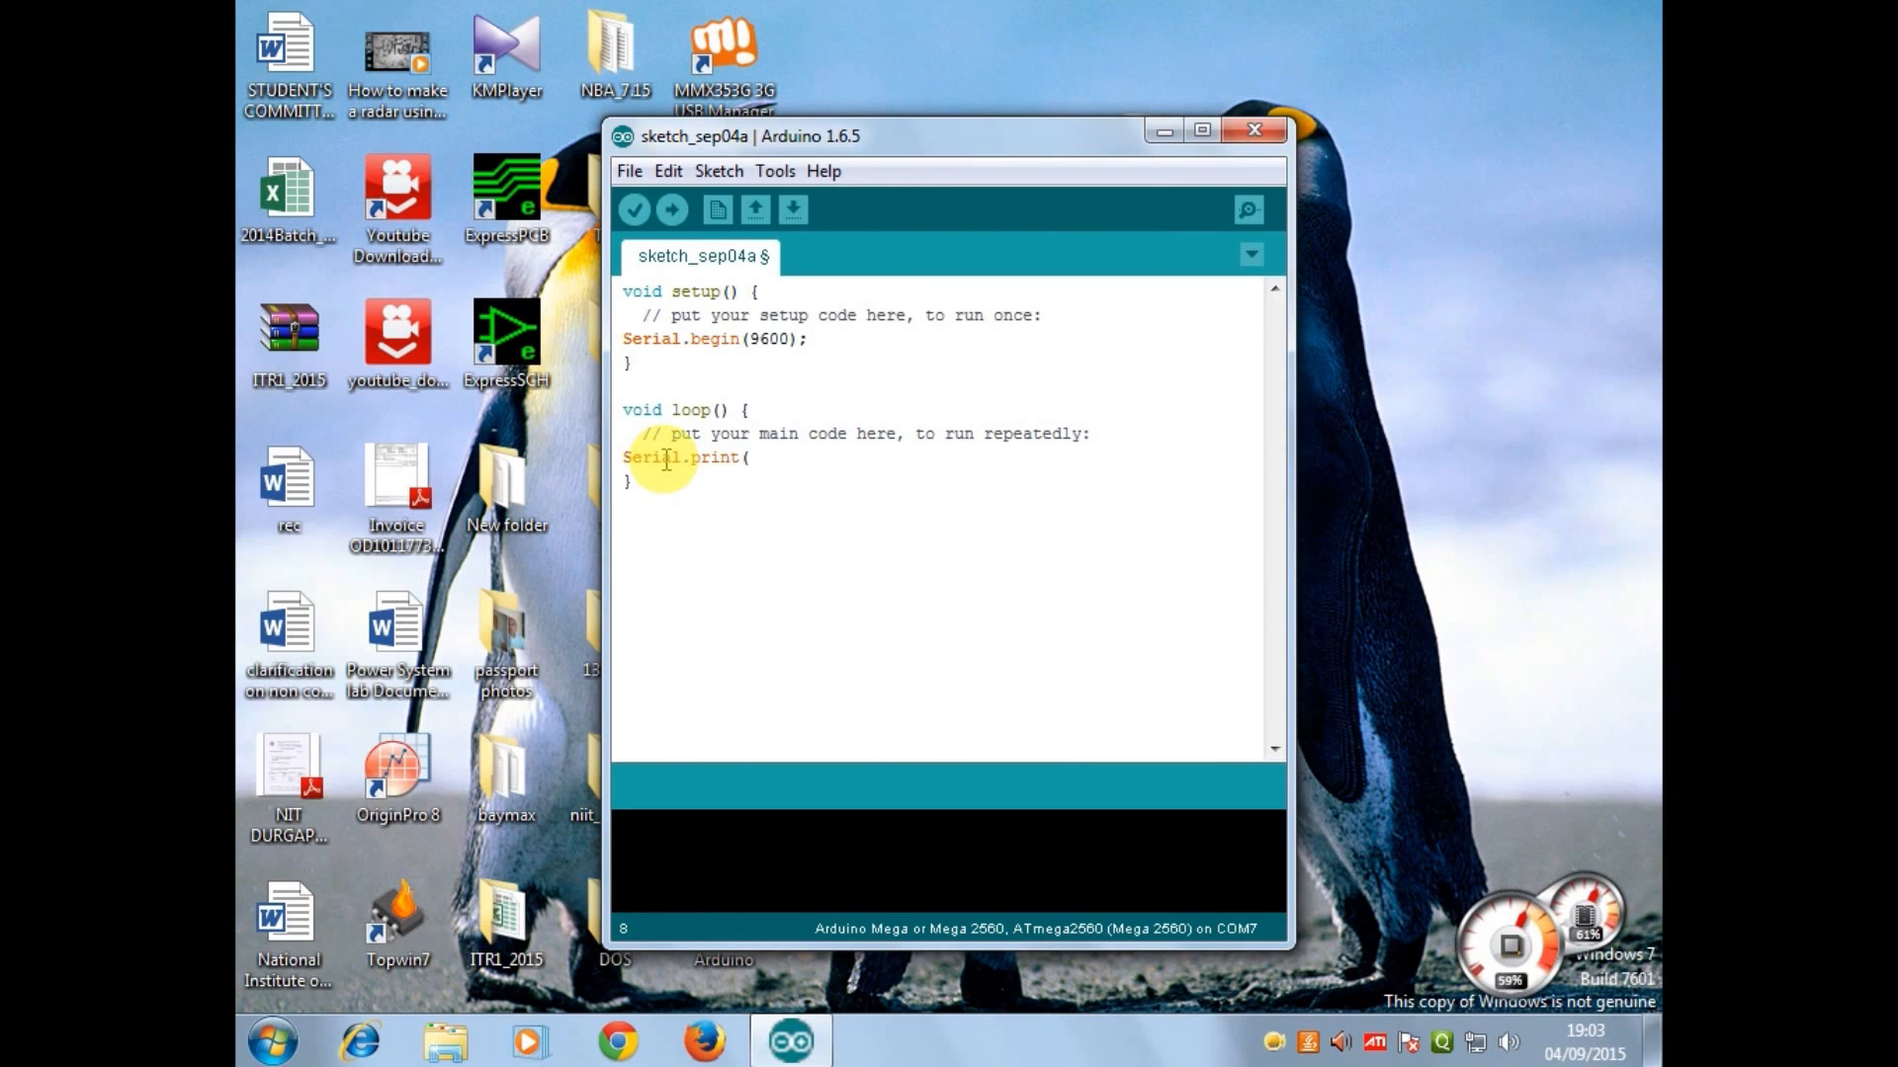
# - Write Serial.begin(9600); in setup and Serial.print("hello world"); in loop
pyautogui.write('"')
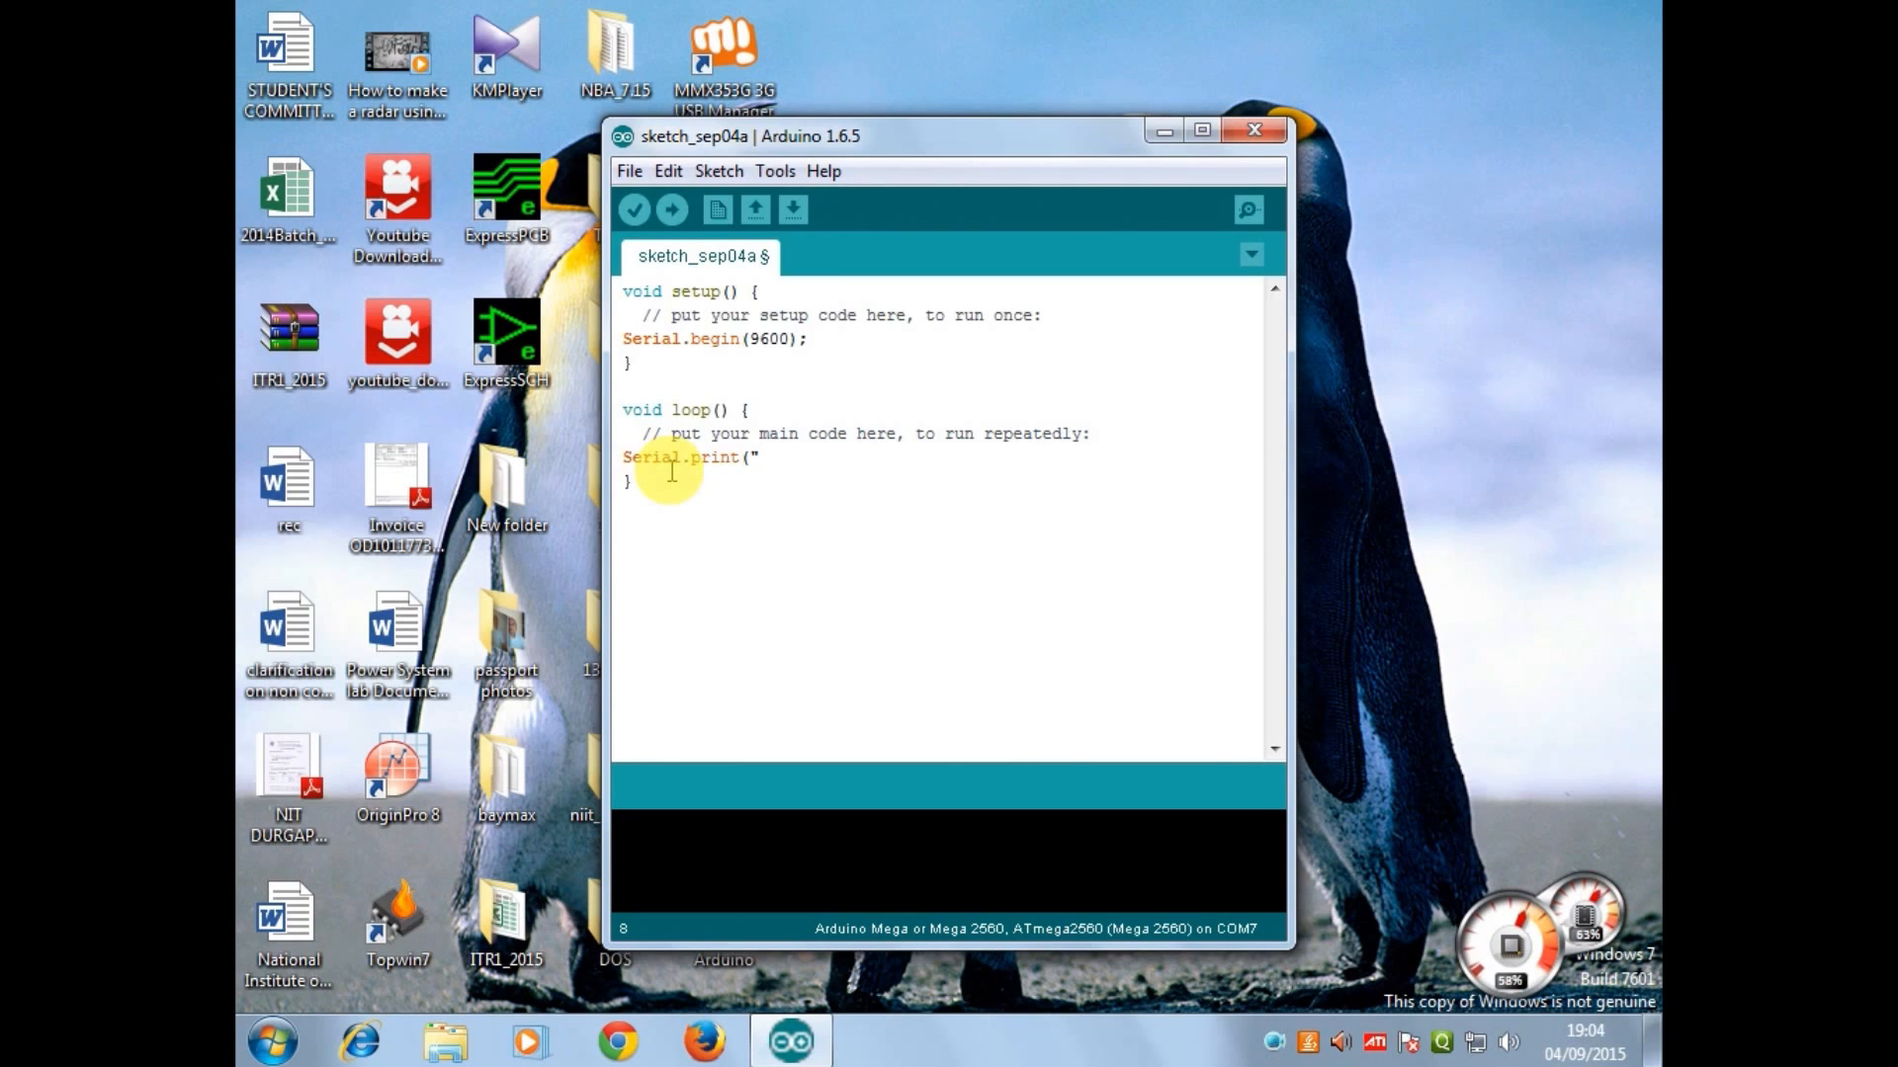
pyautogui.write('h')
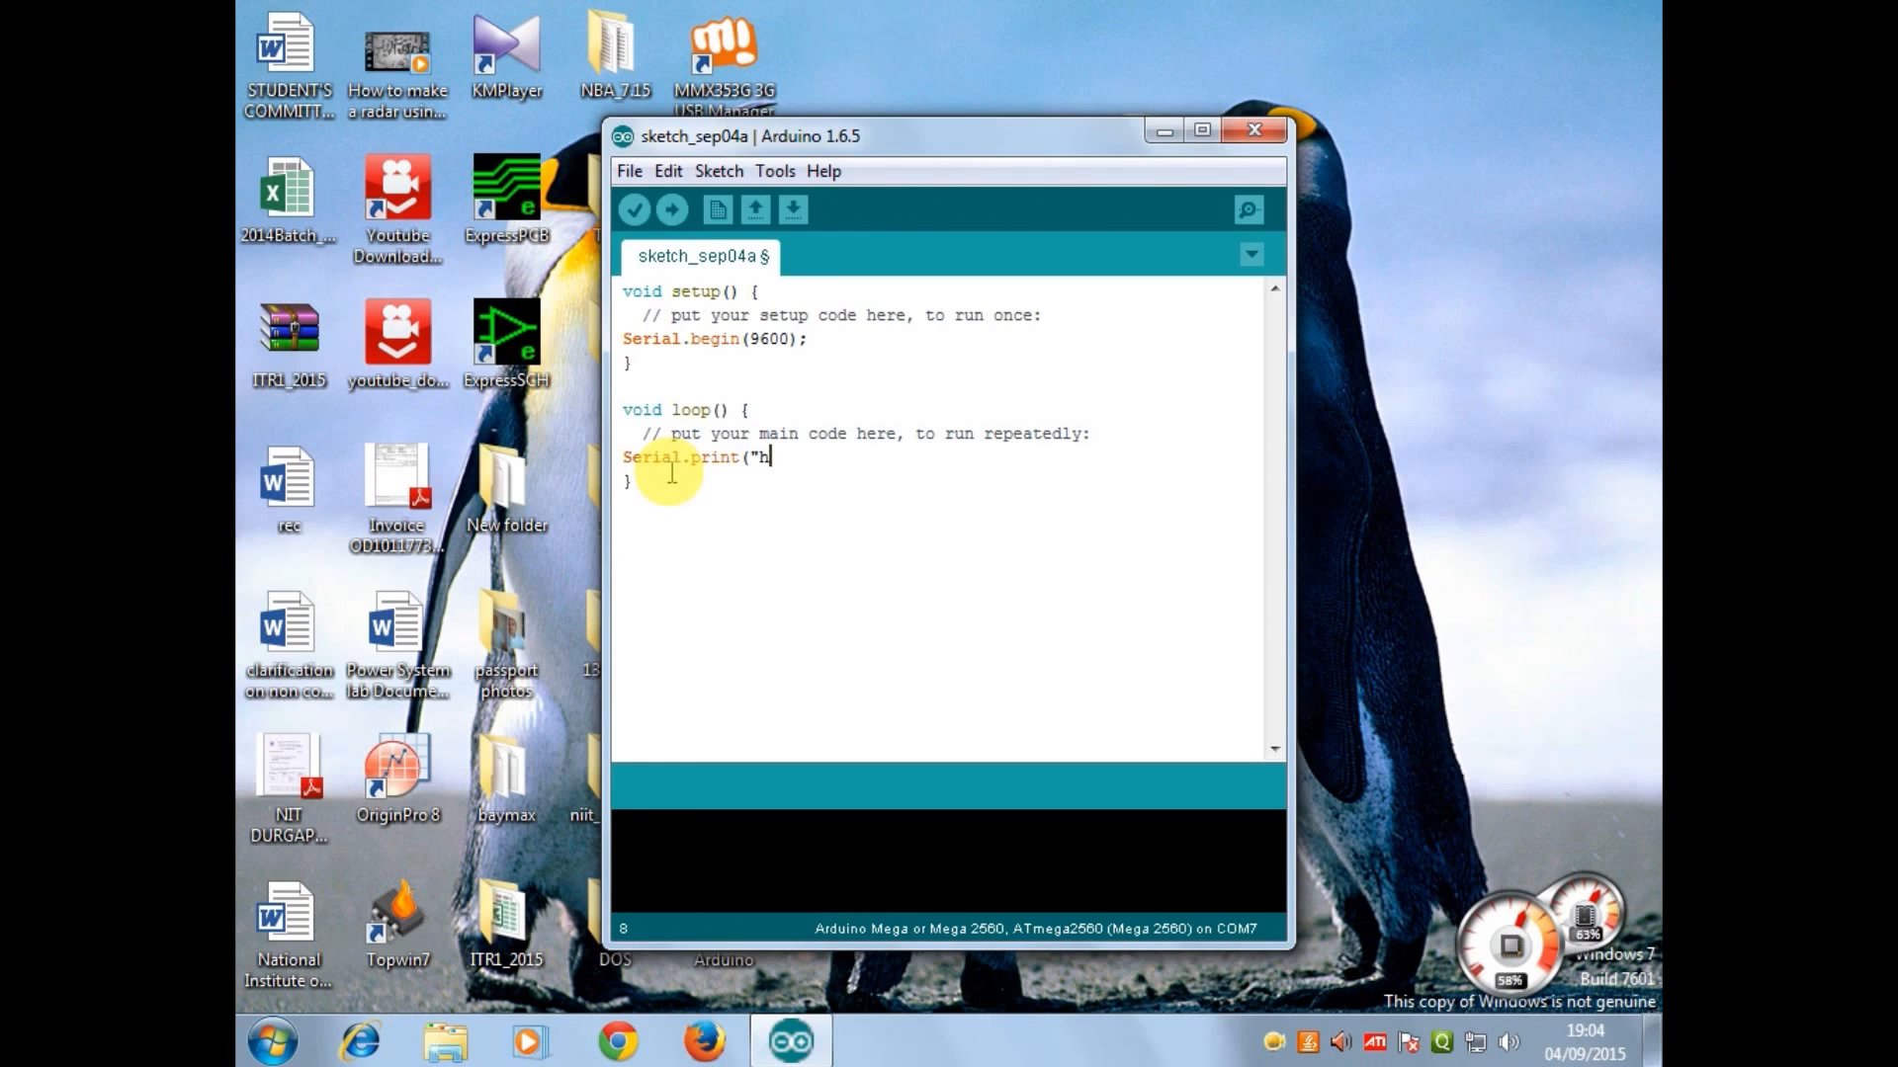
pyautogui.write('ello')
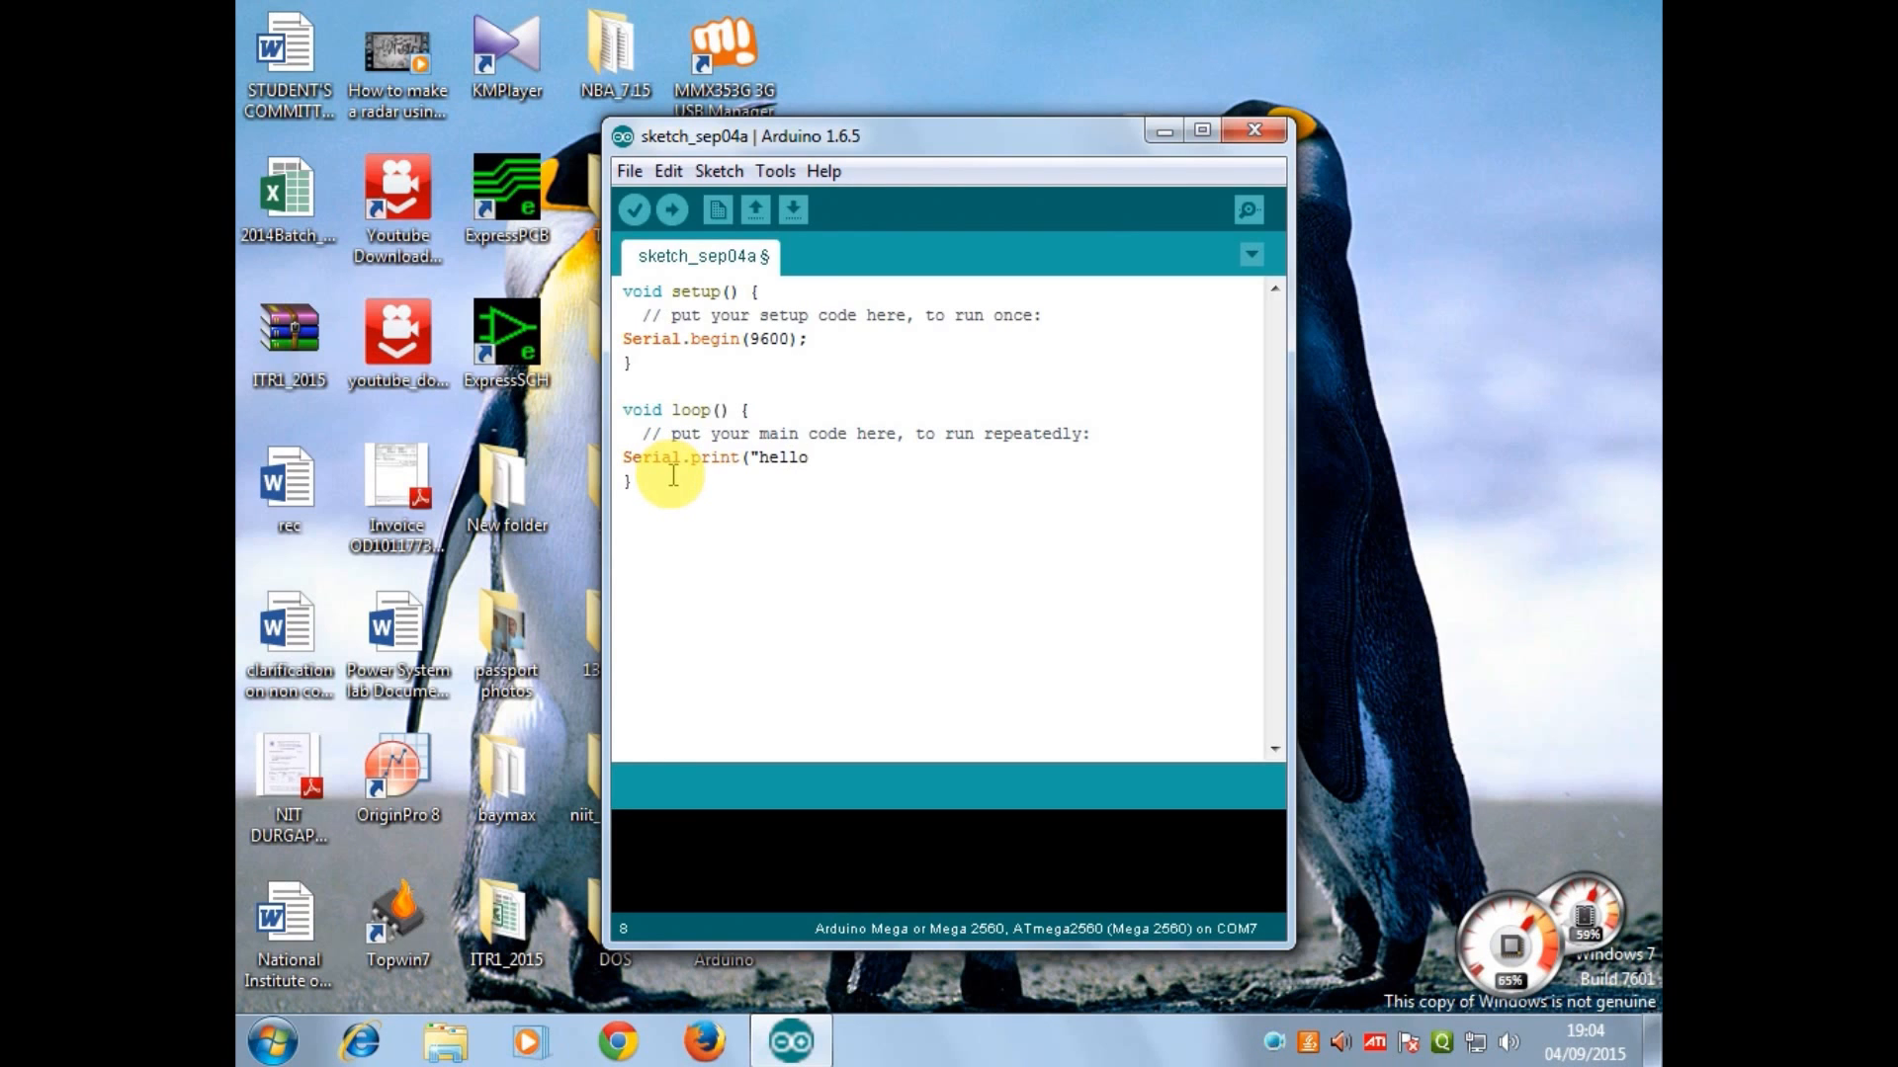
pyautogui.write('wo')
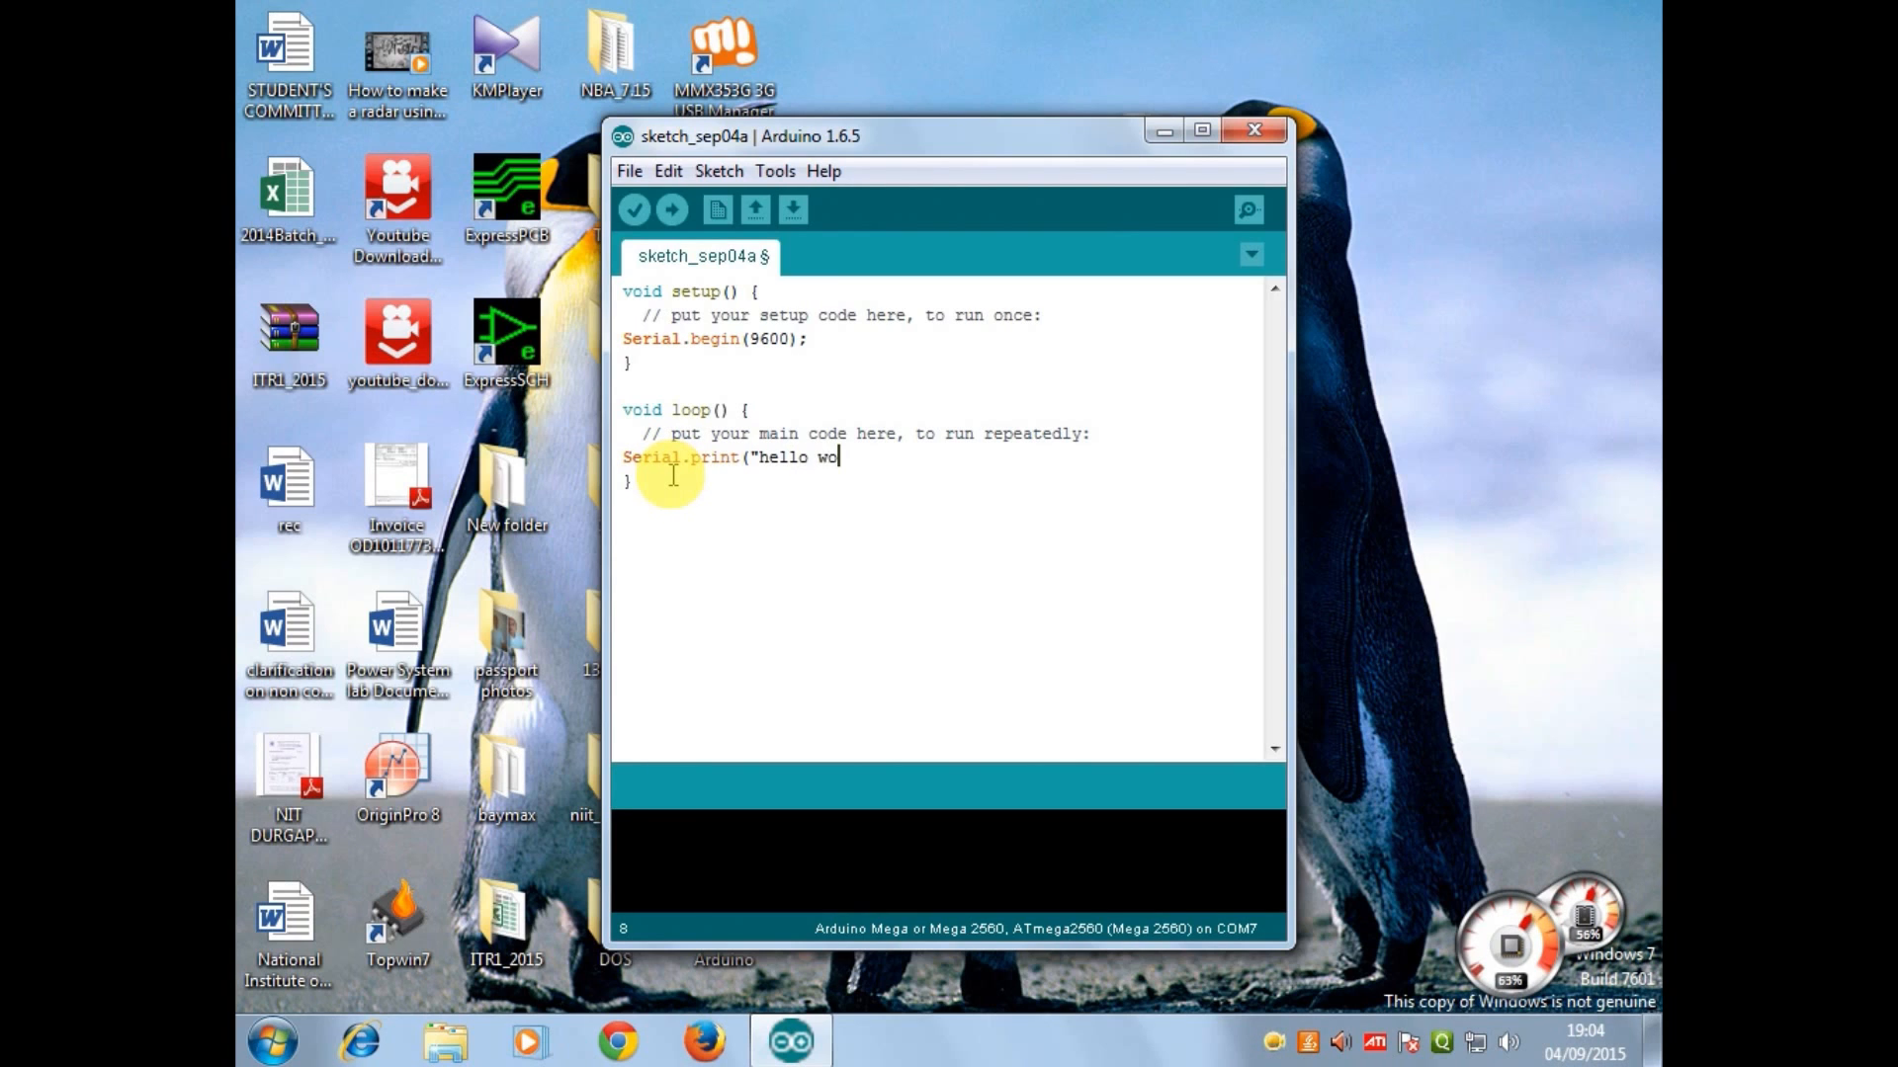
pyautogui.write('rl')
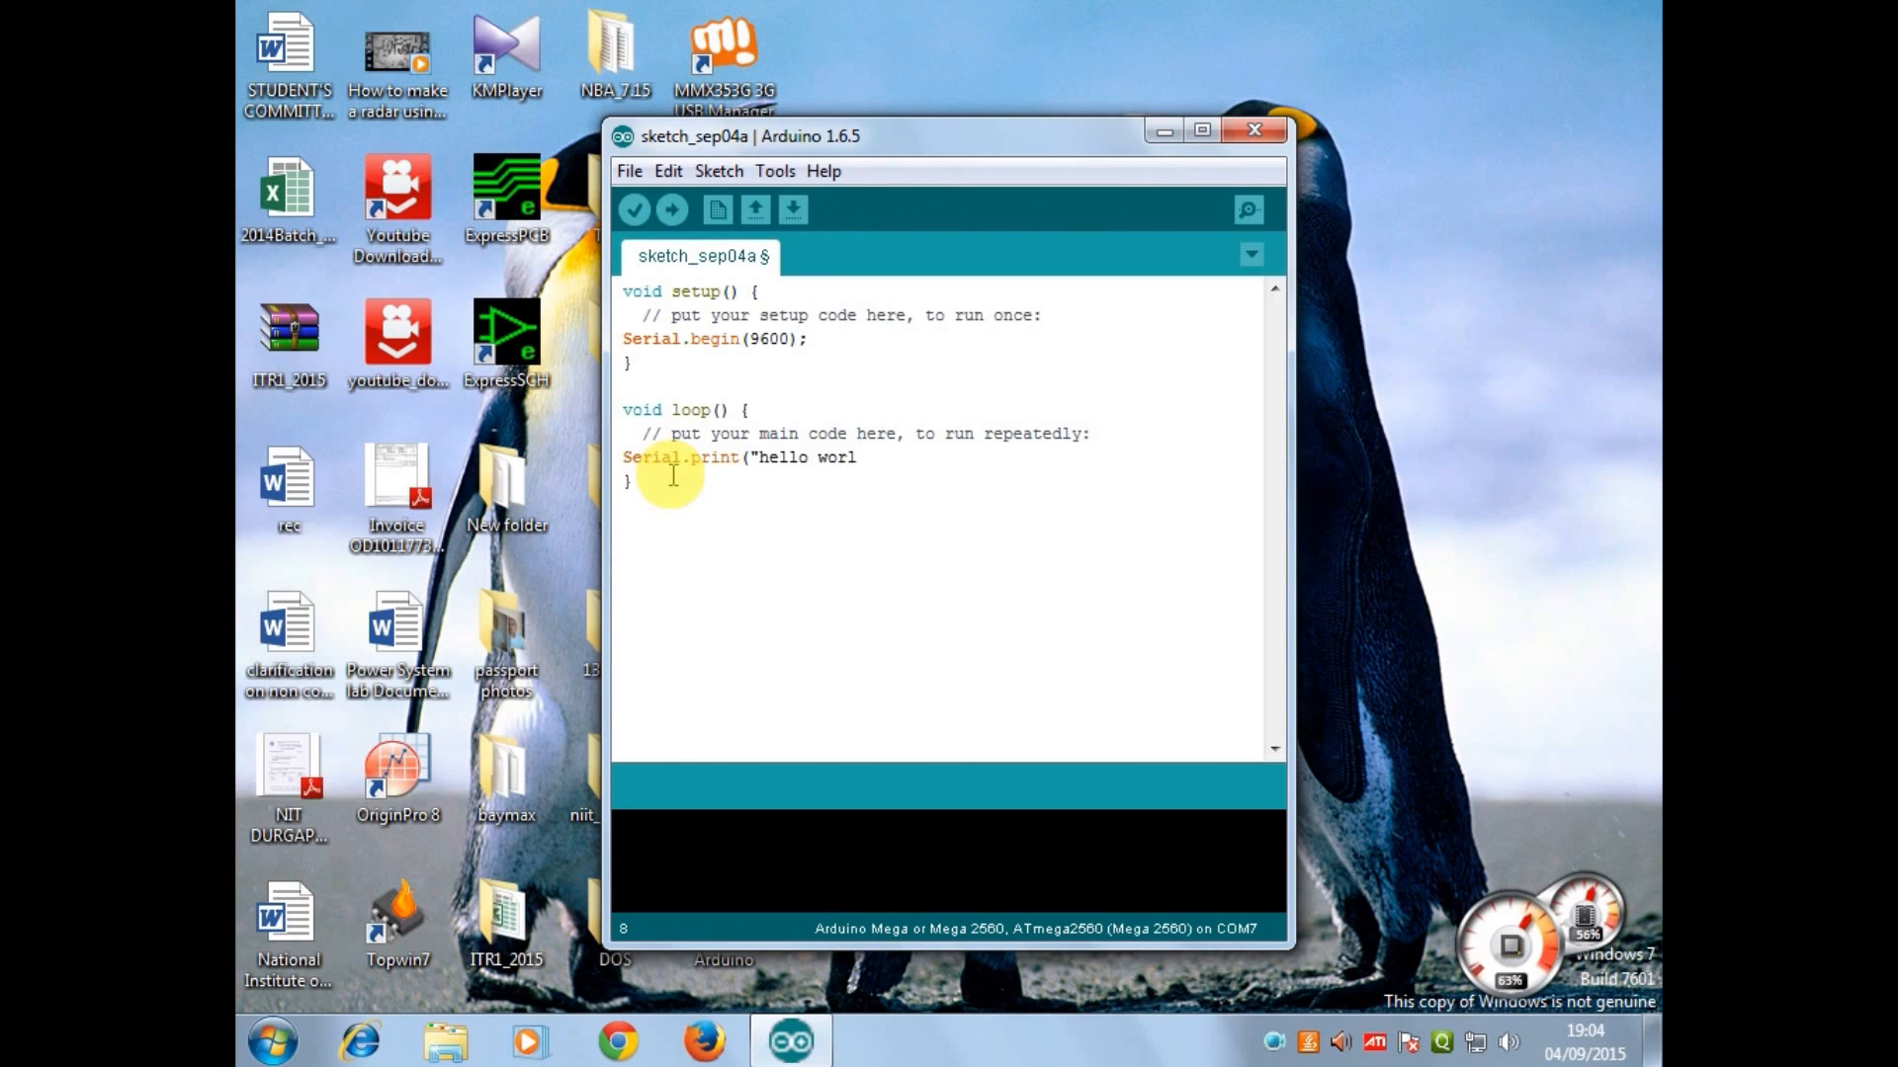
pyautogui.write('d')
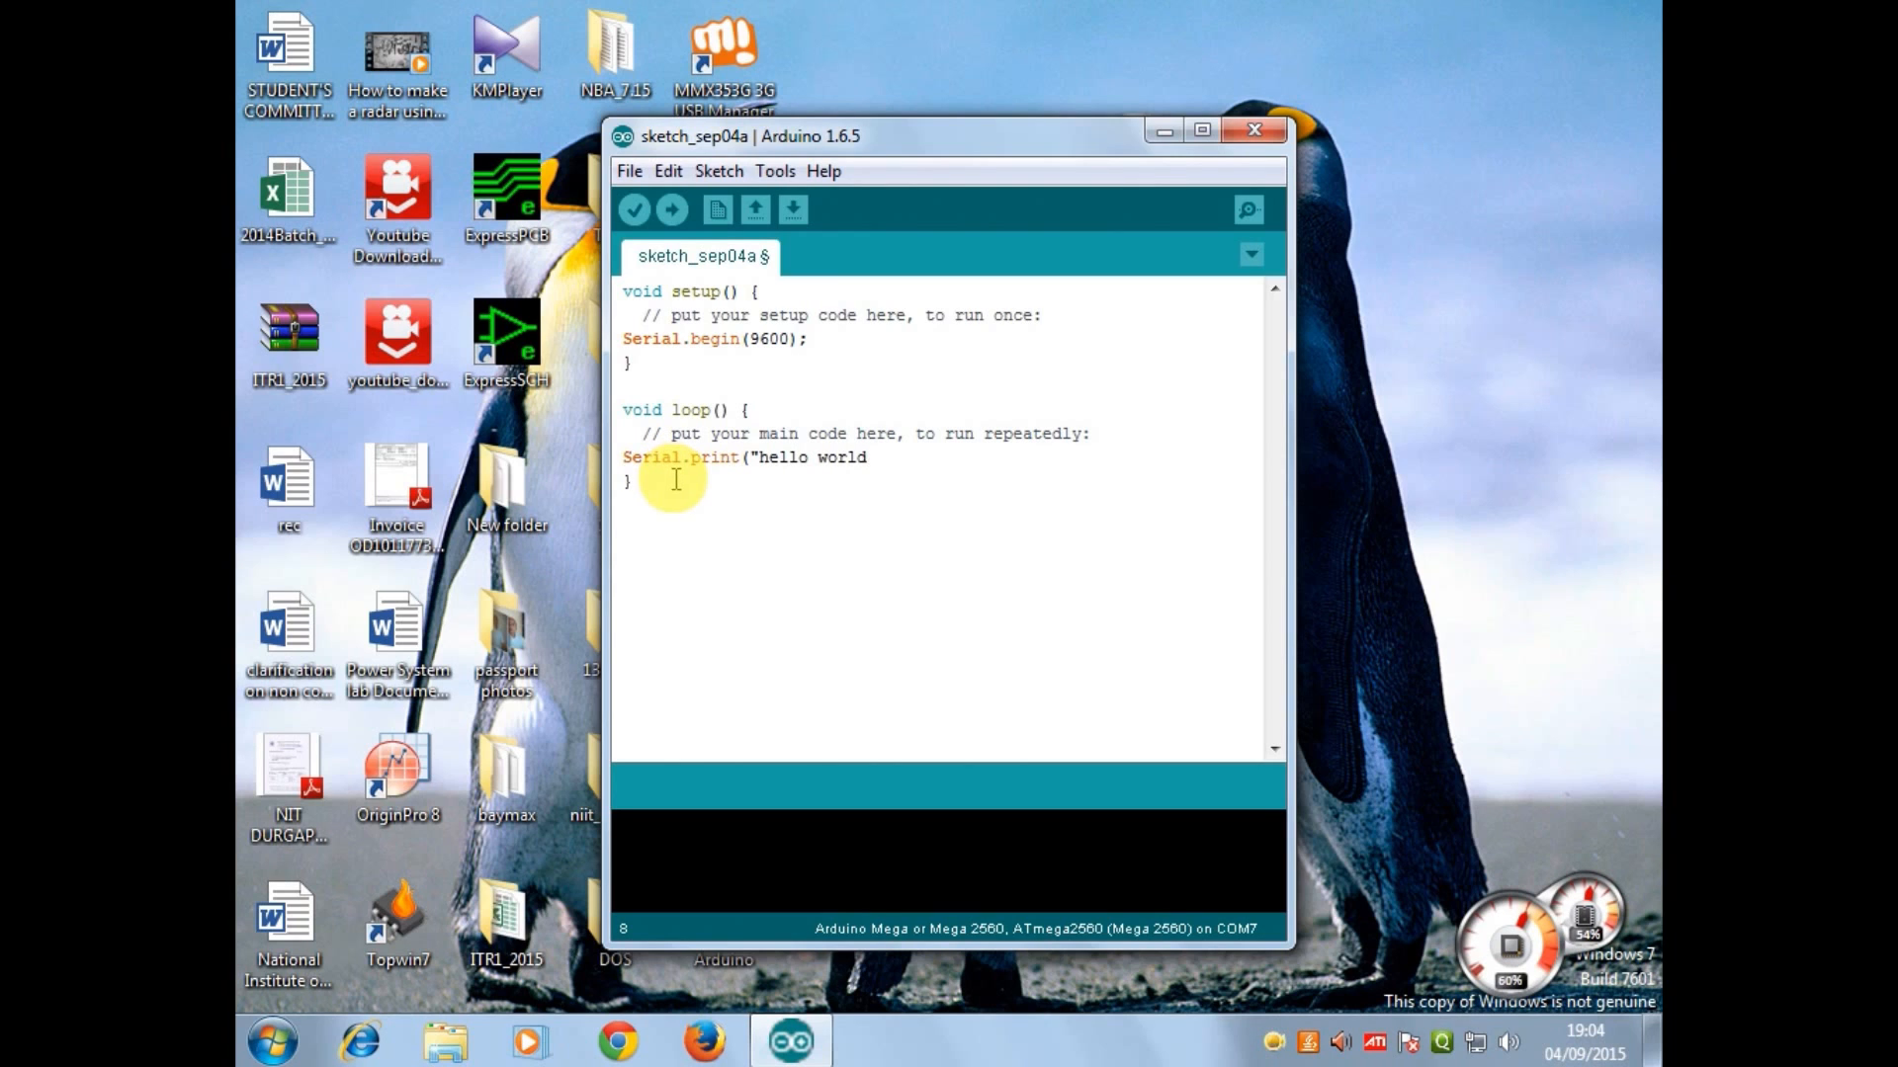
pyautogui.write('"')
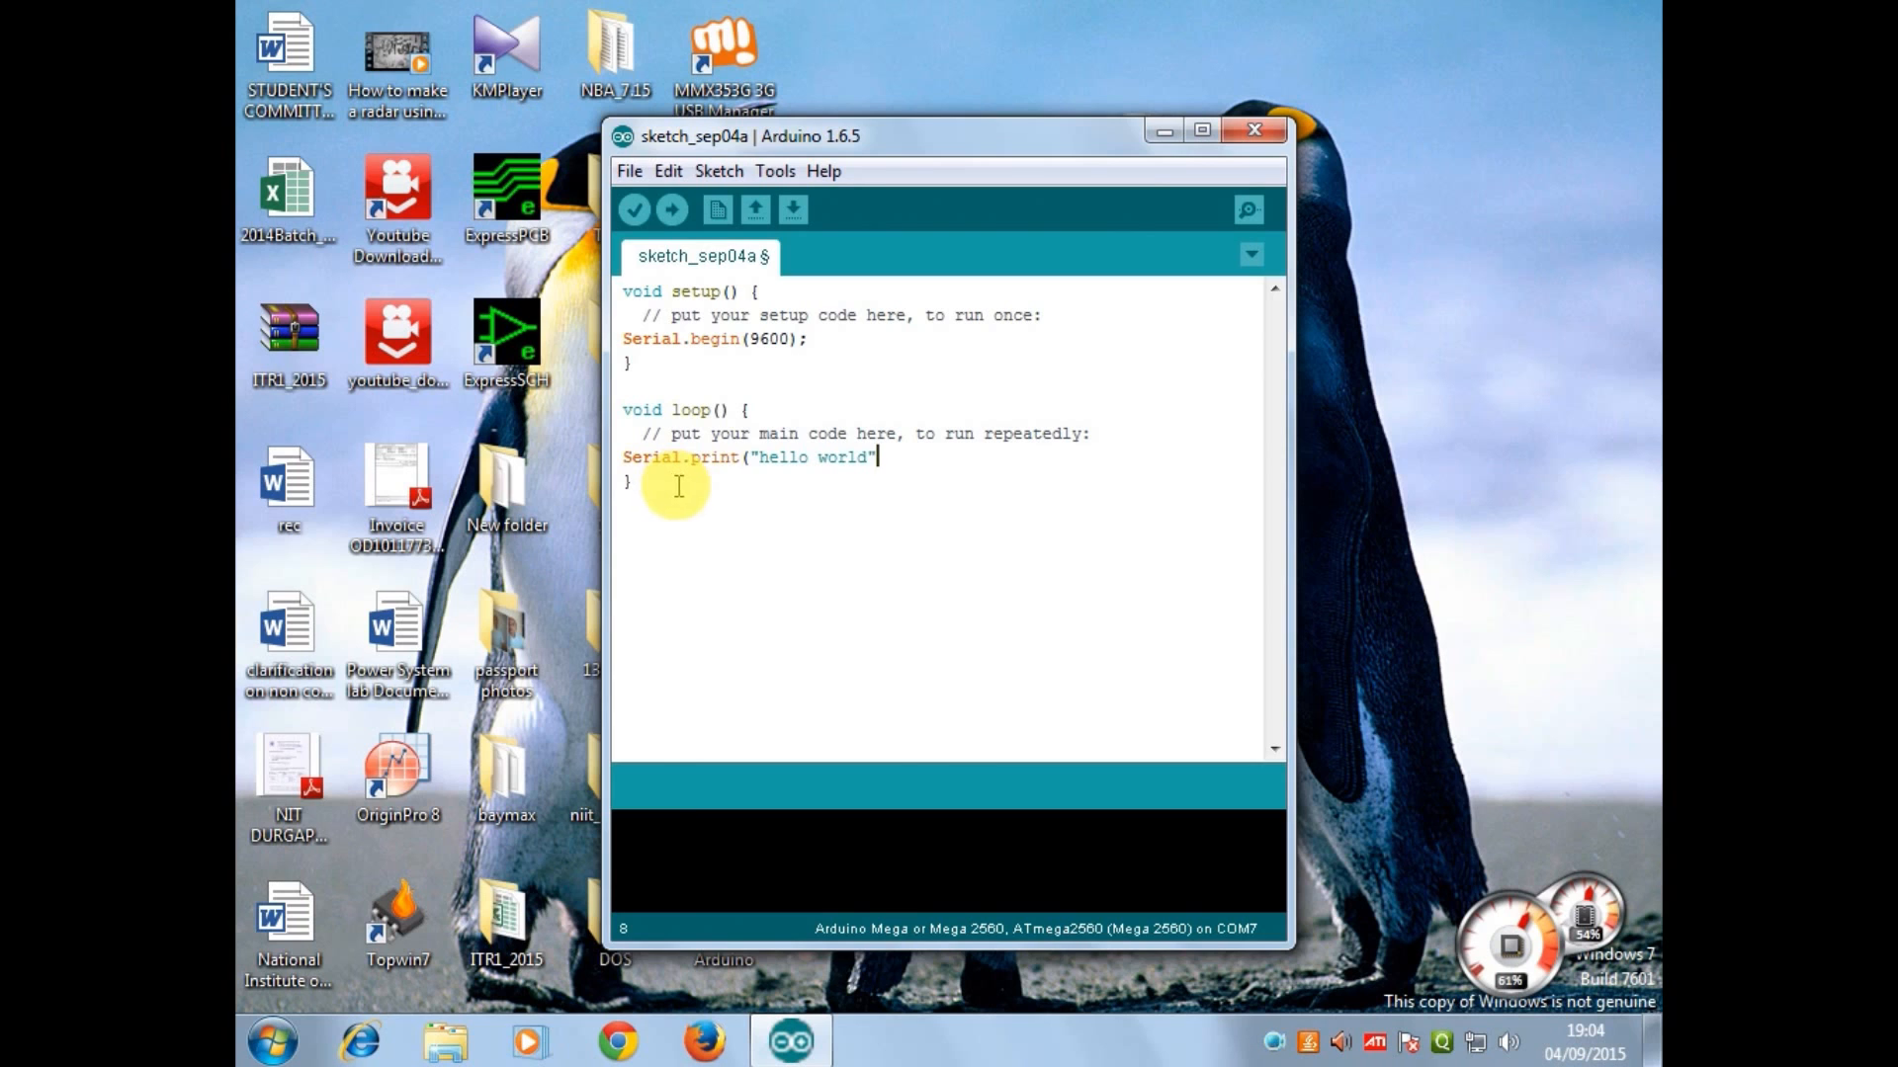
# - Upload the sketch, saving it to the Desktop when prompted
pyautogui.click(635, 210)
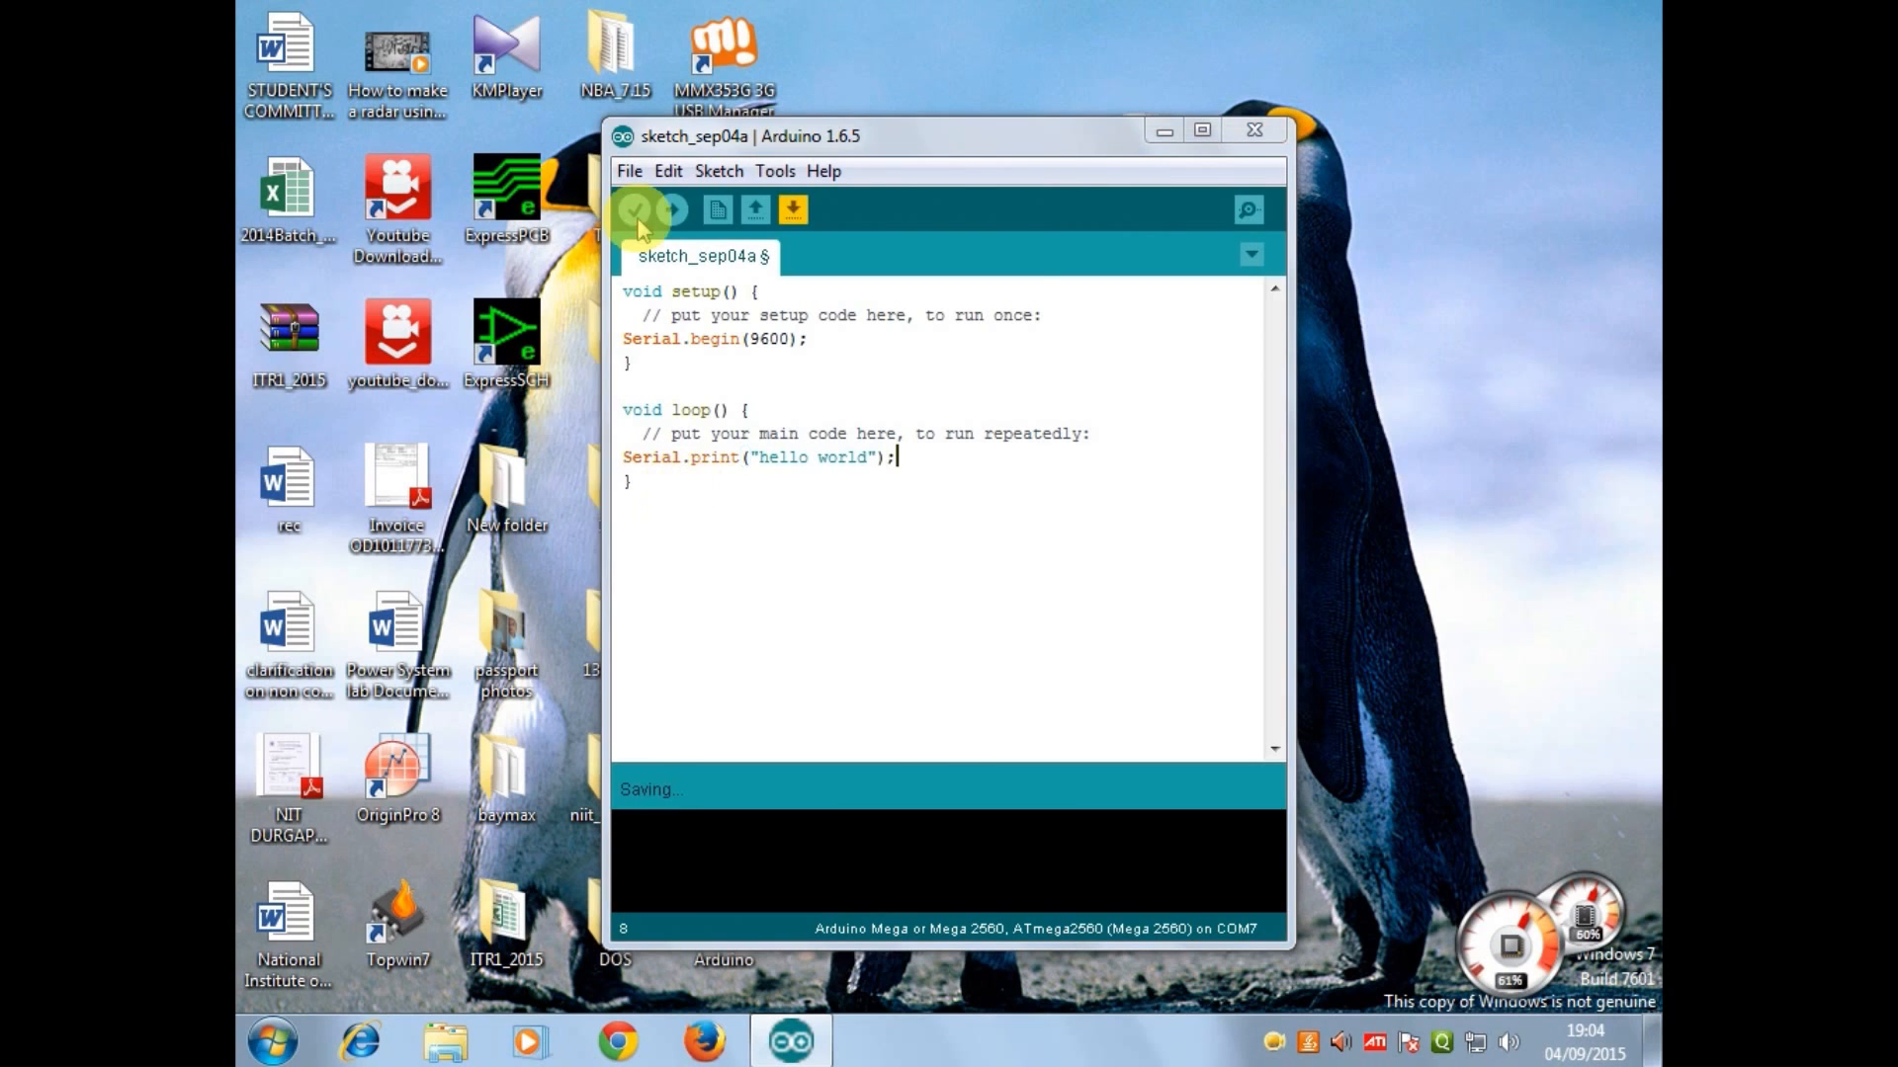
pyautogui.click(640, 210)
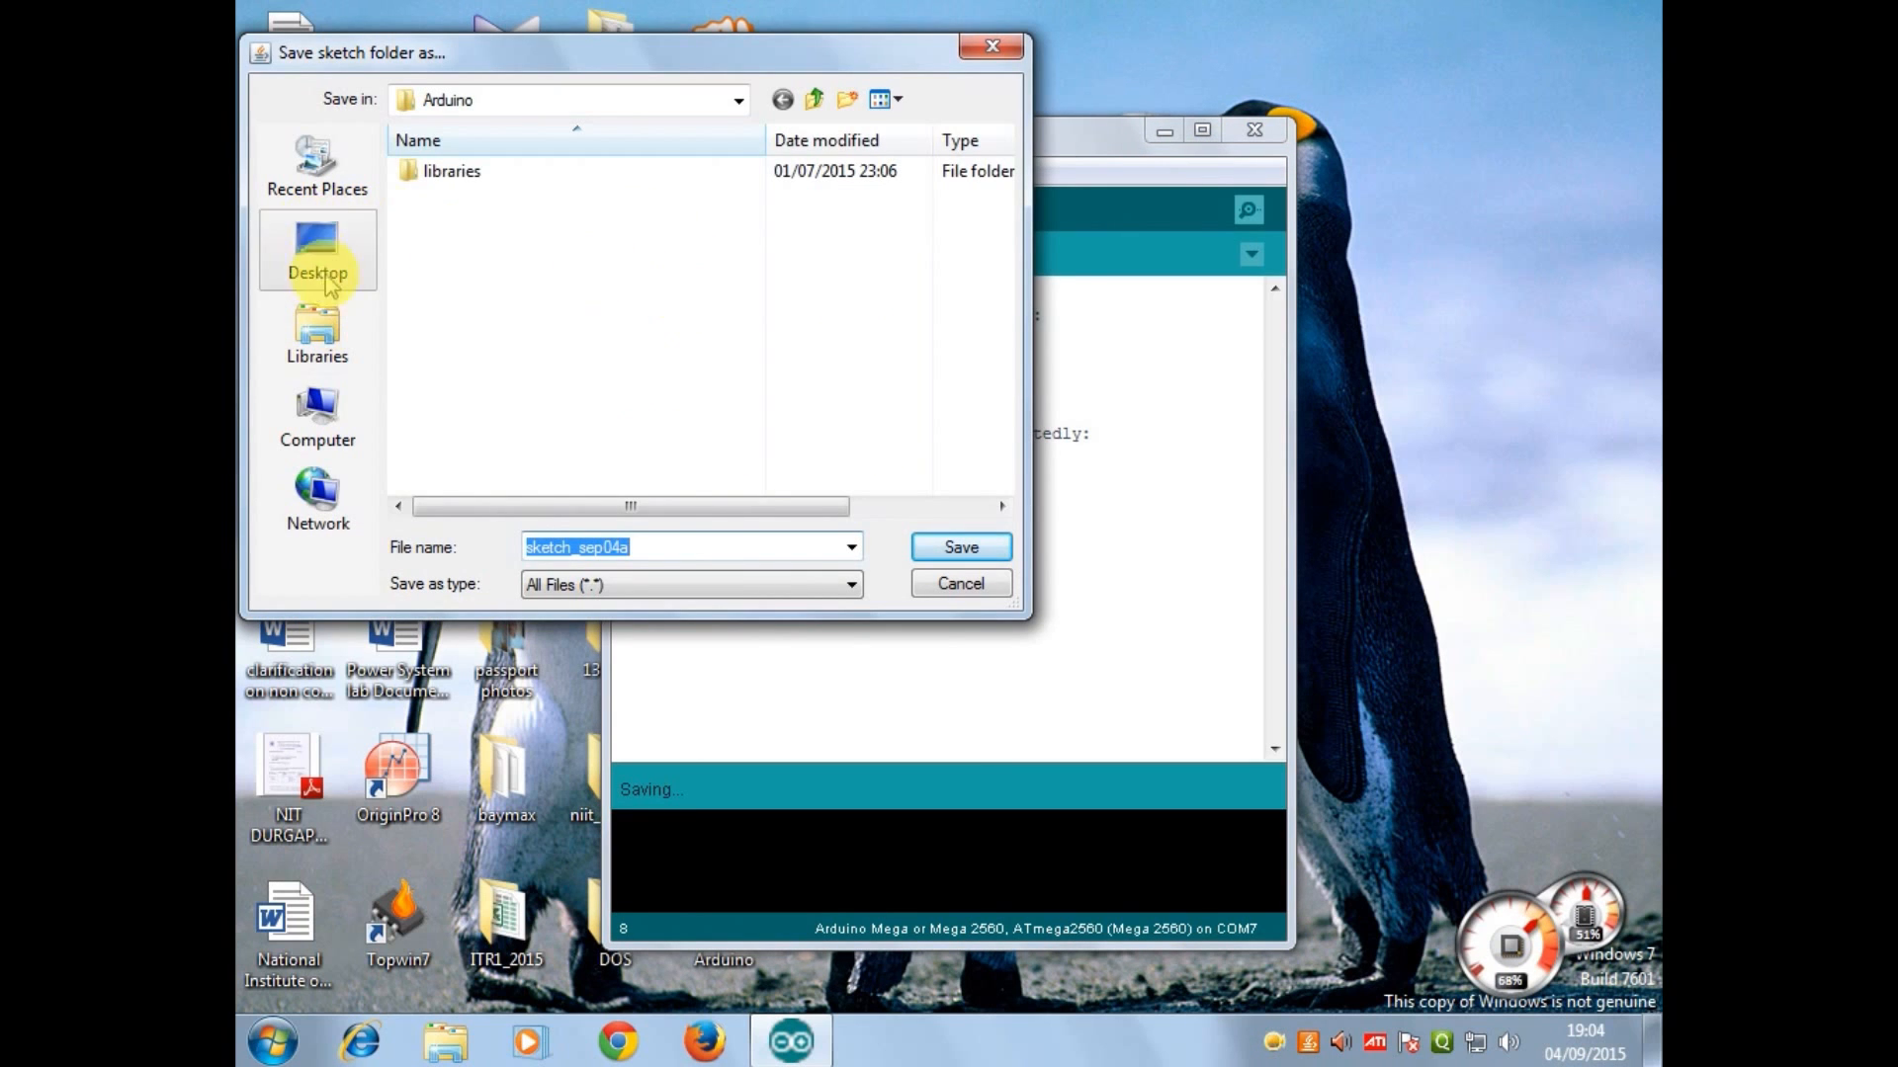
pyautogui.click(317, 251)
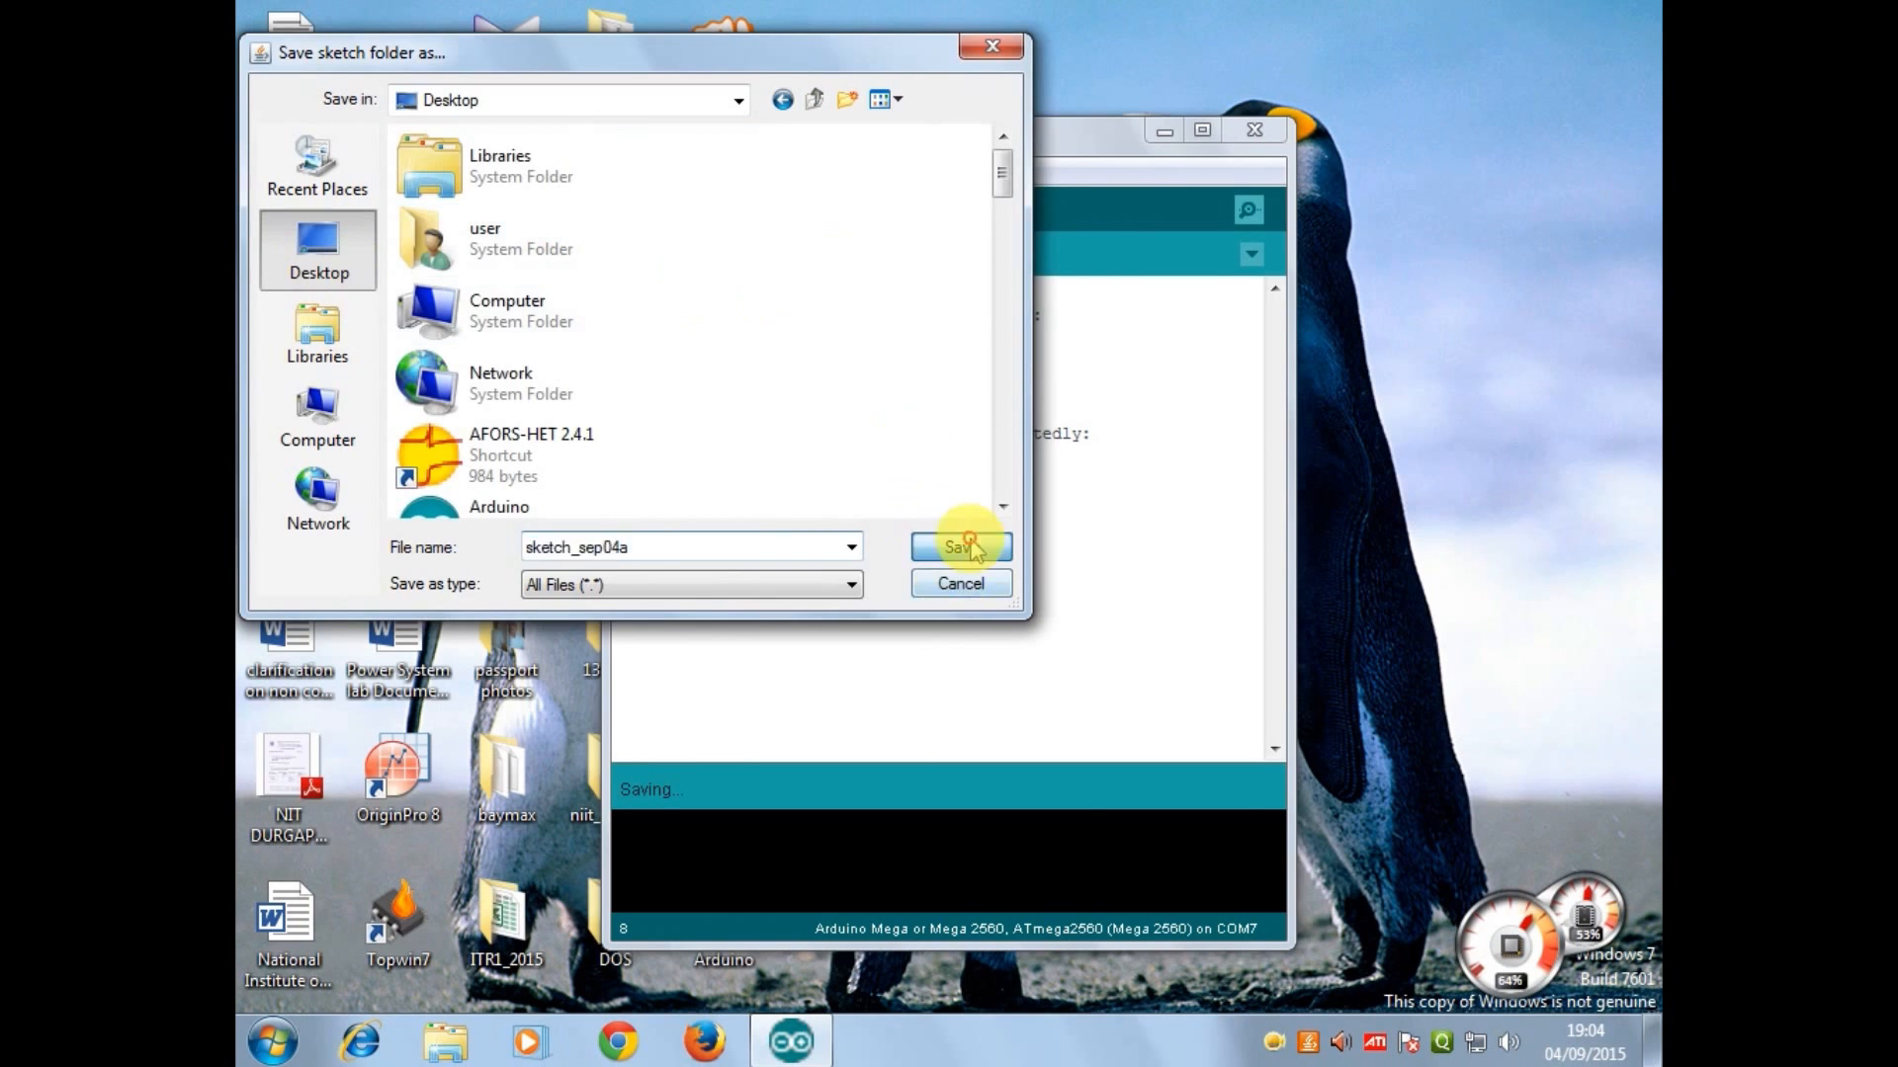
pyautogui.click(961, 548)
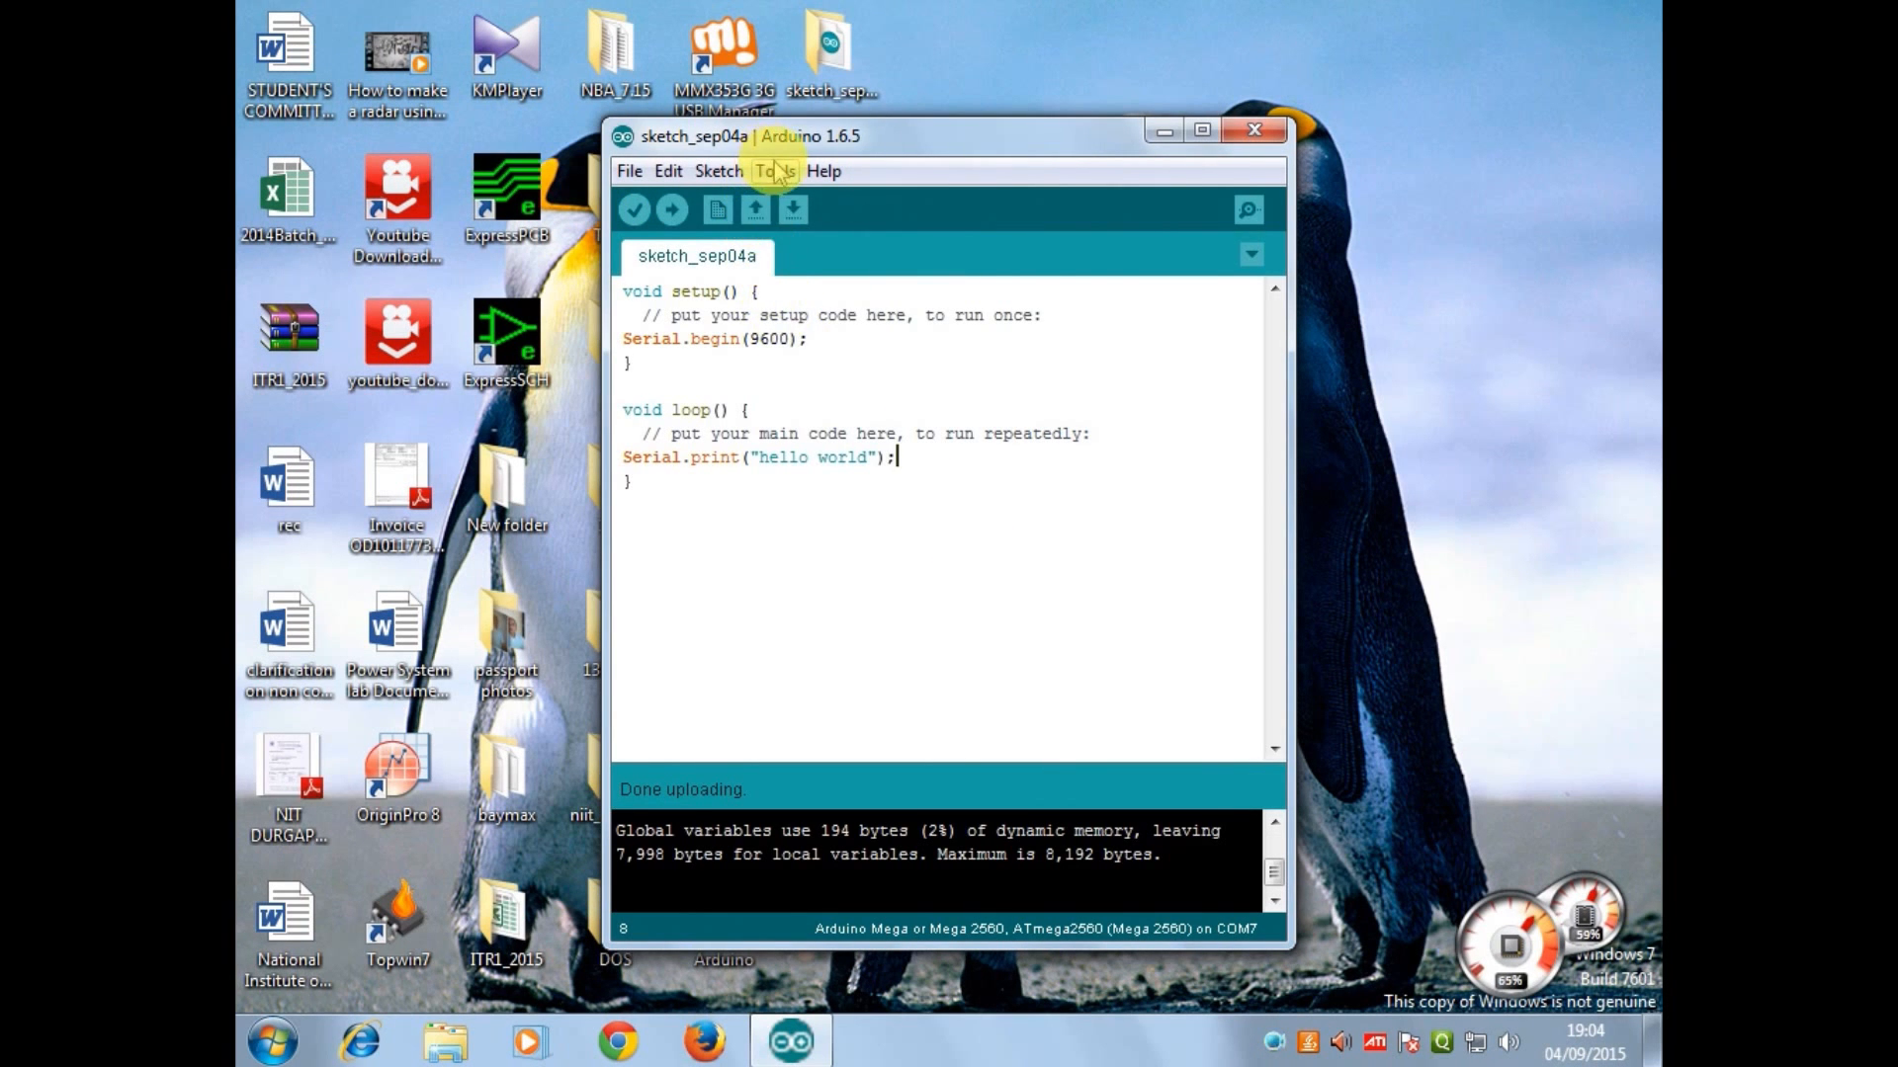
# - Confirm the board is Arduino Mega in Tools and open the Serial Monitor on COM7
pyautogui.click(773, 170)
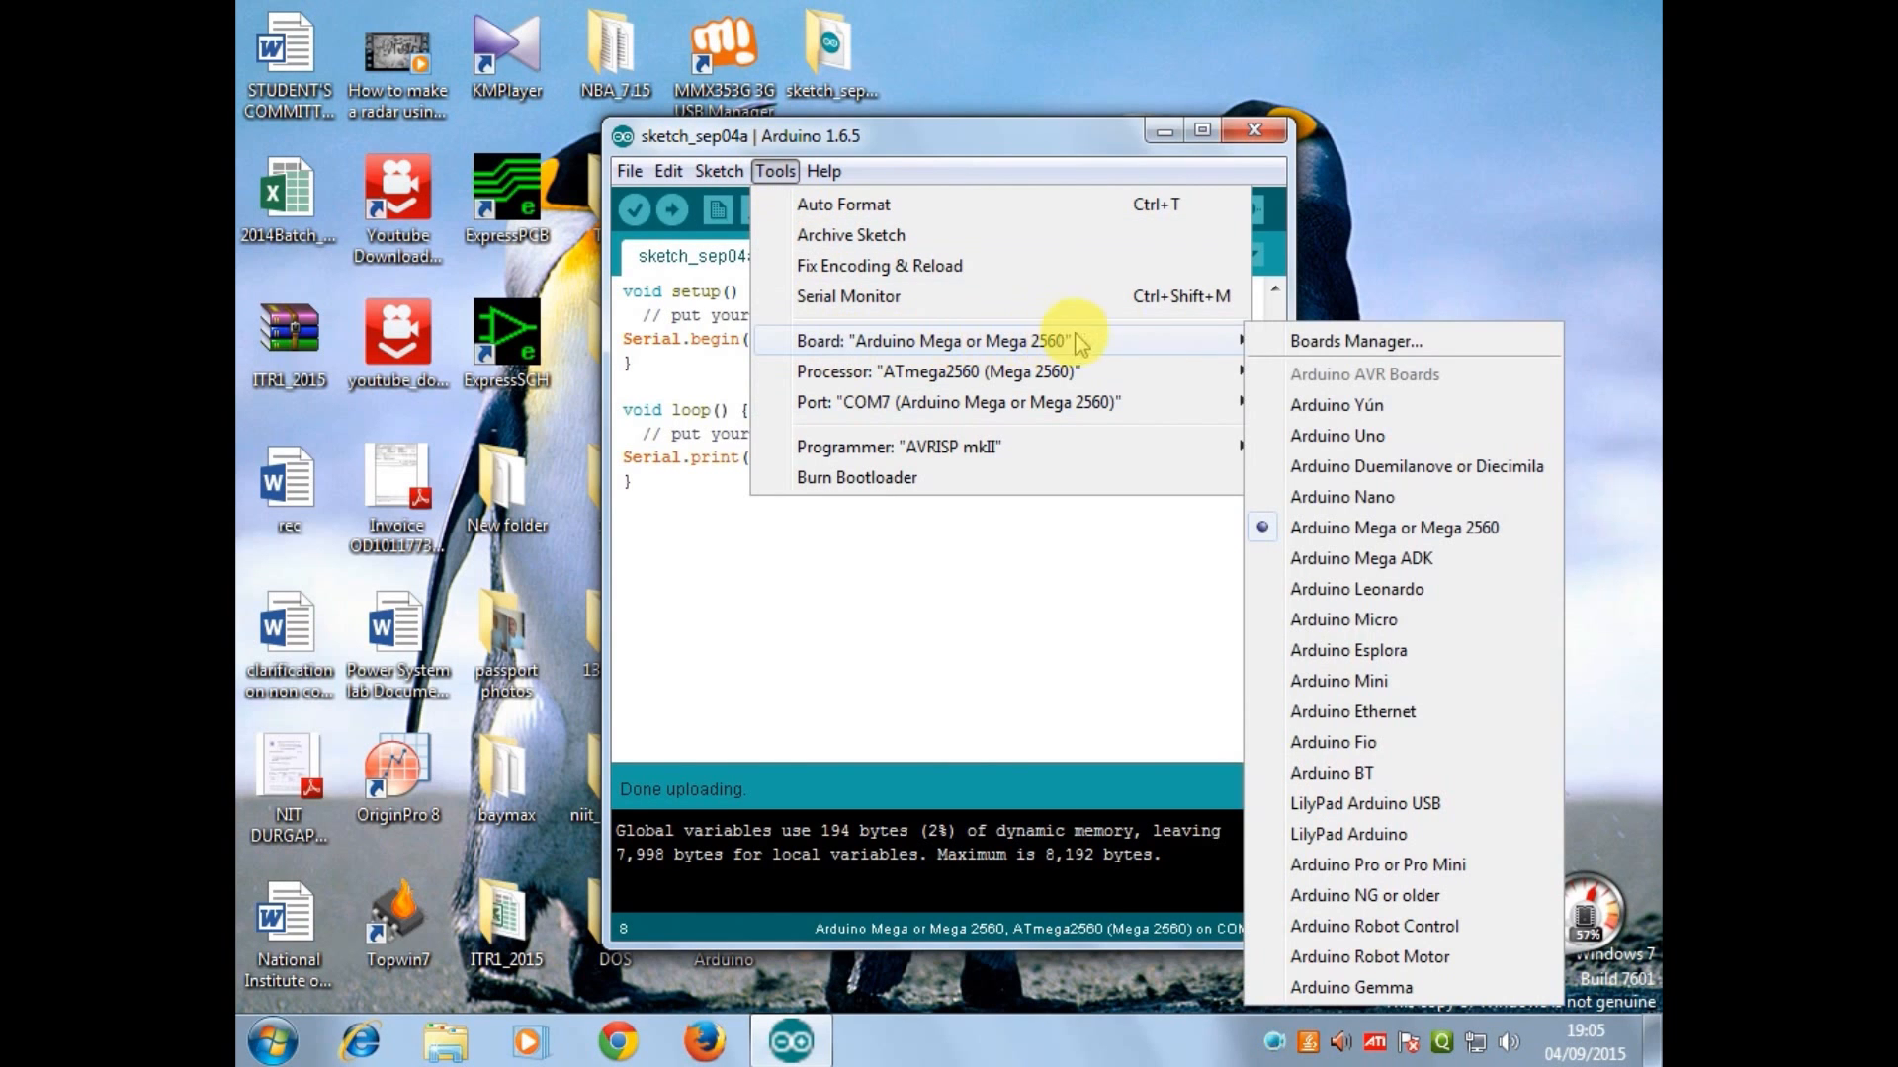
pyautogui.moveTo(1394, 528)
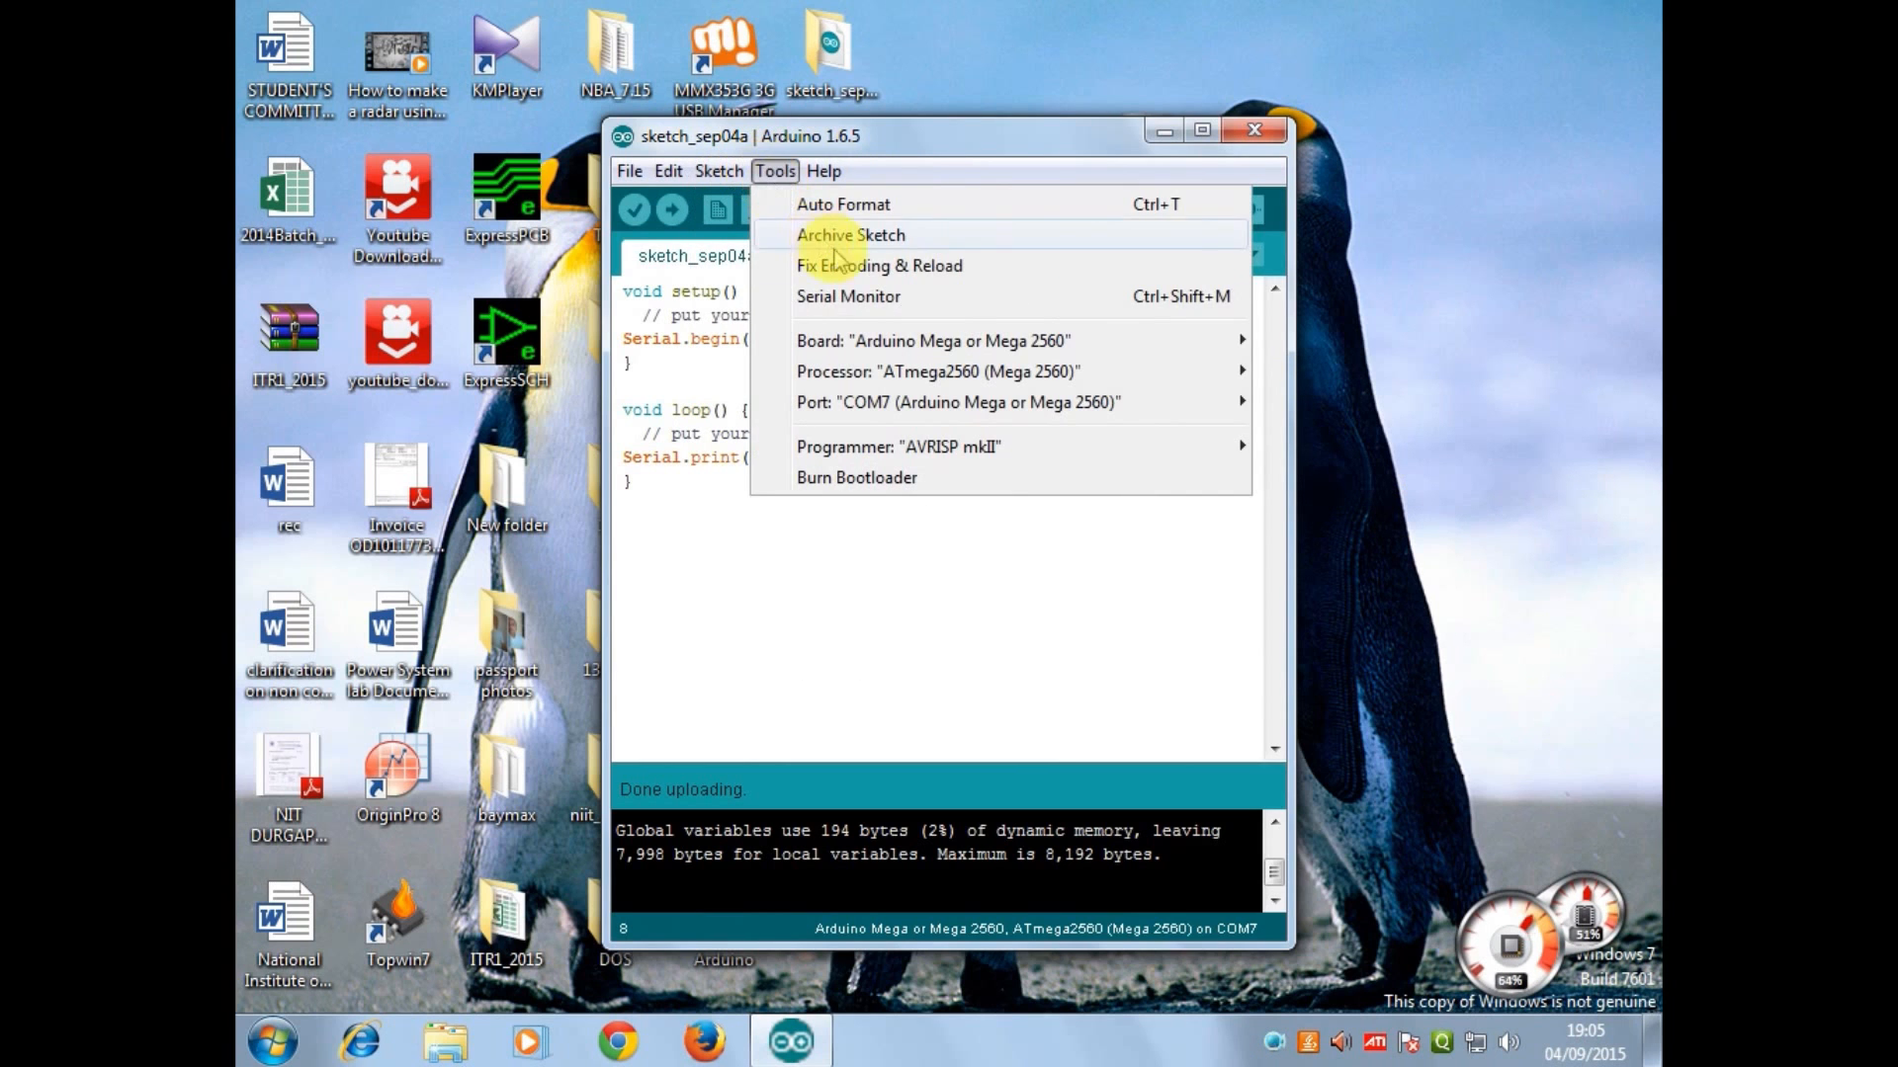
pyautogui.click(848, 296)
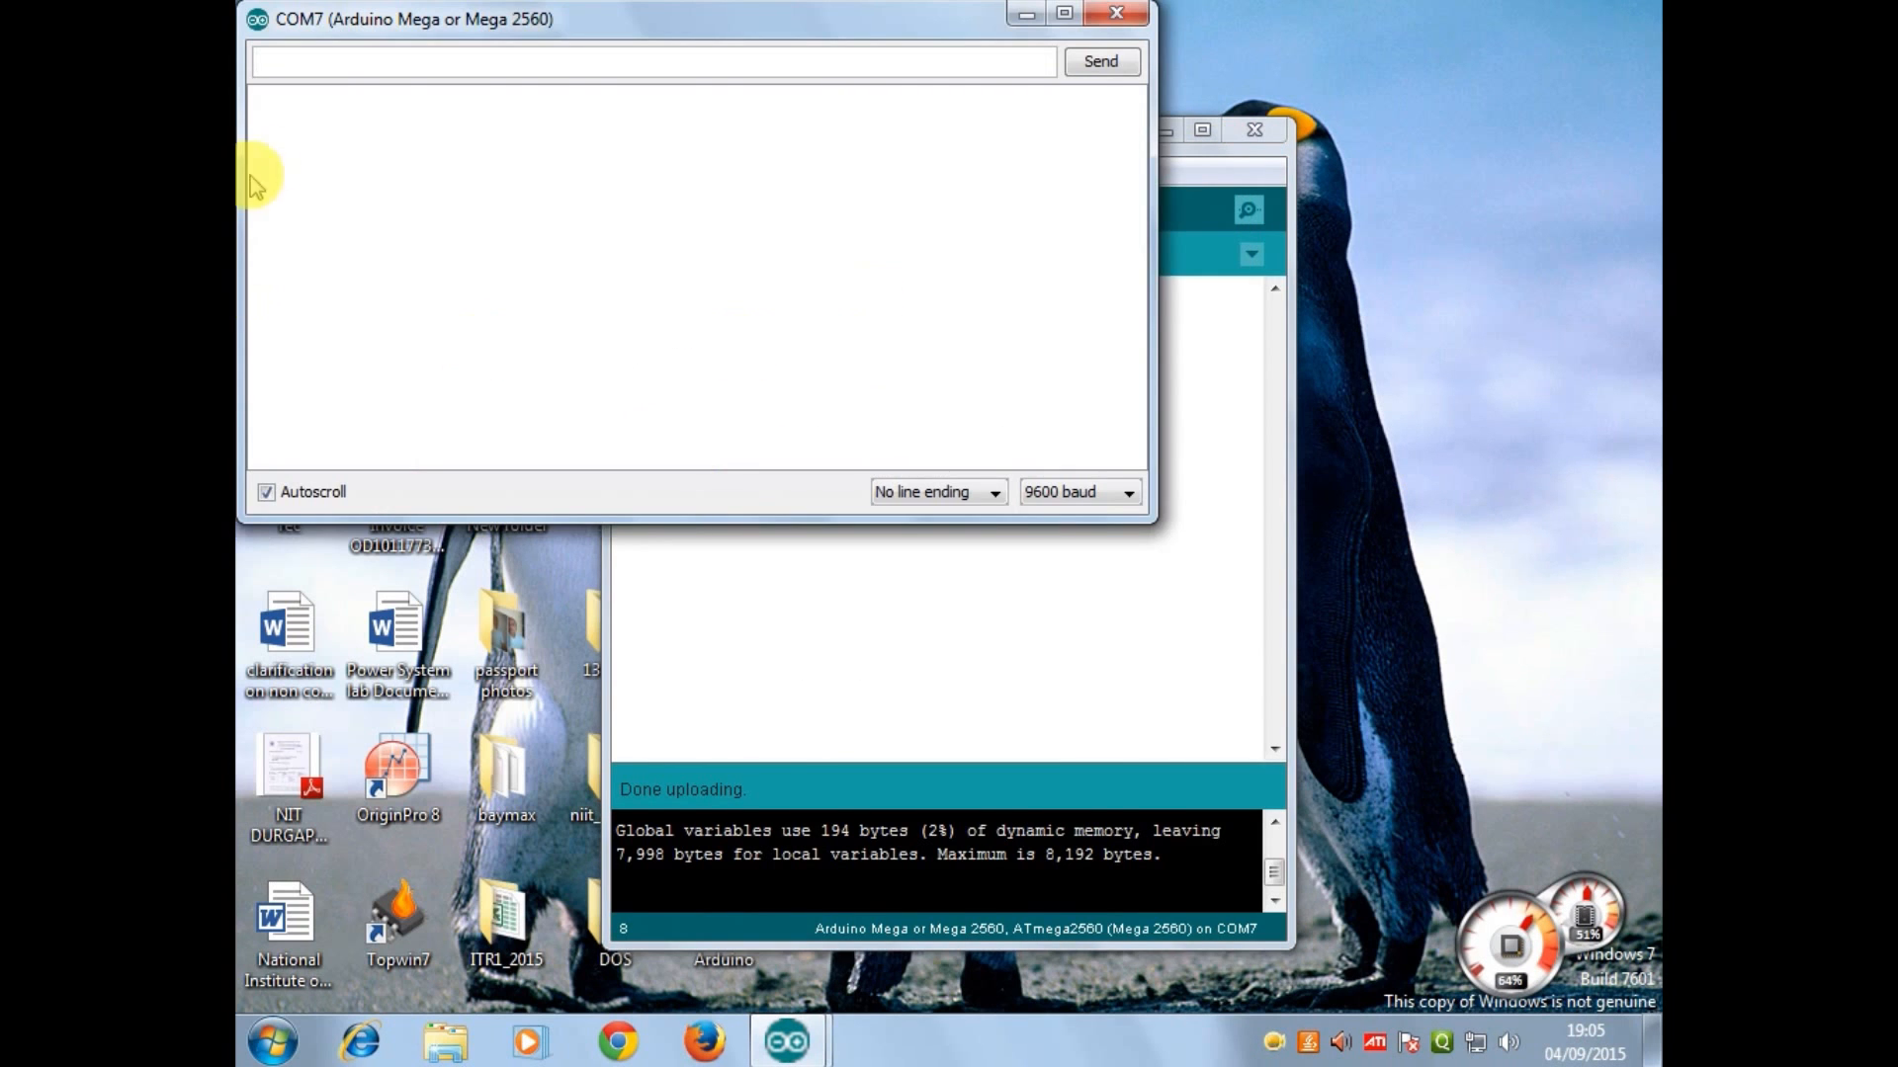